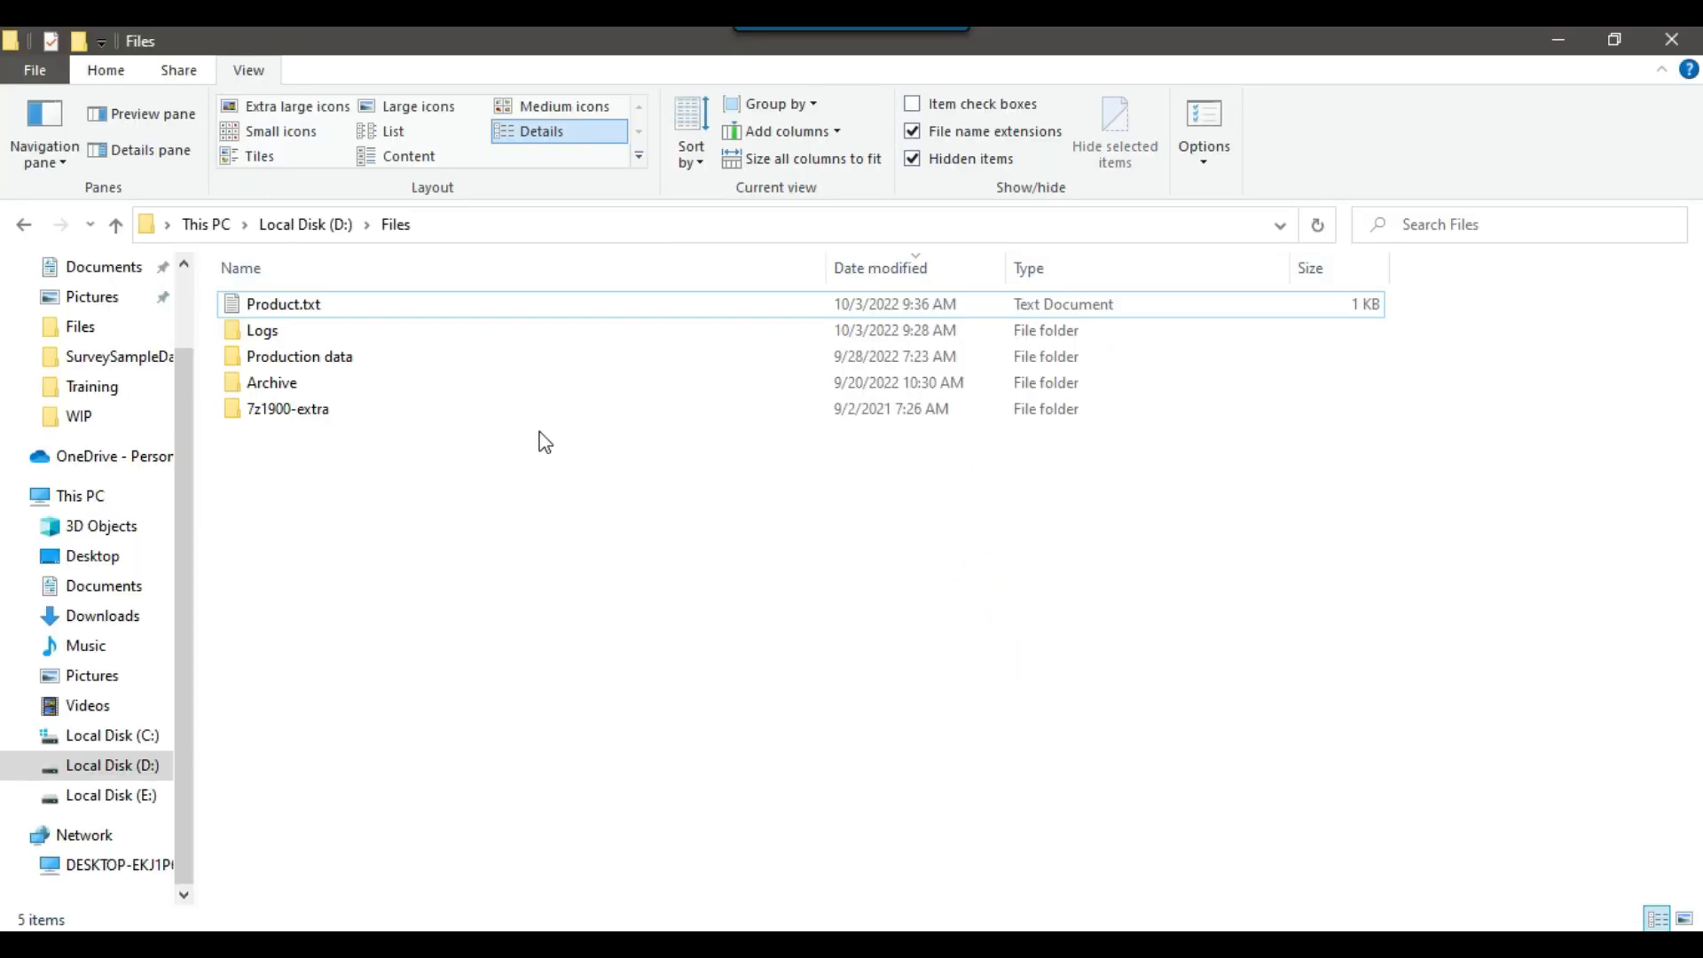
Step: Open Product.txt in Notepad and enter 25 as Pizza's Rate
right_click(282, 304)
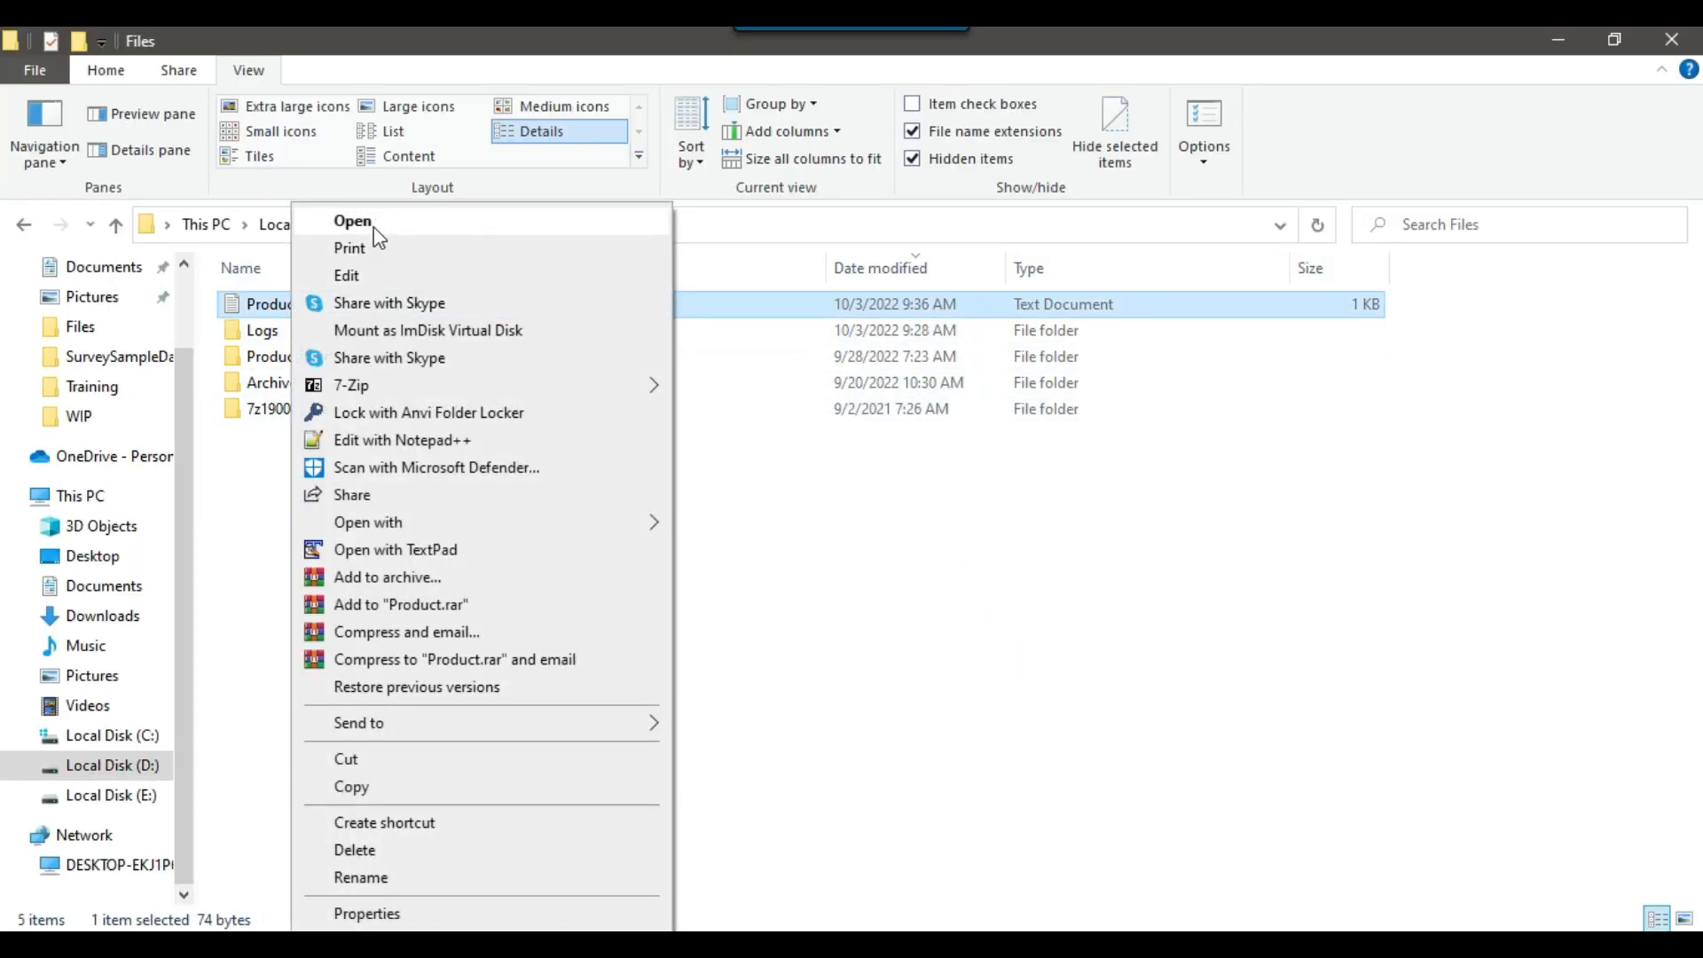
left_click(353, 221)
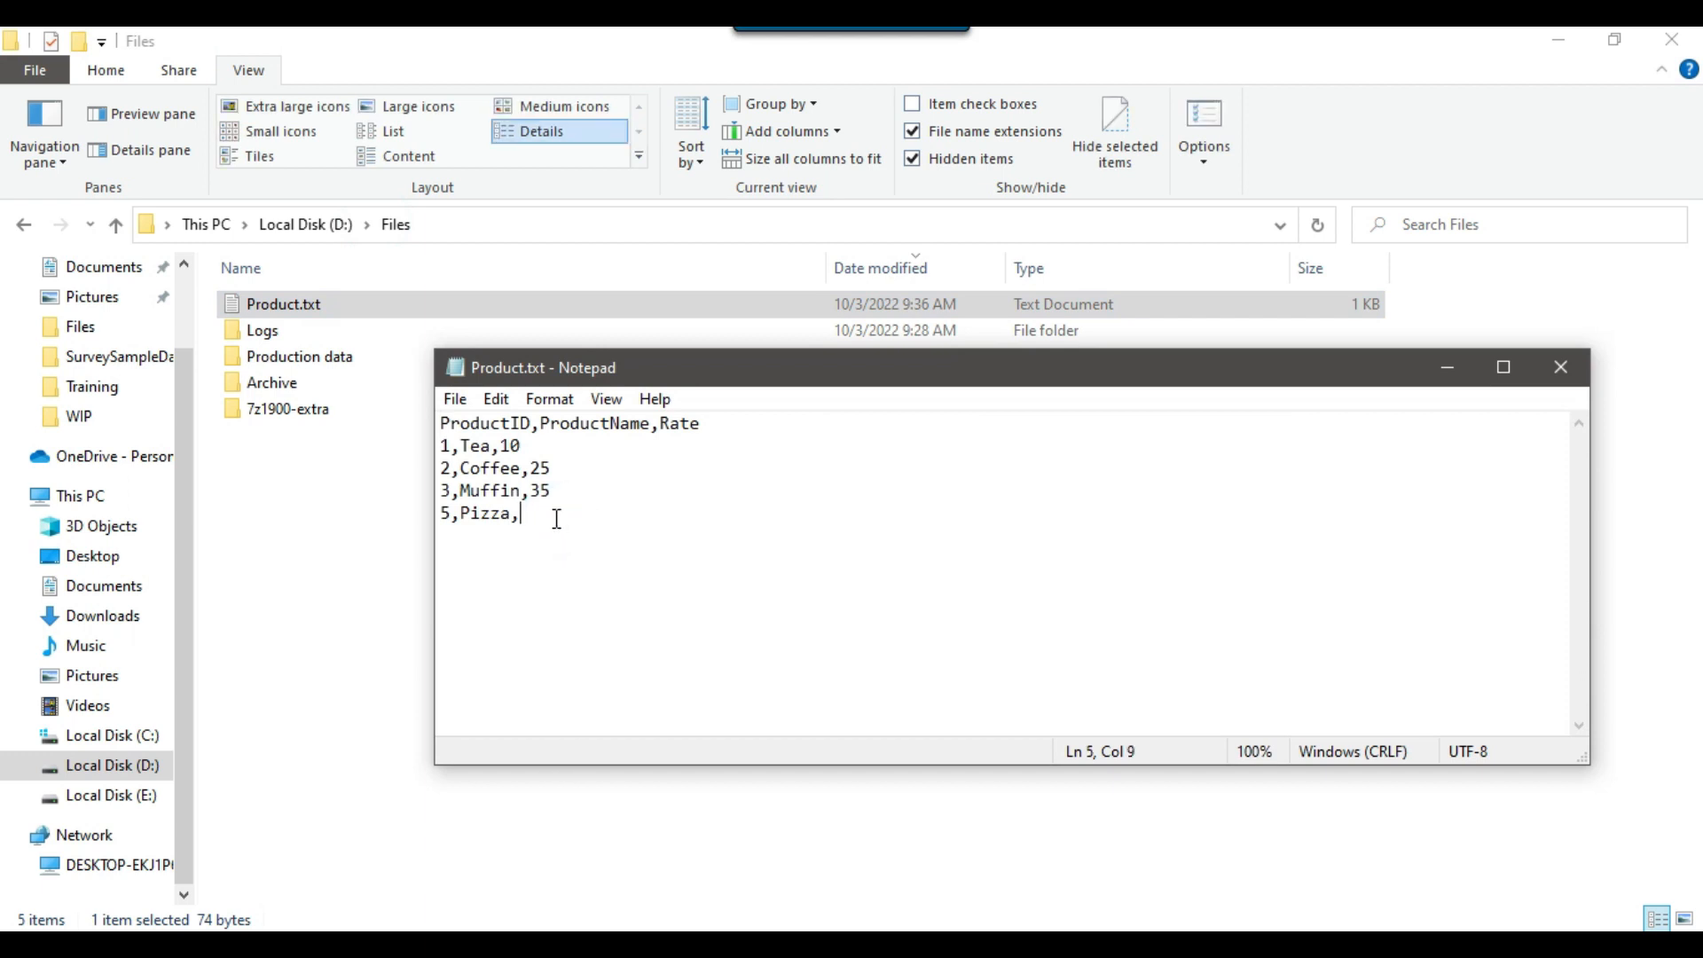
type("25")
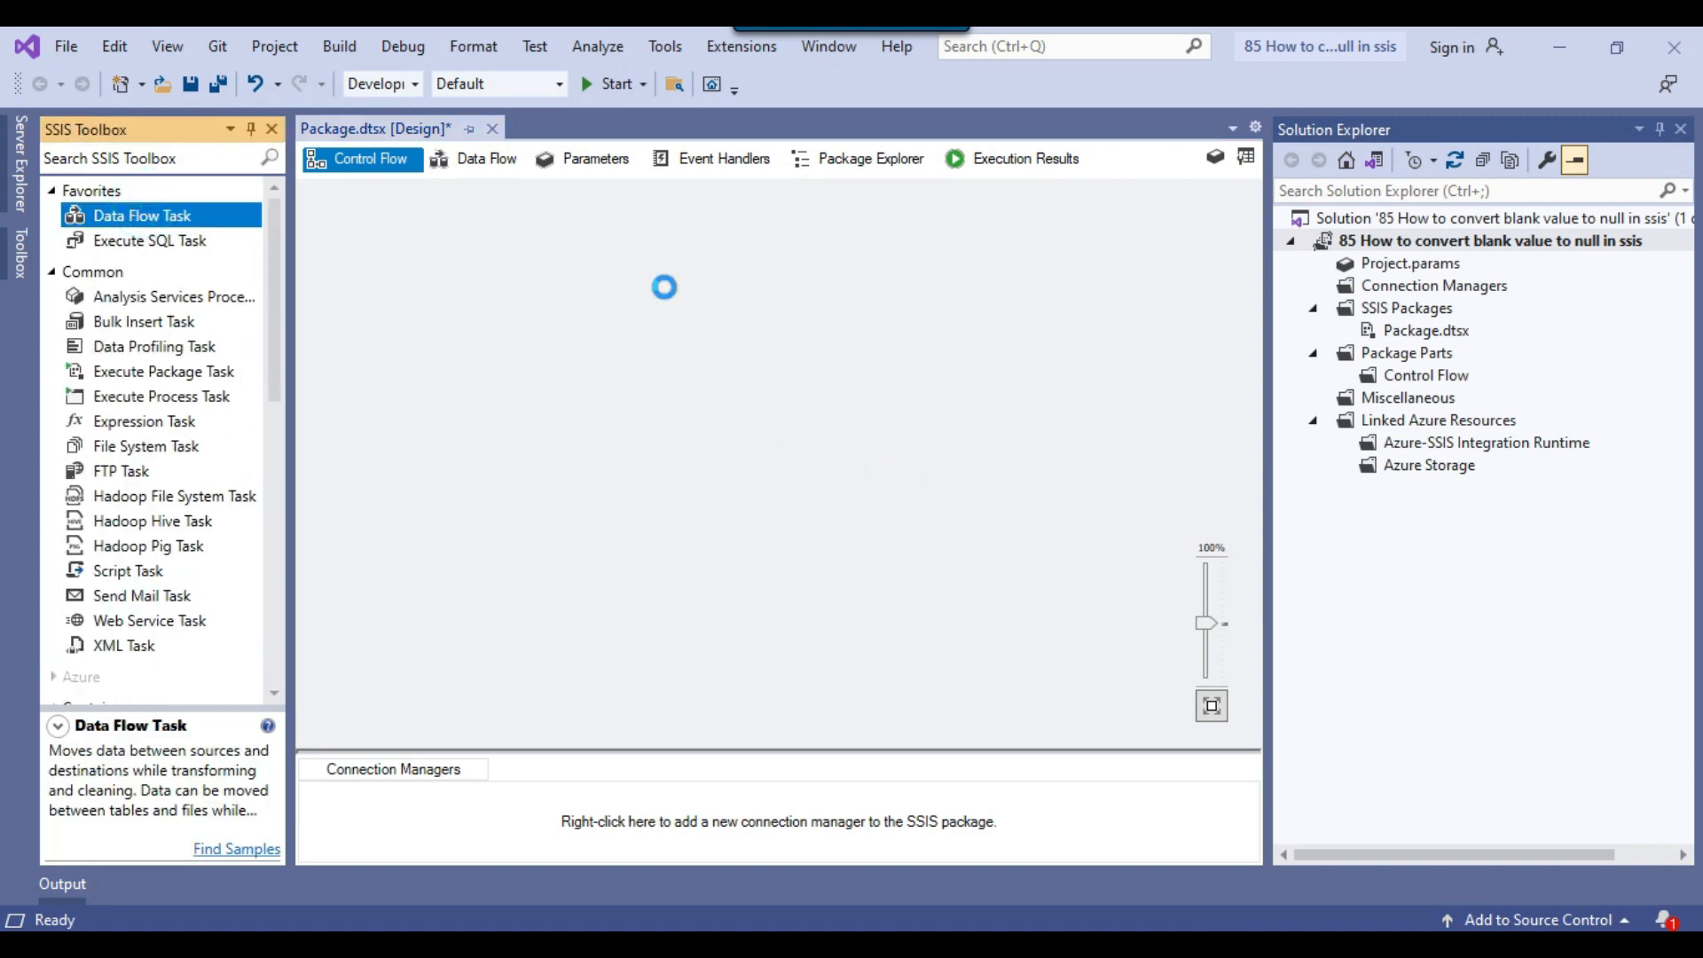
Step: Place a Flat File Source on the Data Flow canvas and open its editor
left_click(486, 158)
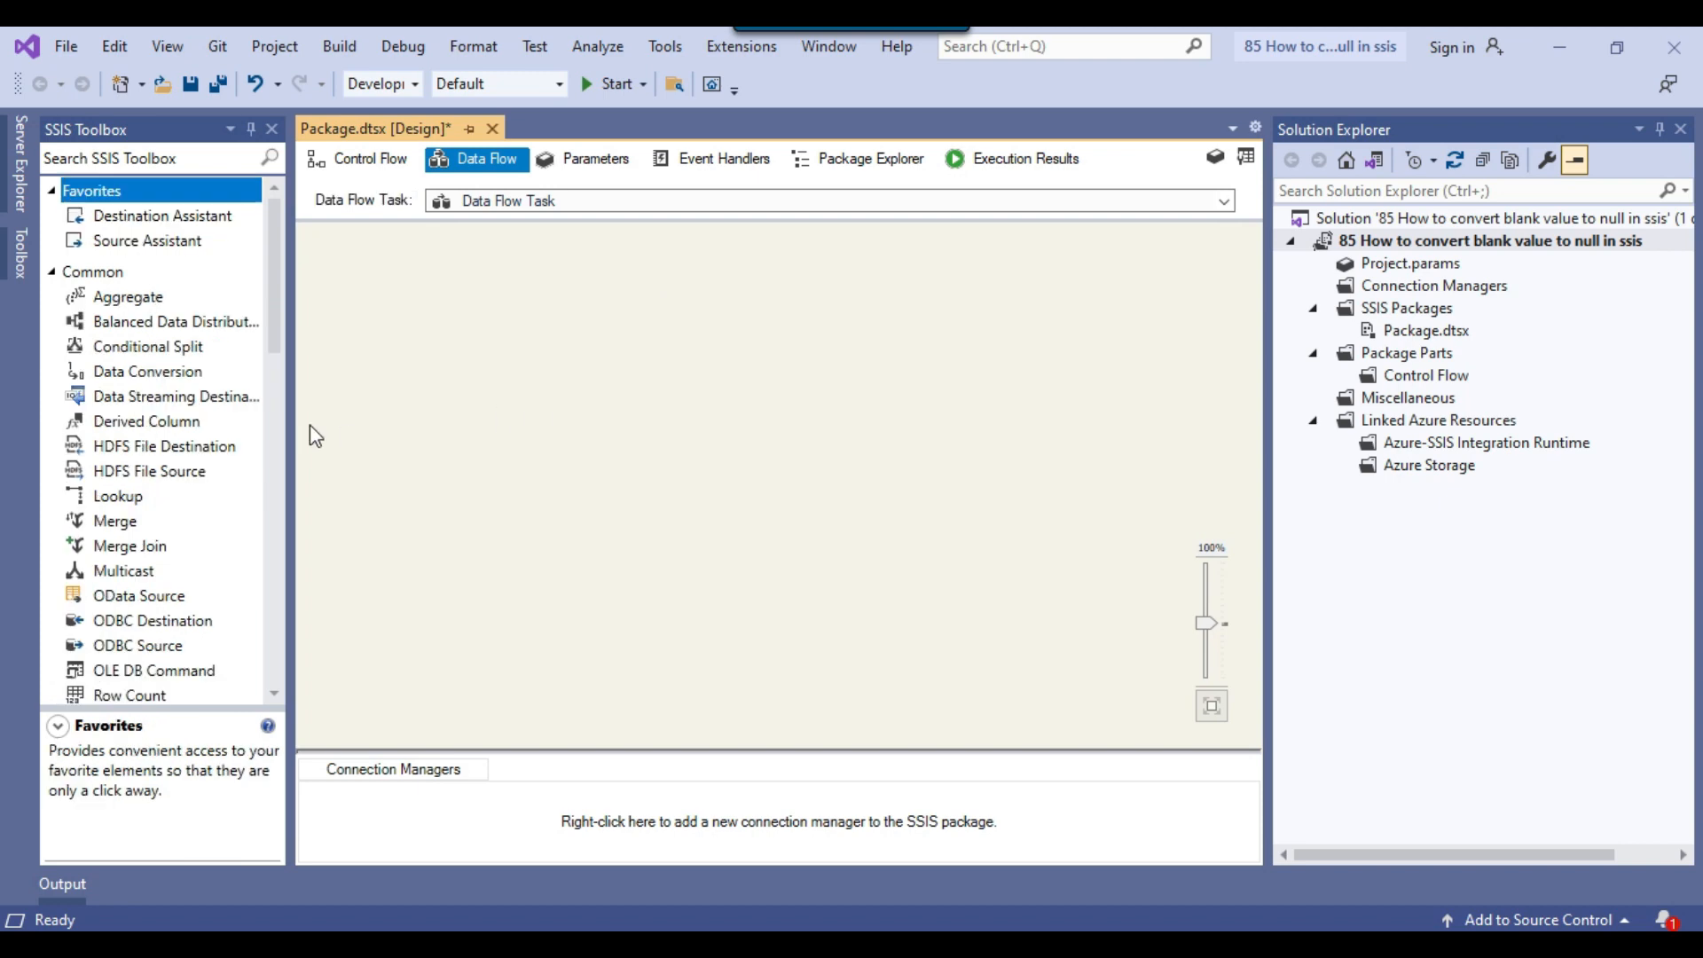
scroll("down", 3)
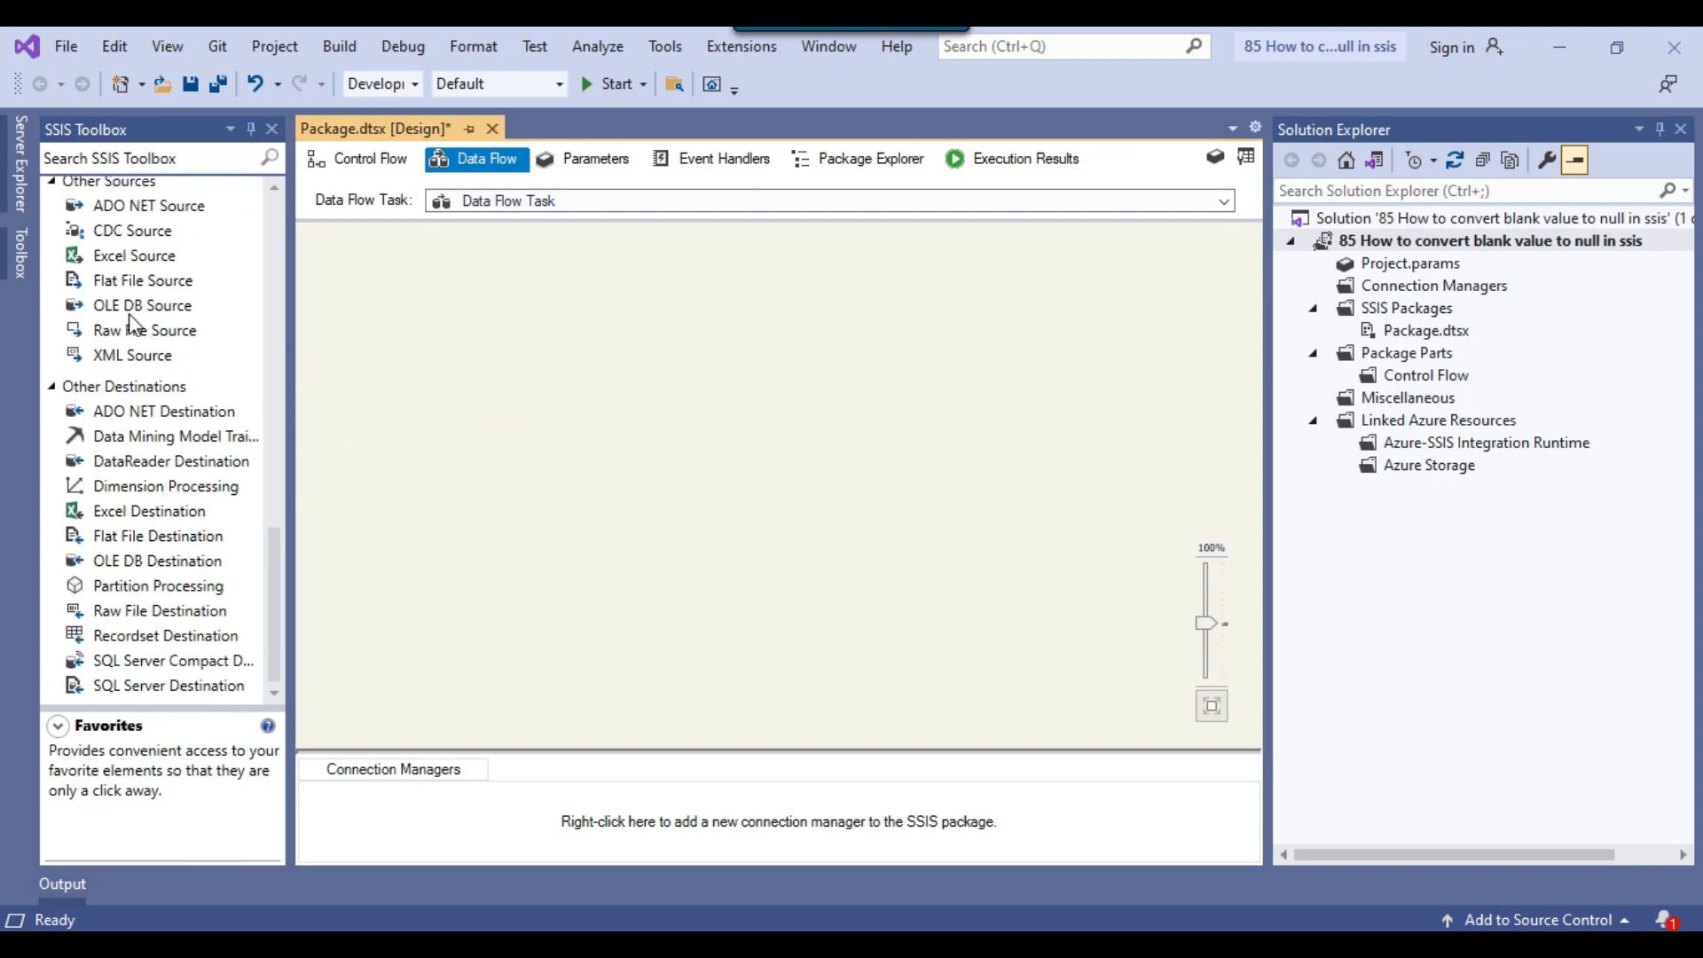
left_click_drag(141, 281, 755, 299)
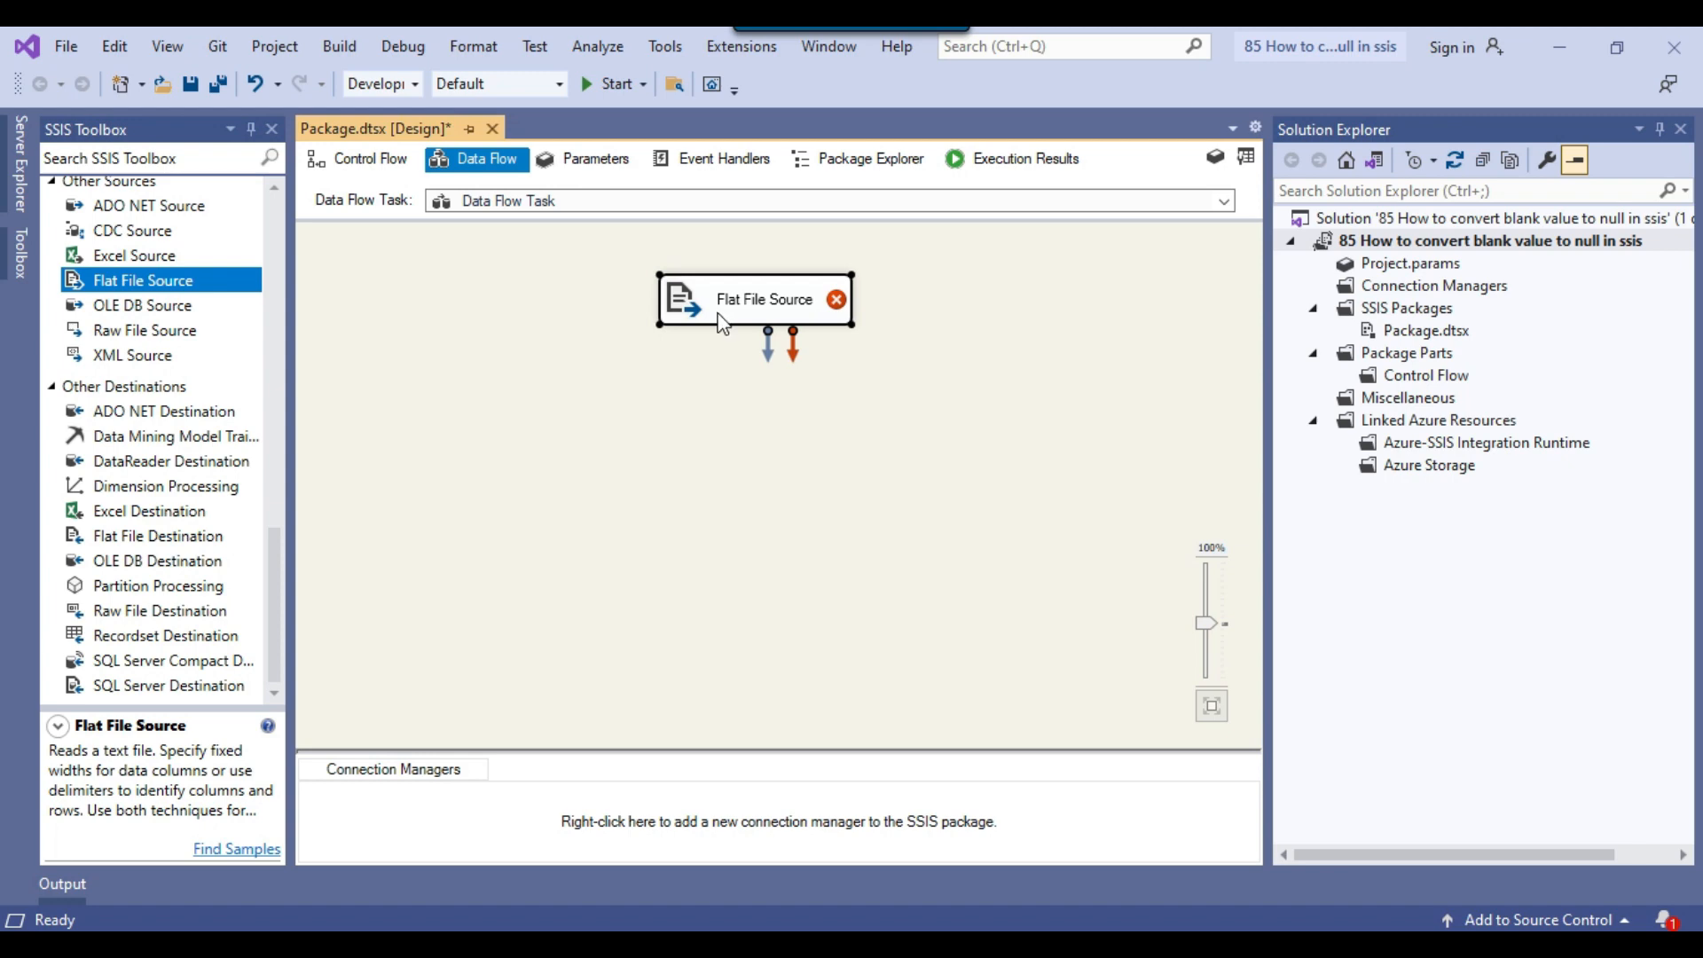
double_click(764, 299)
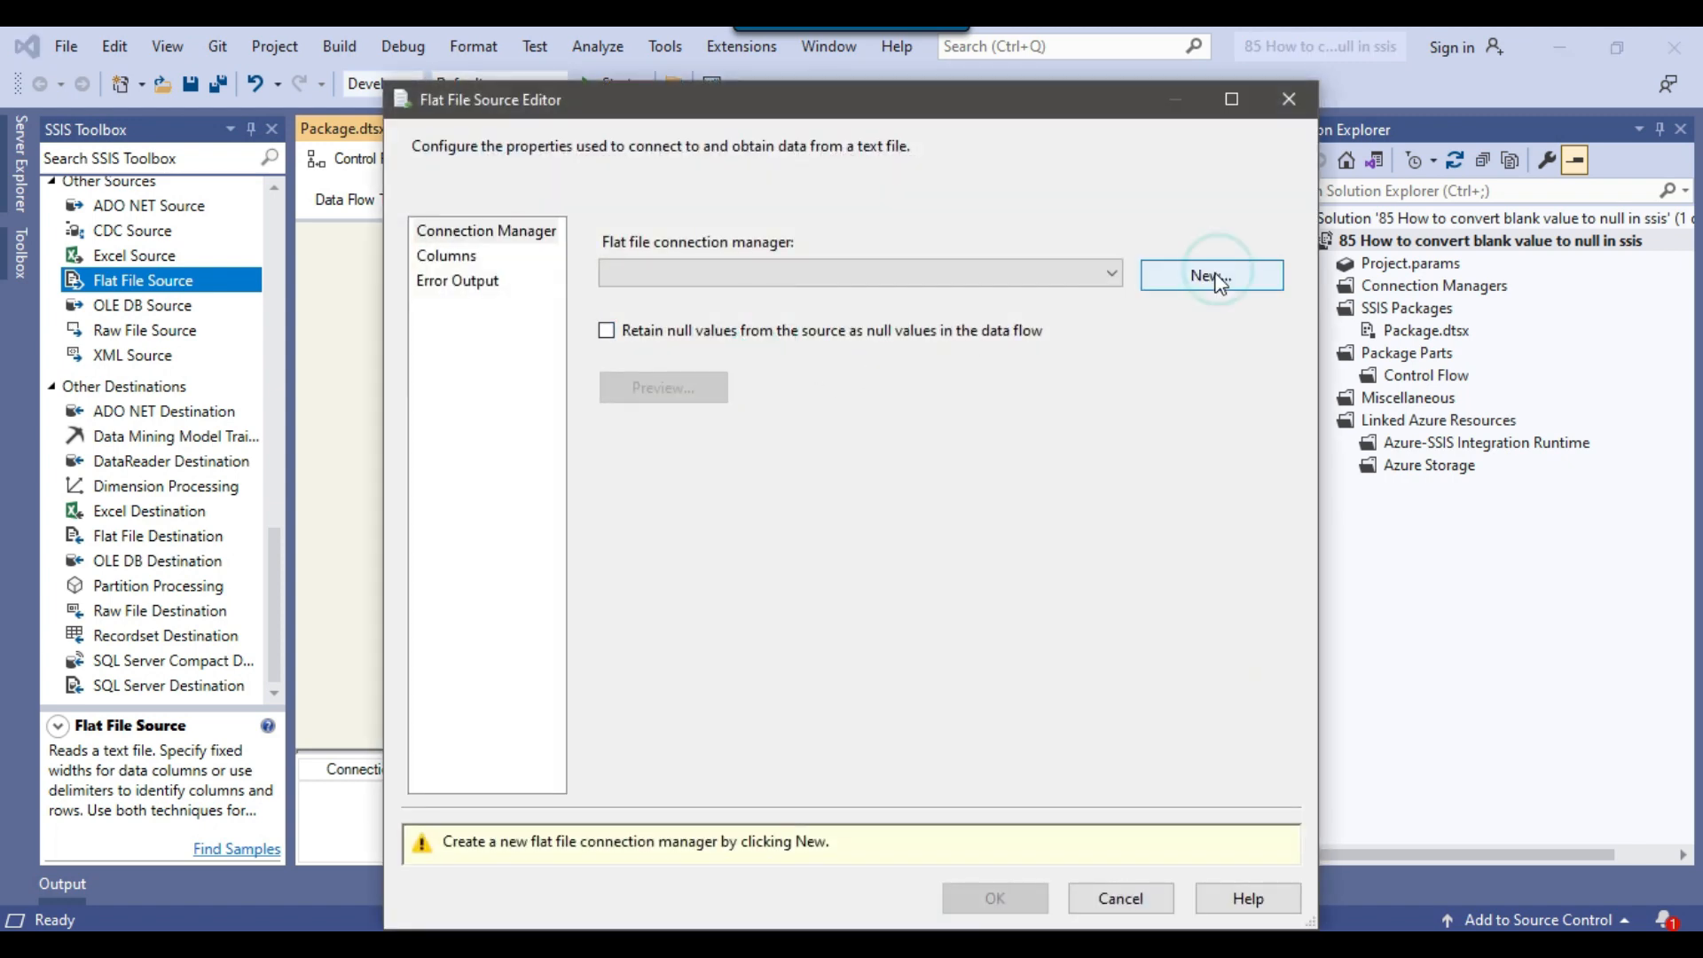
Step: Create a flat file connection named 'flat file' pointing at Product.txt
left_click(1210, 275)
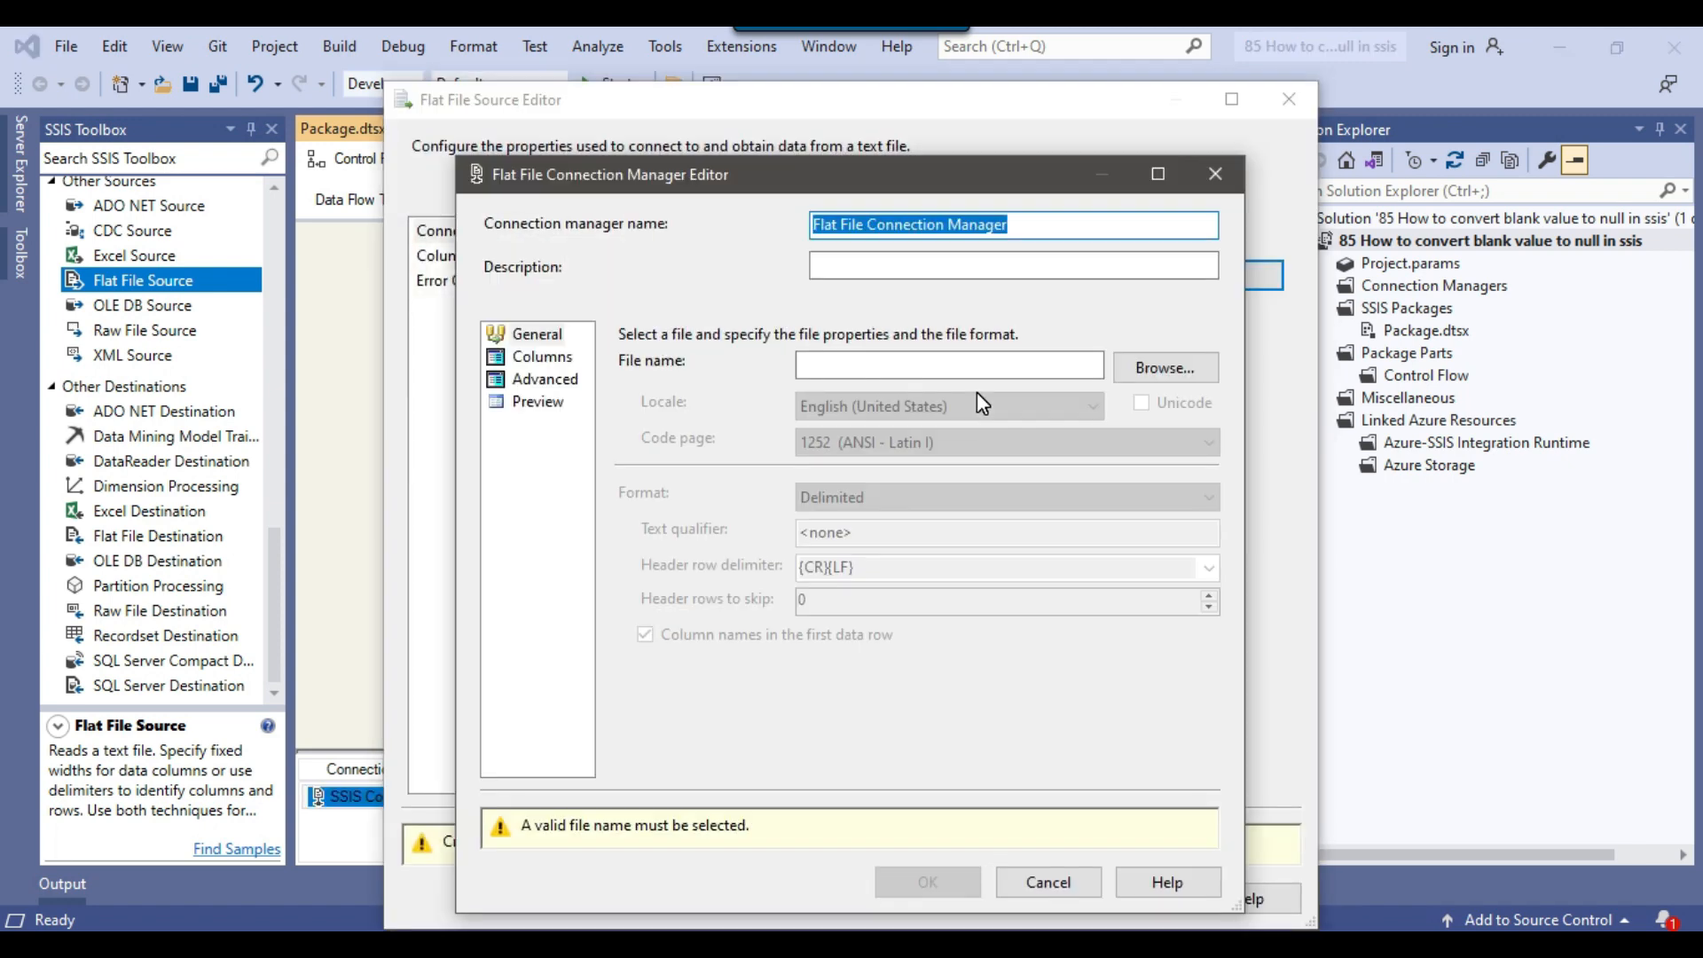
type("flat file")
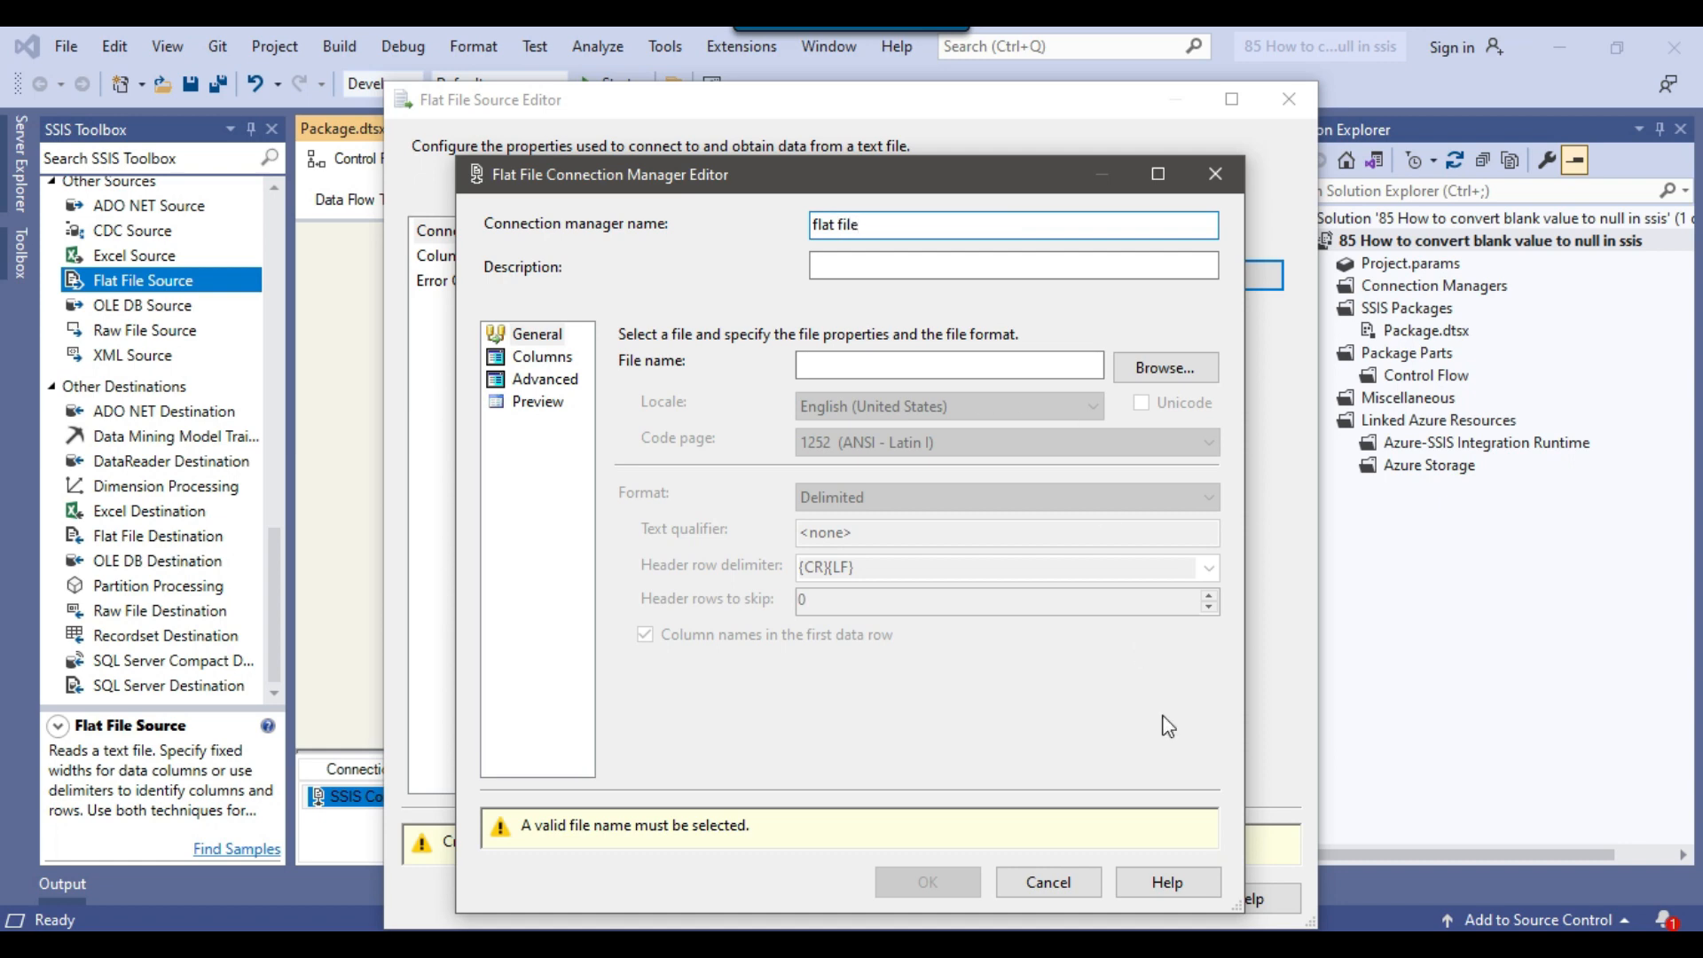
left_click(1163, 368)
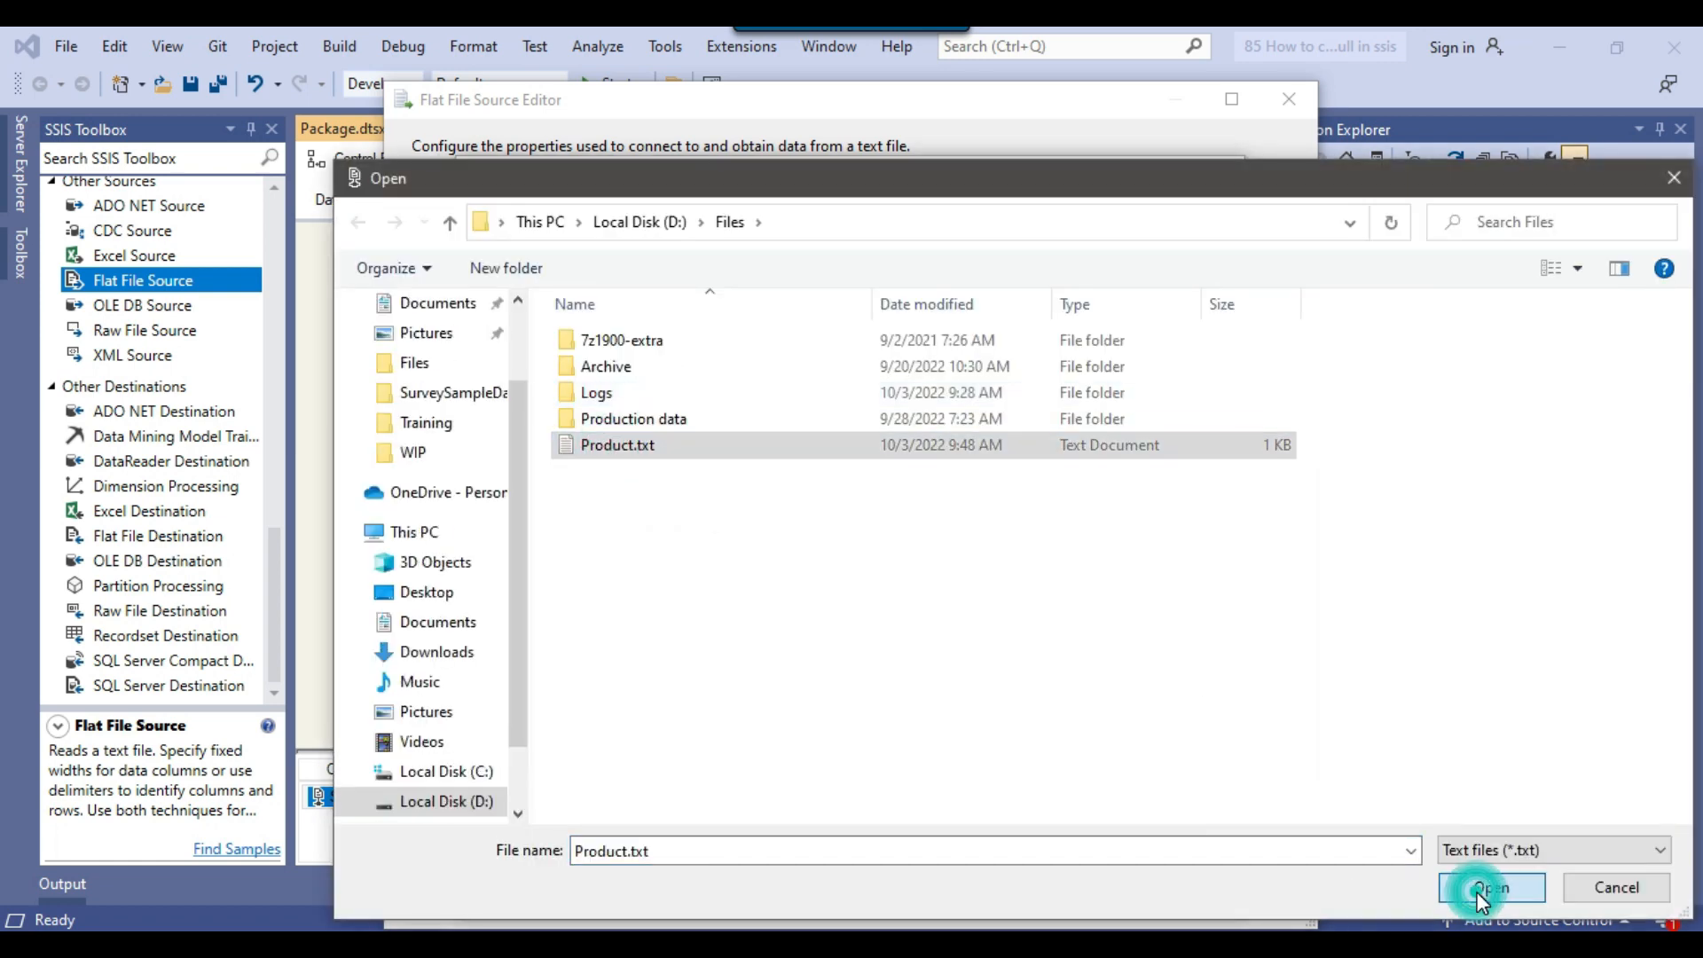
left_click(1491, 887)
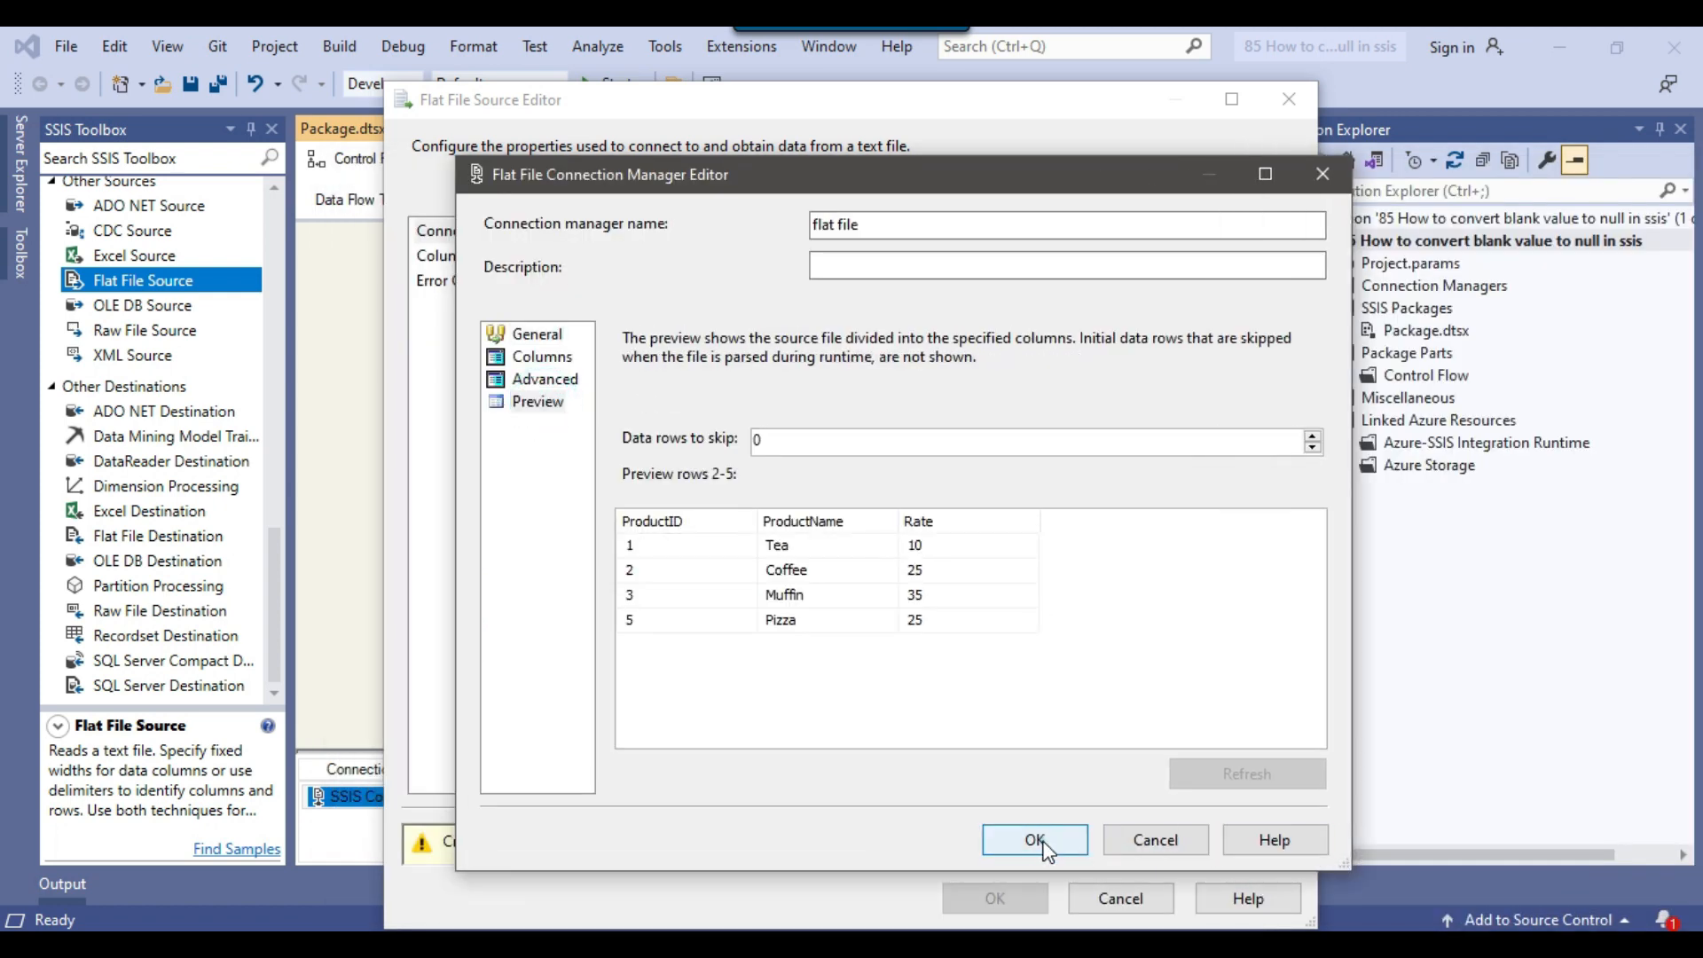
left_click(1033, 840)
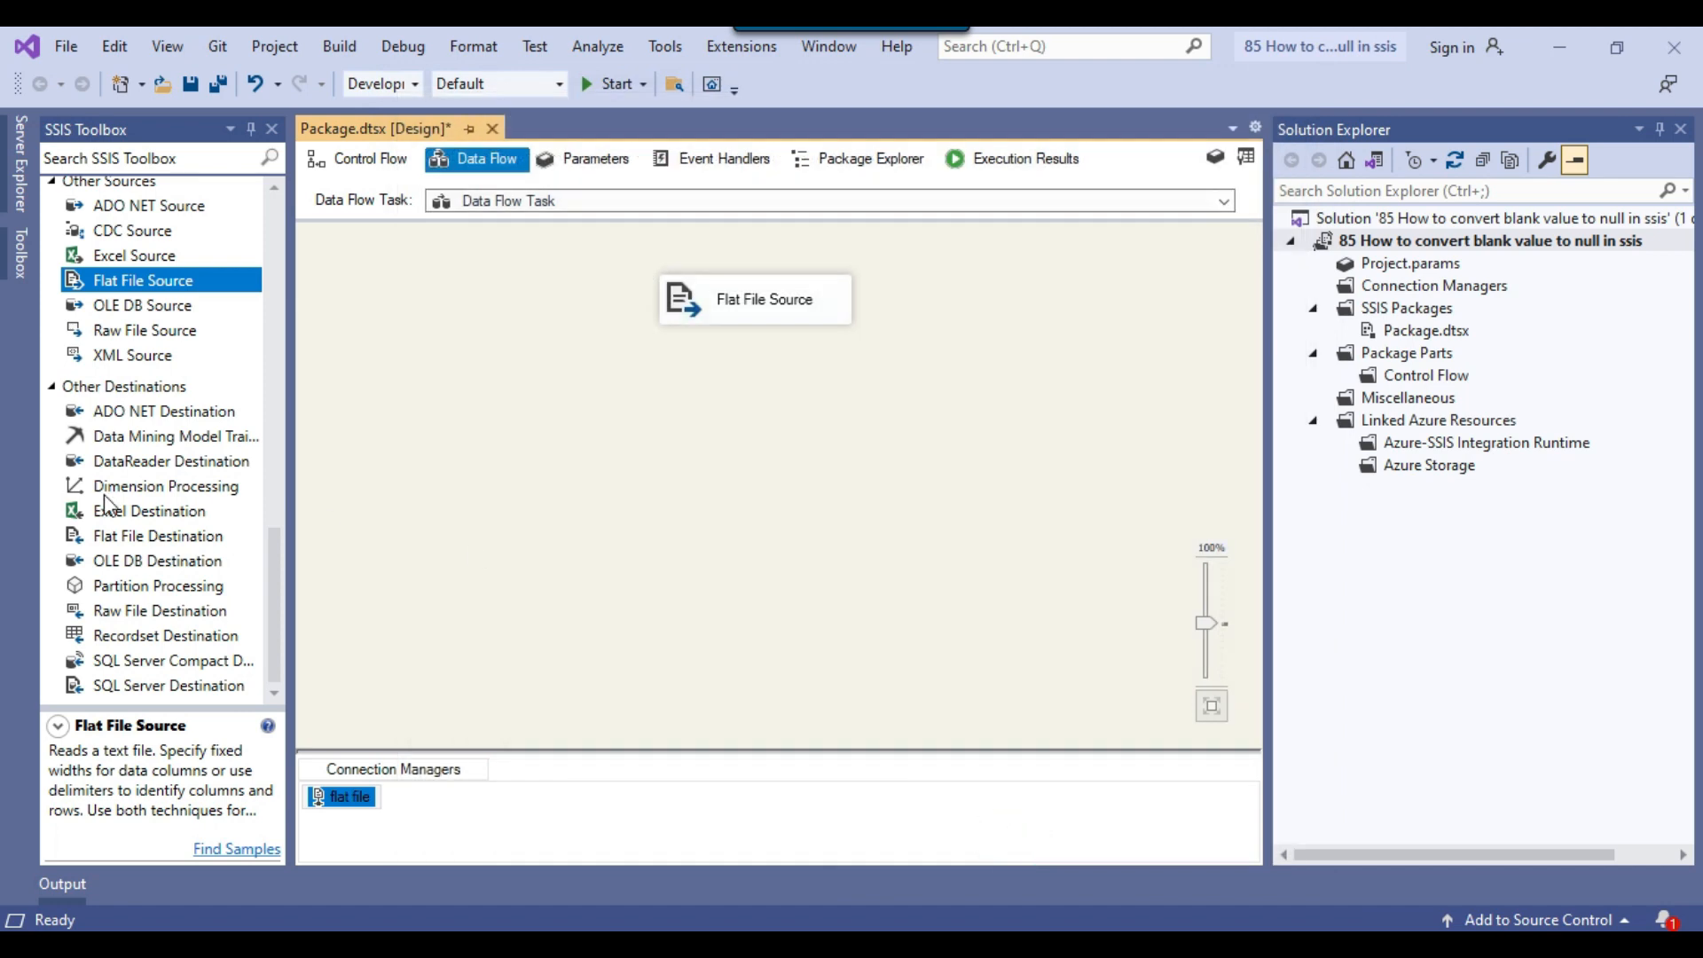
Step: Add an OLE DB Destination using the Work database connection with fast-load table access
left_click(157, 560)
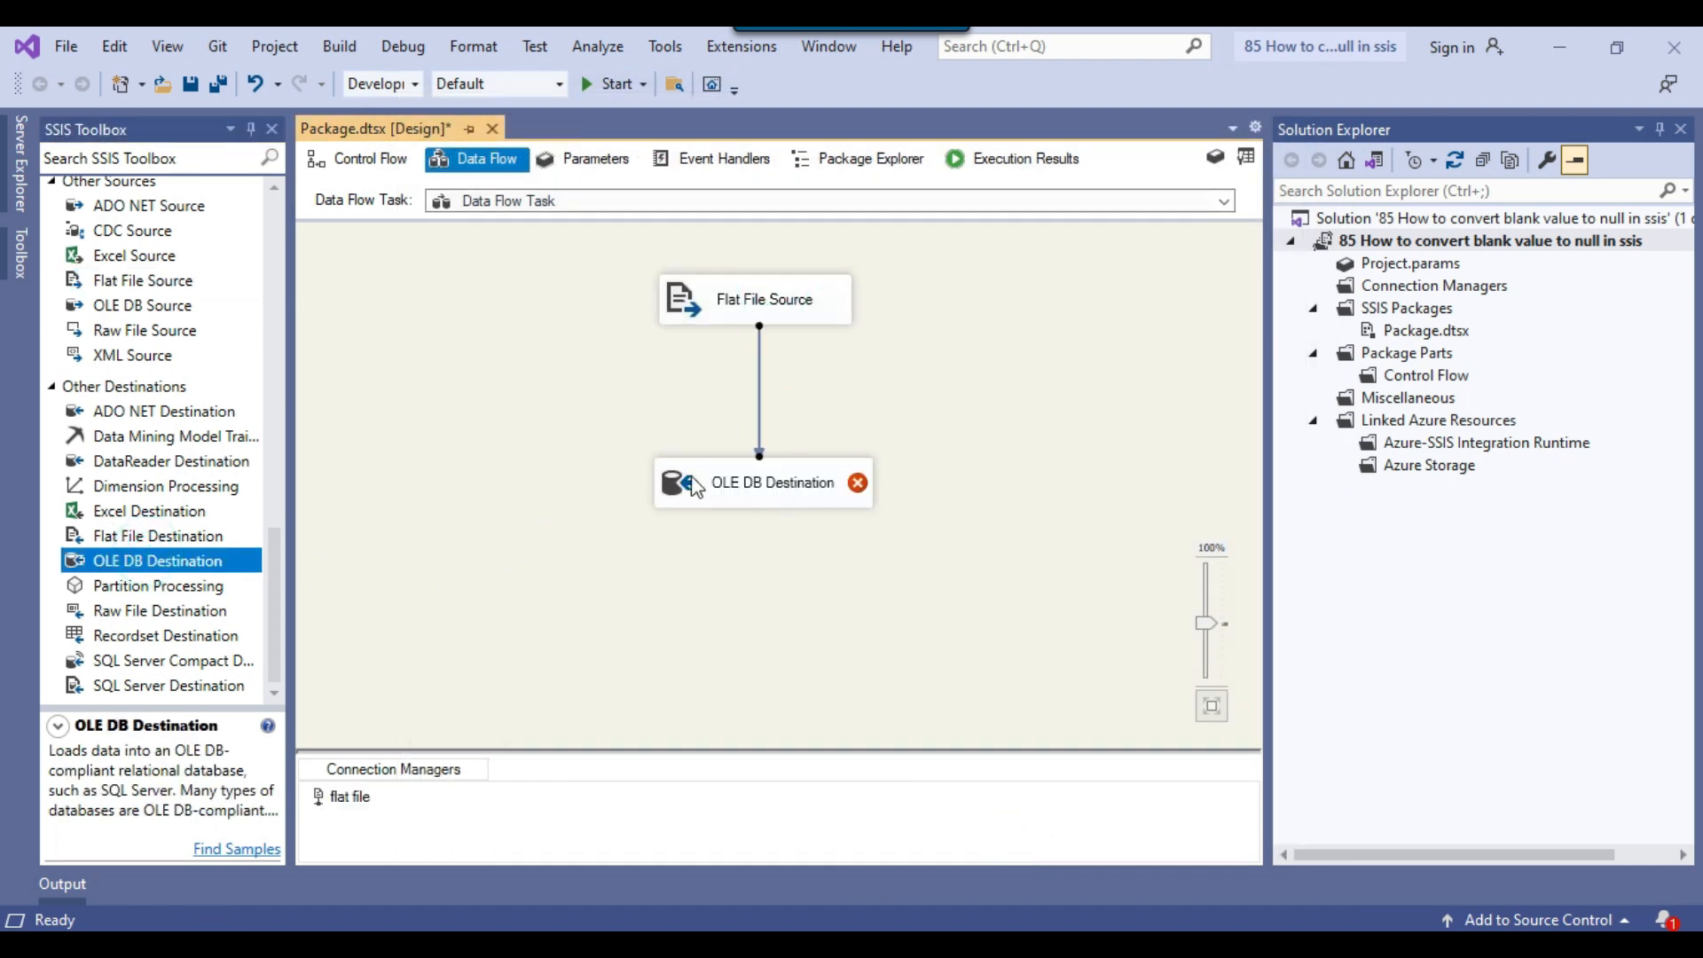
double_click(763, 482)
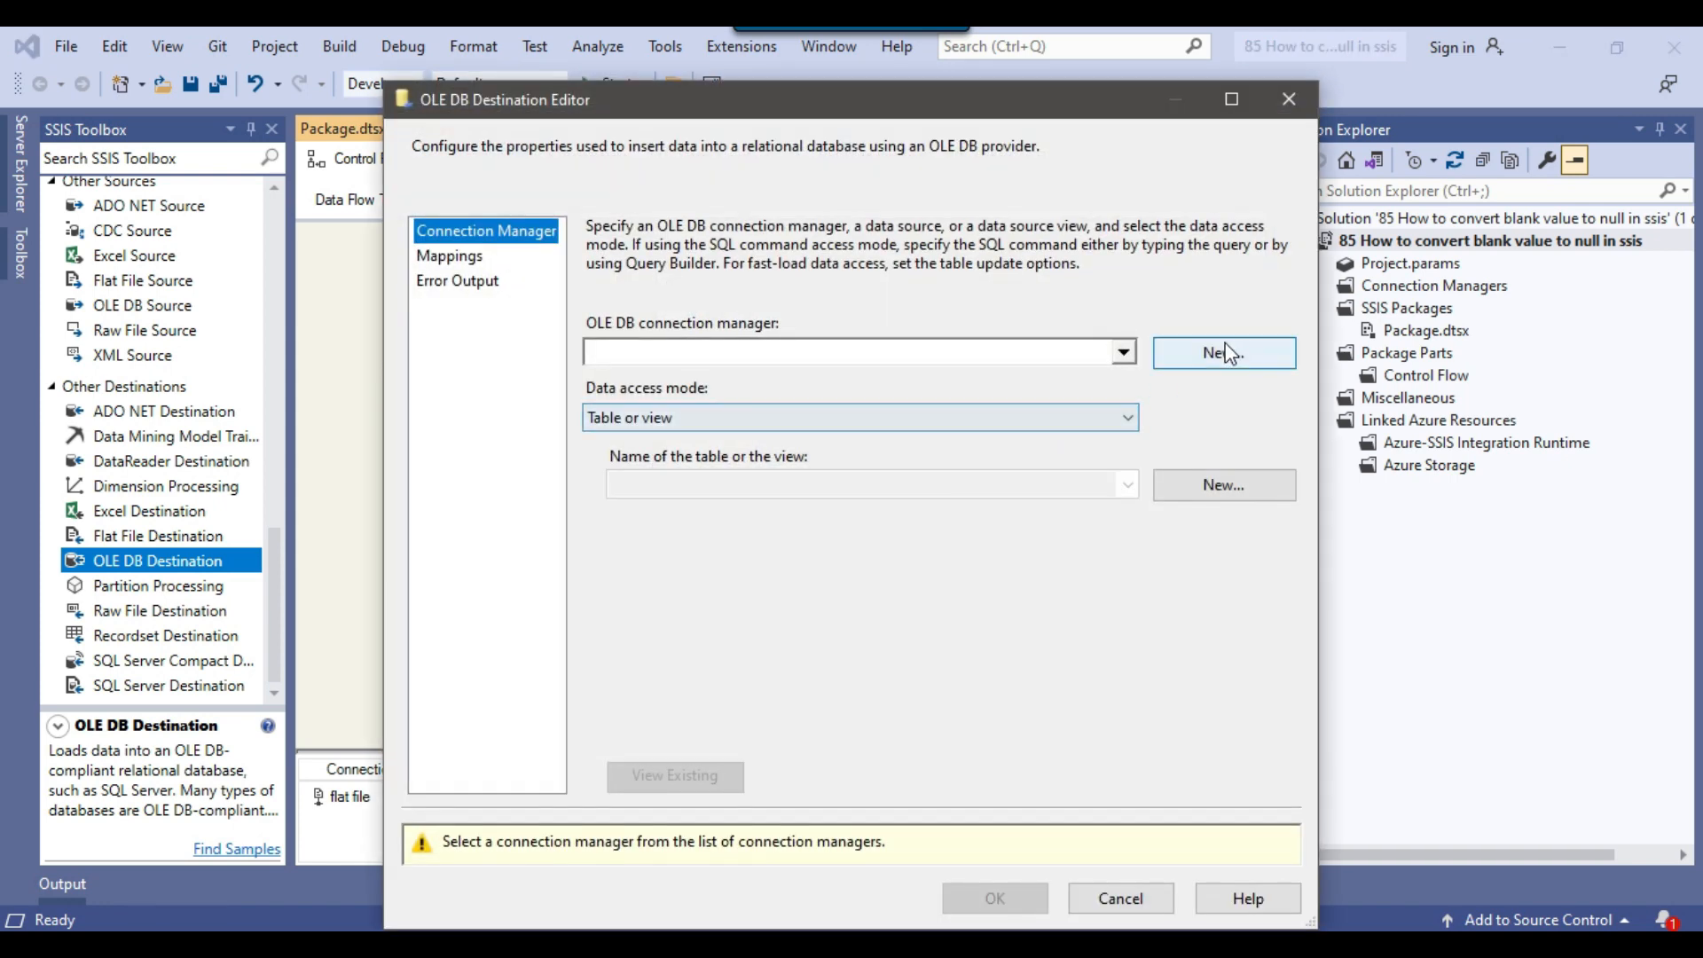
left_click(1224, 353)
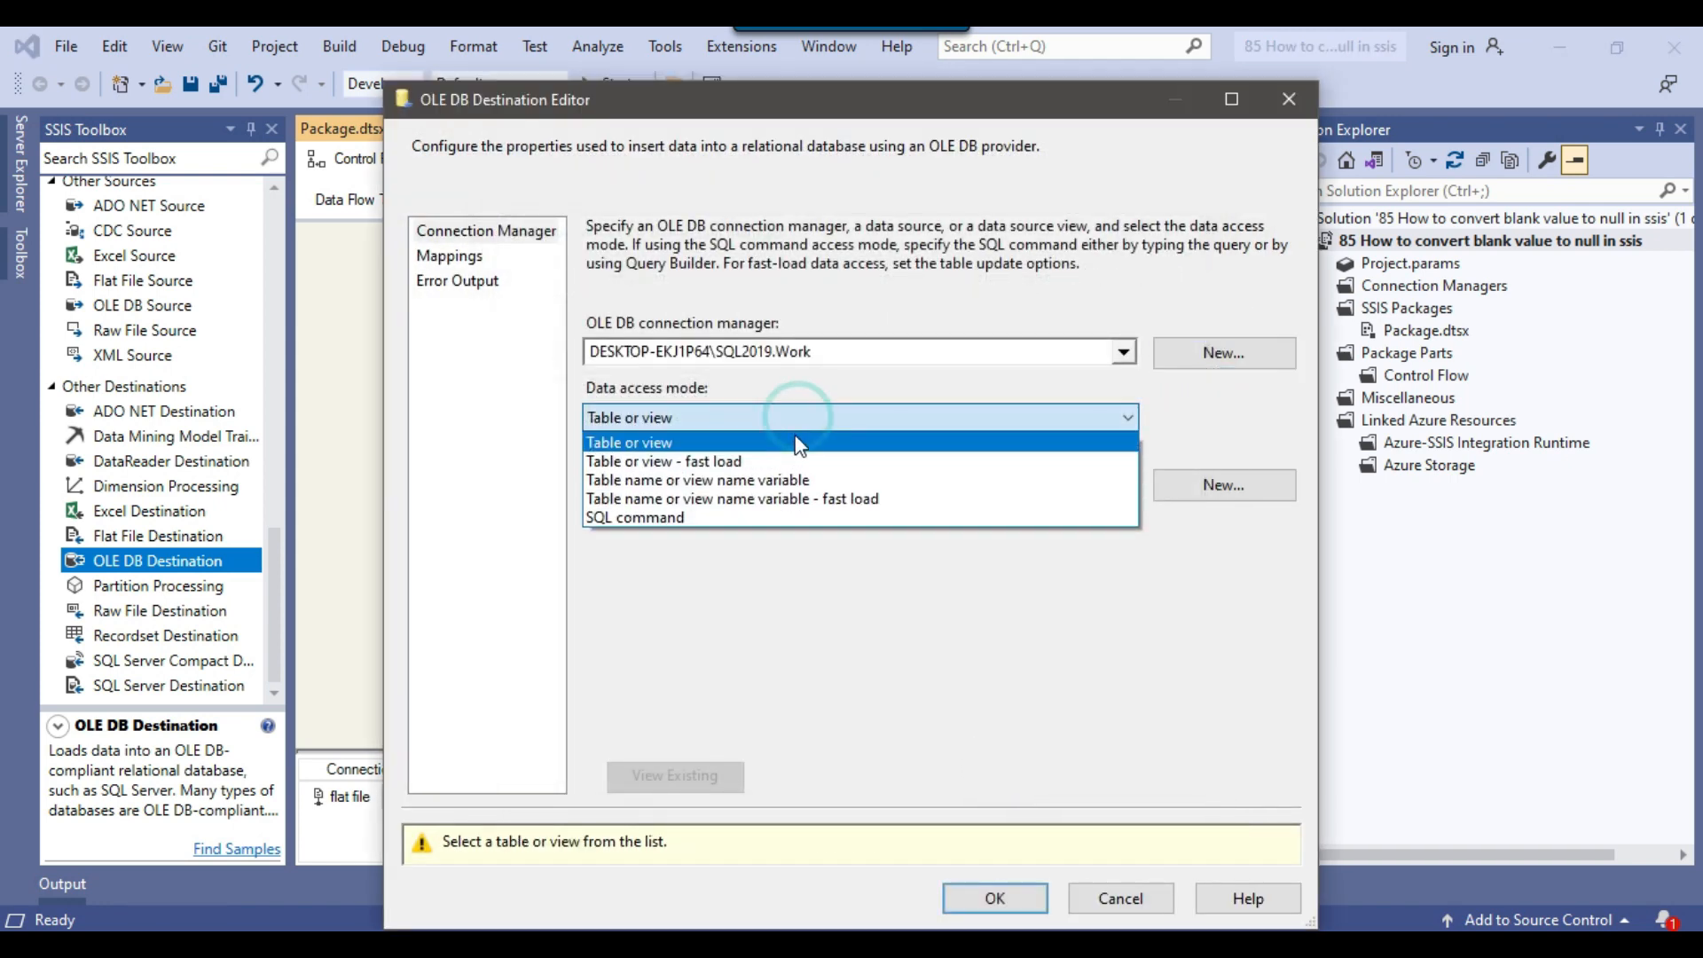
left_click(663, 461)
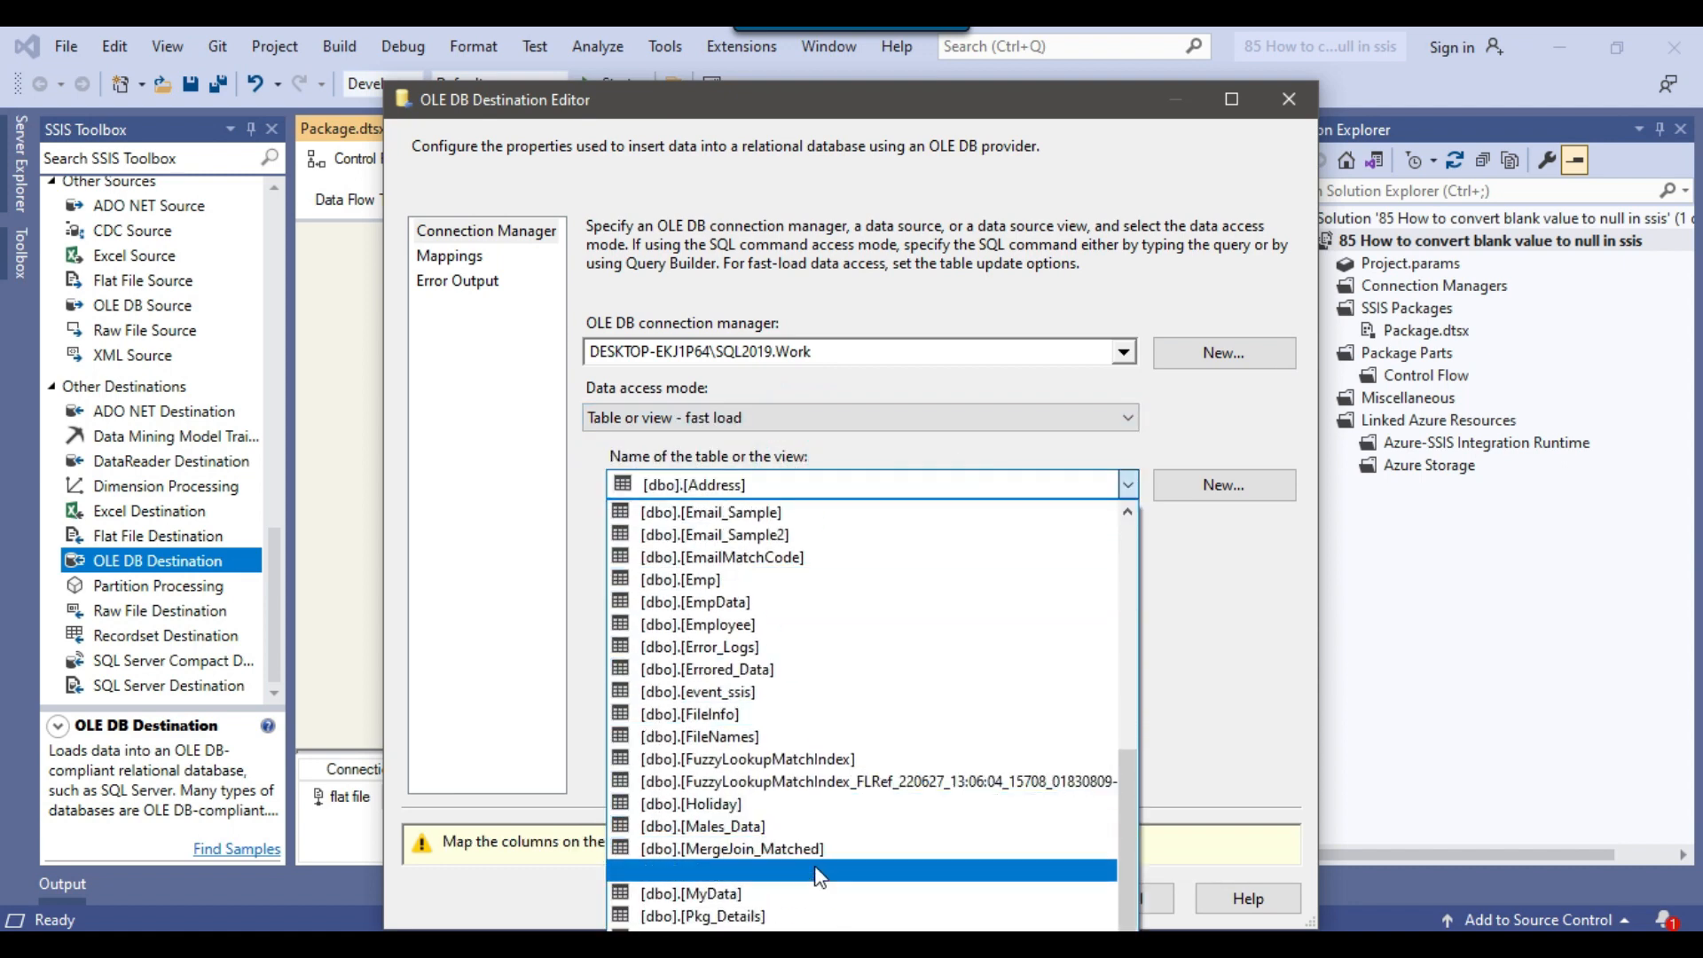
Step: Choose the destination table and confirm ProductID, ProductName and Rate mappings
left_click(449, 255)
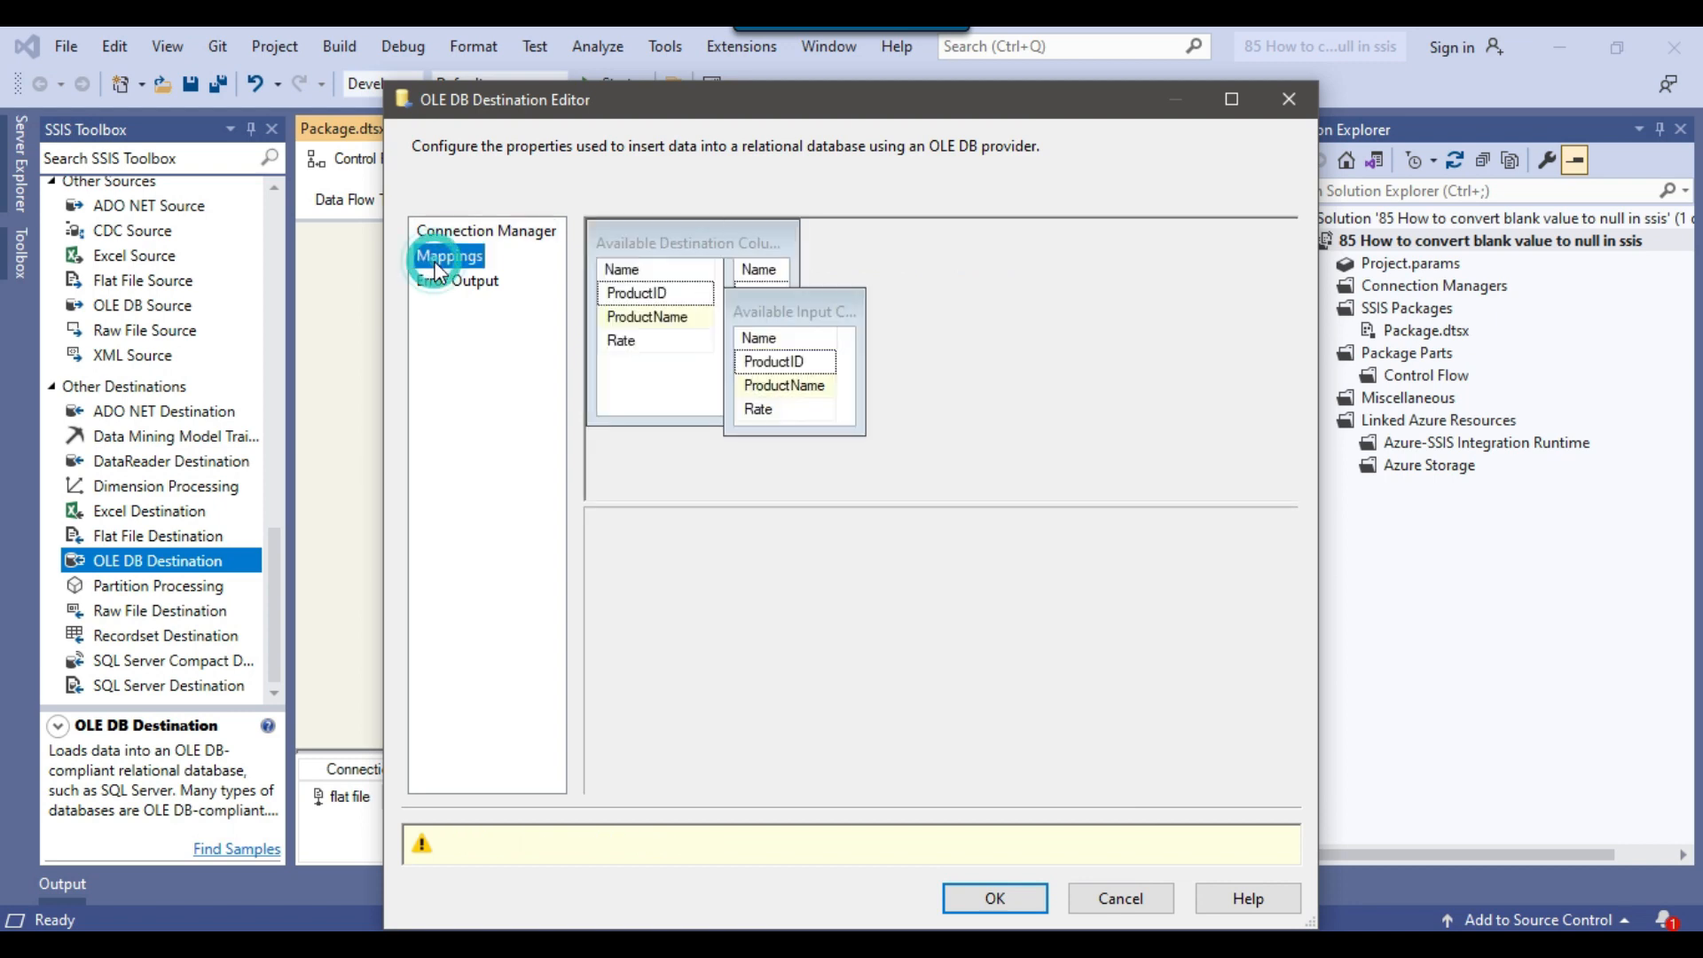
left_click(449, 256)
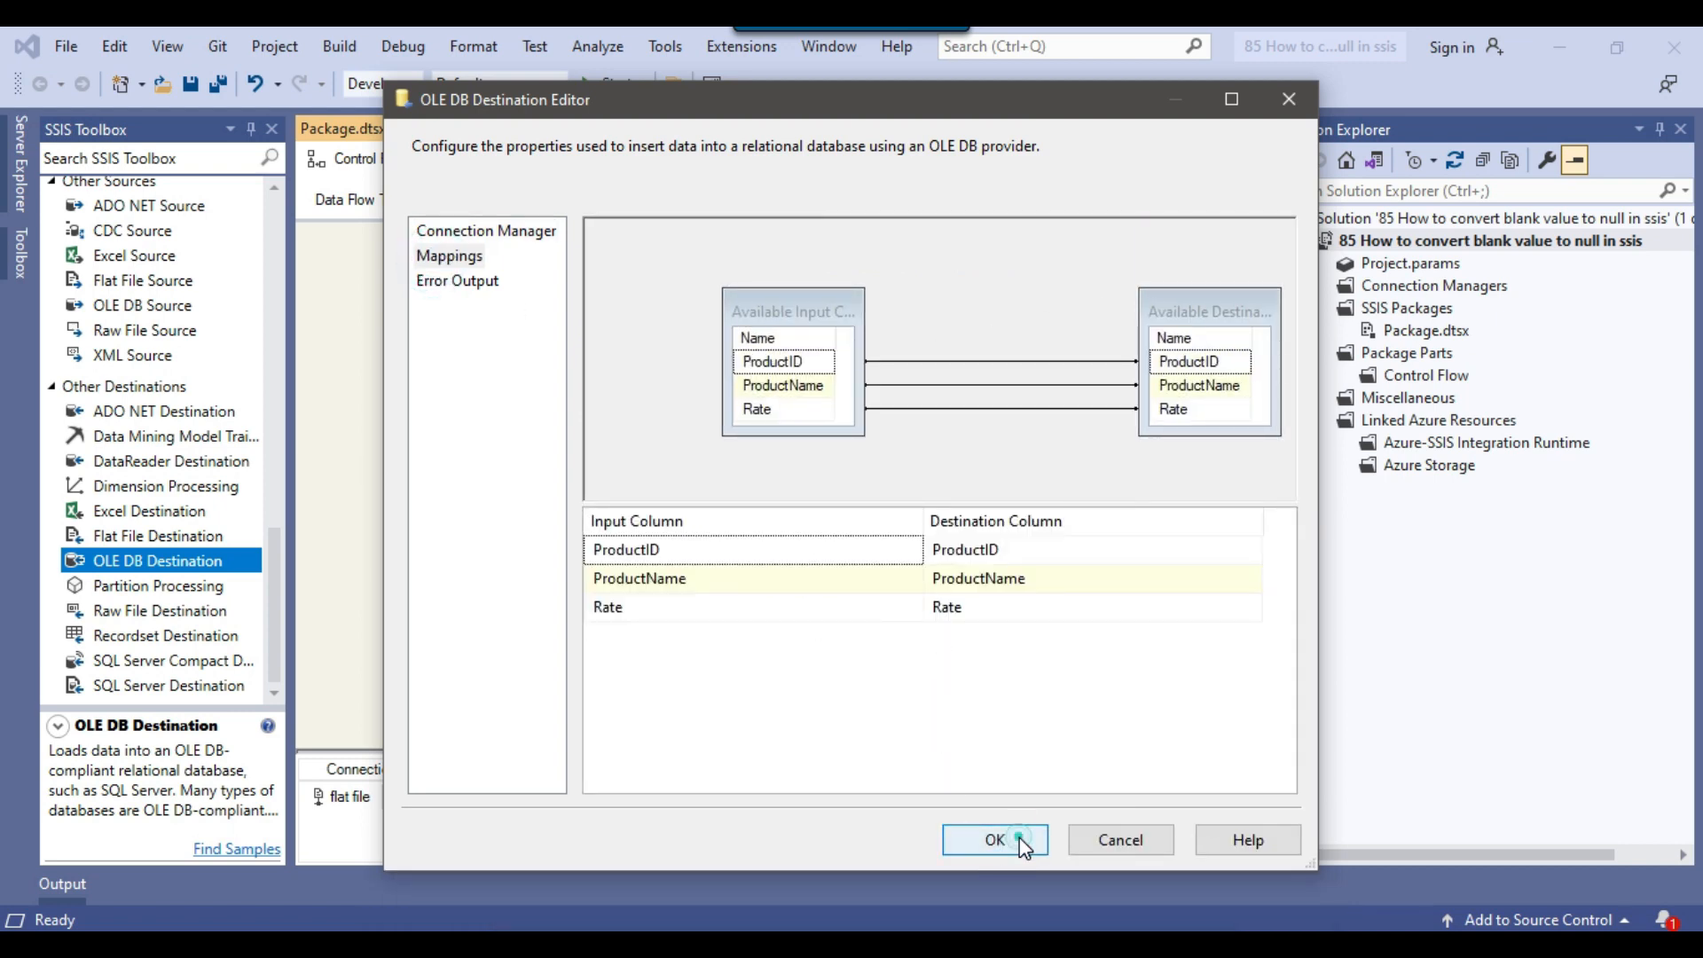
left_click(994, 840)
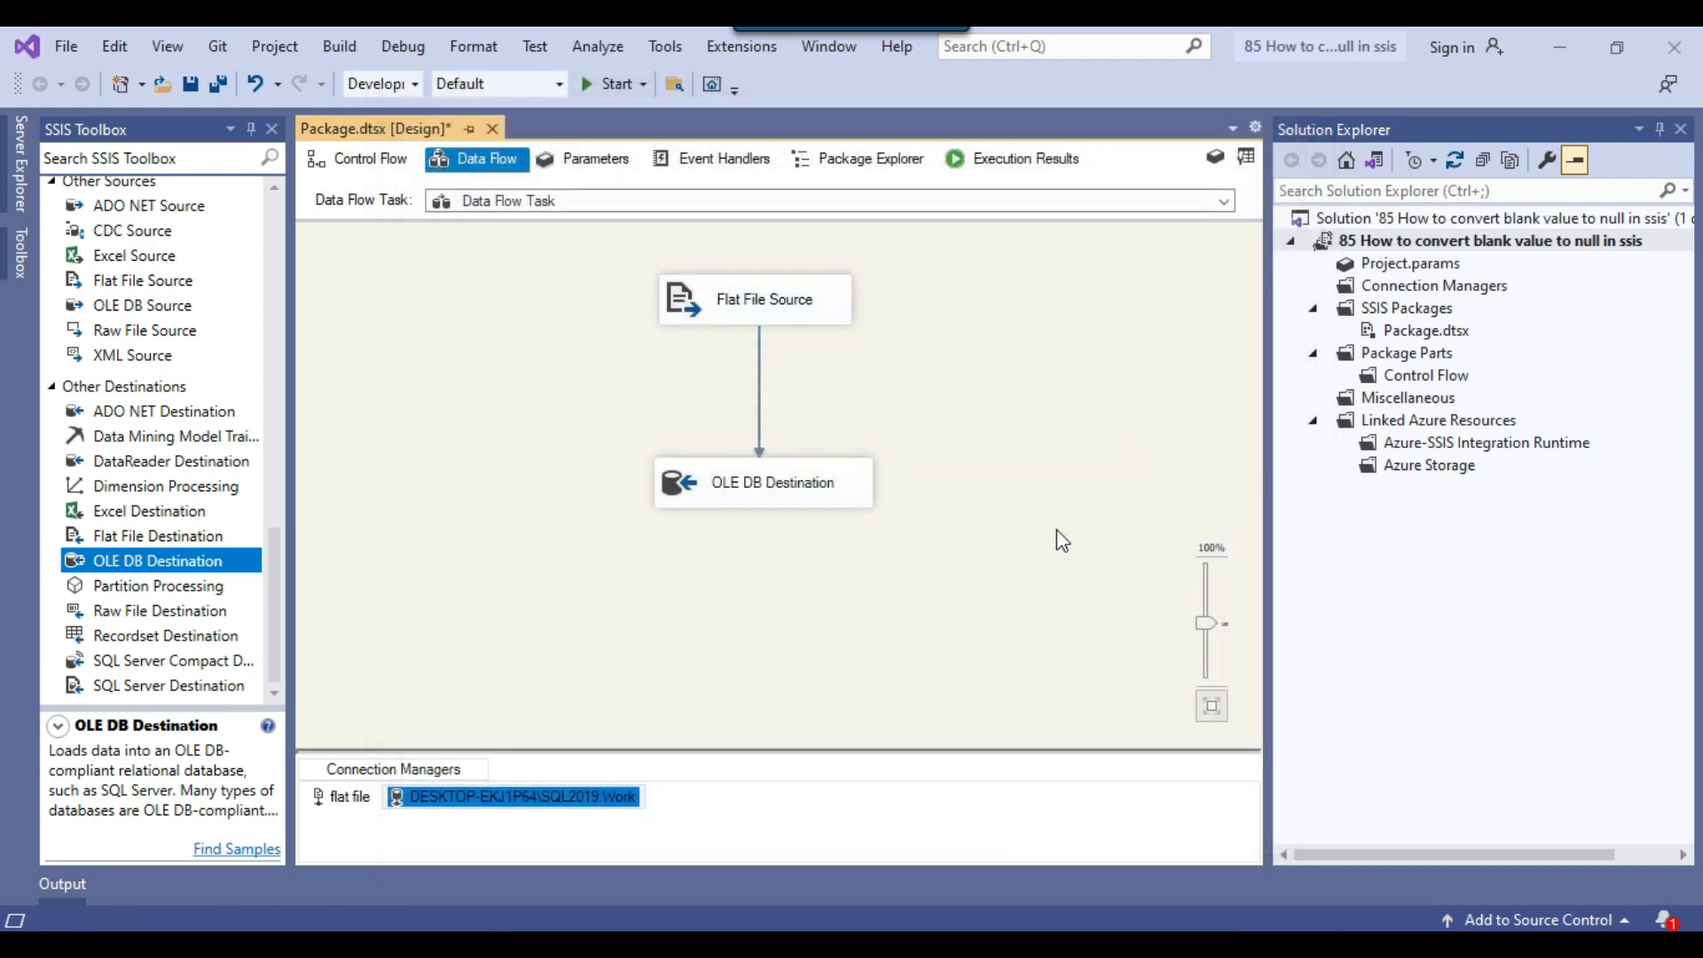
Step: Execute the package, see 4 rows load successfully, and stop debugging
left_click(339, 46)
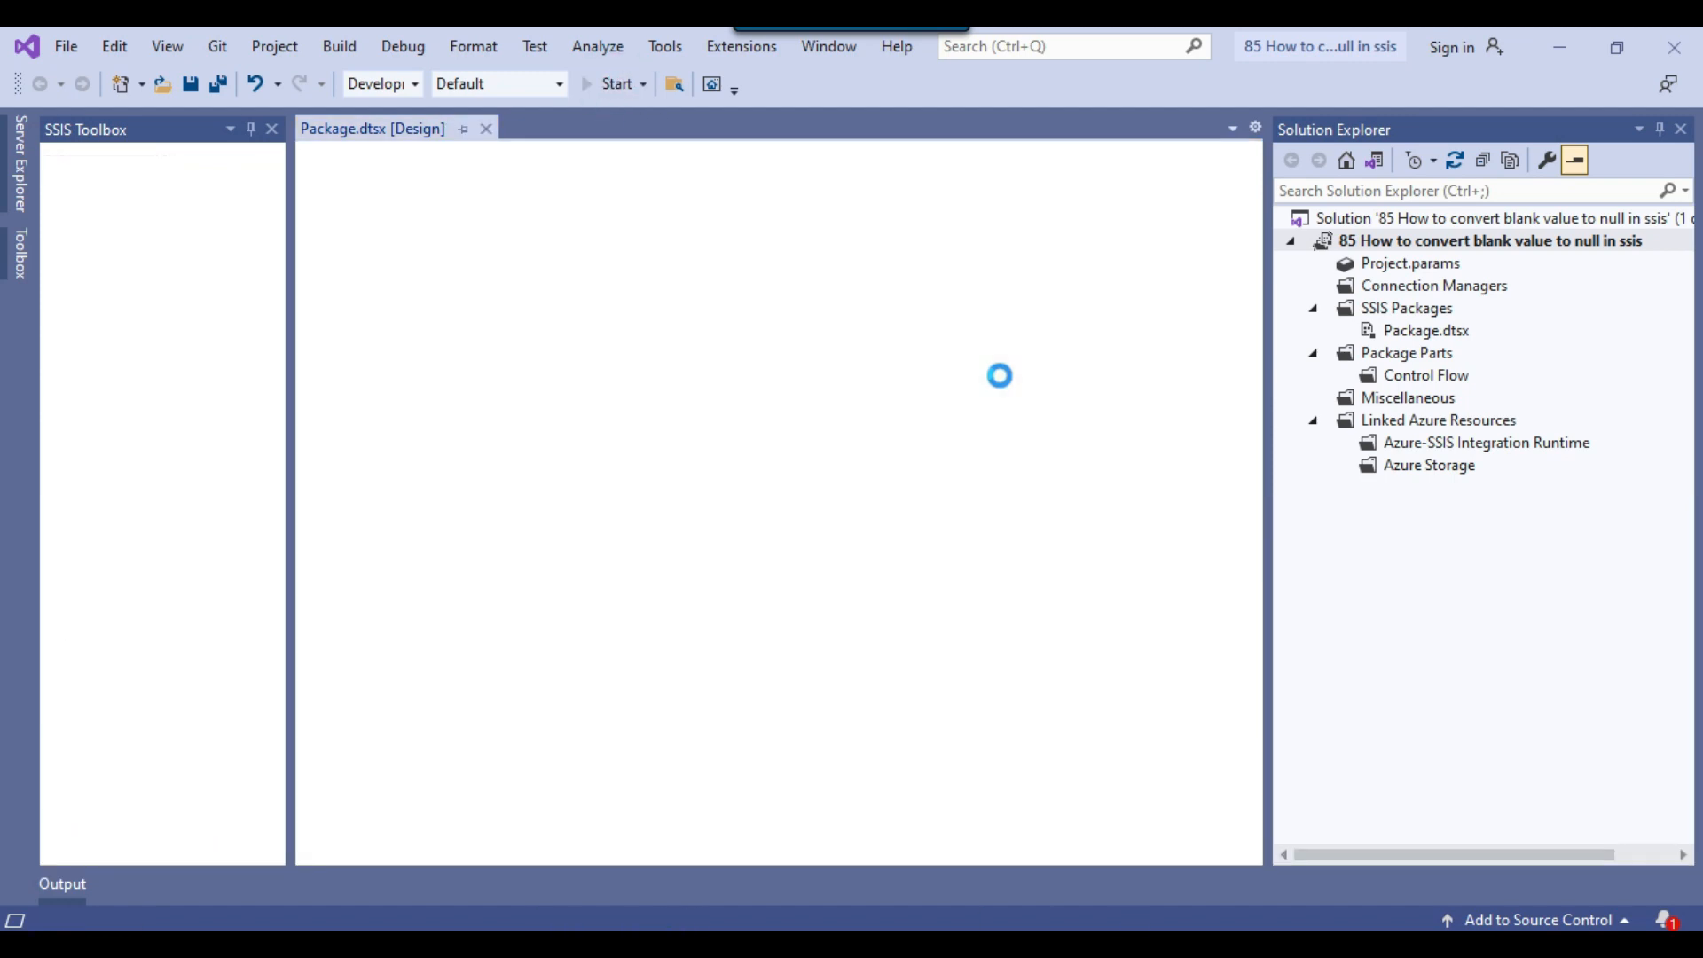
left_click(584, 83)
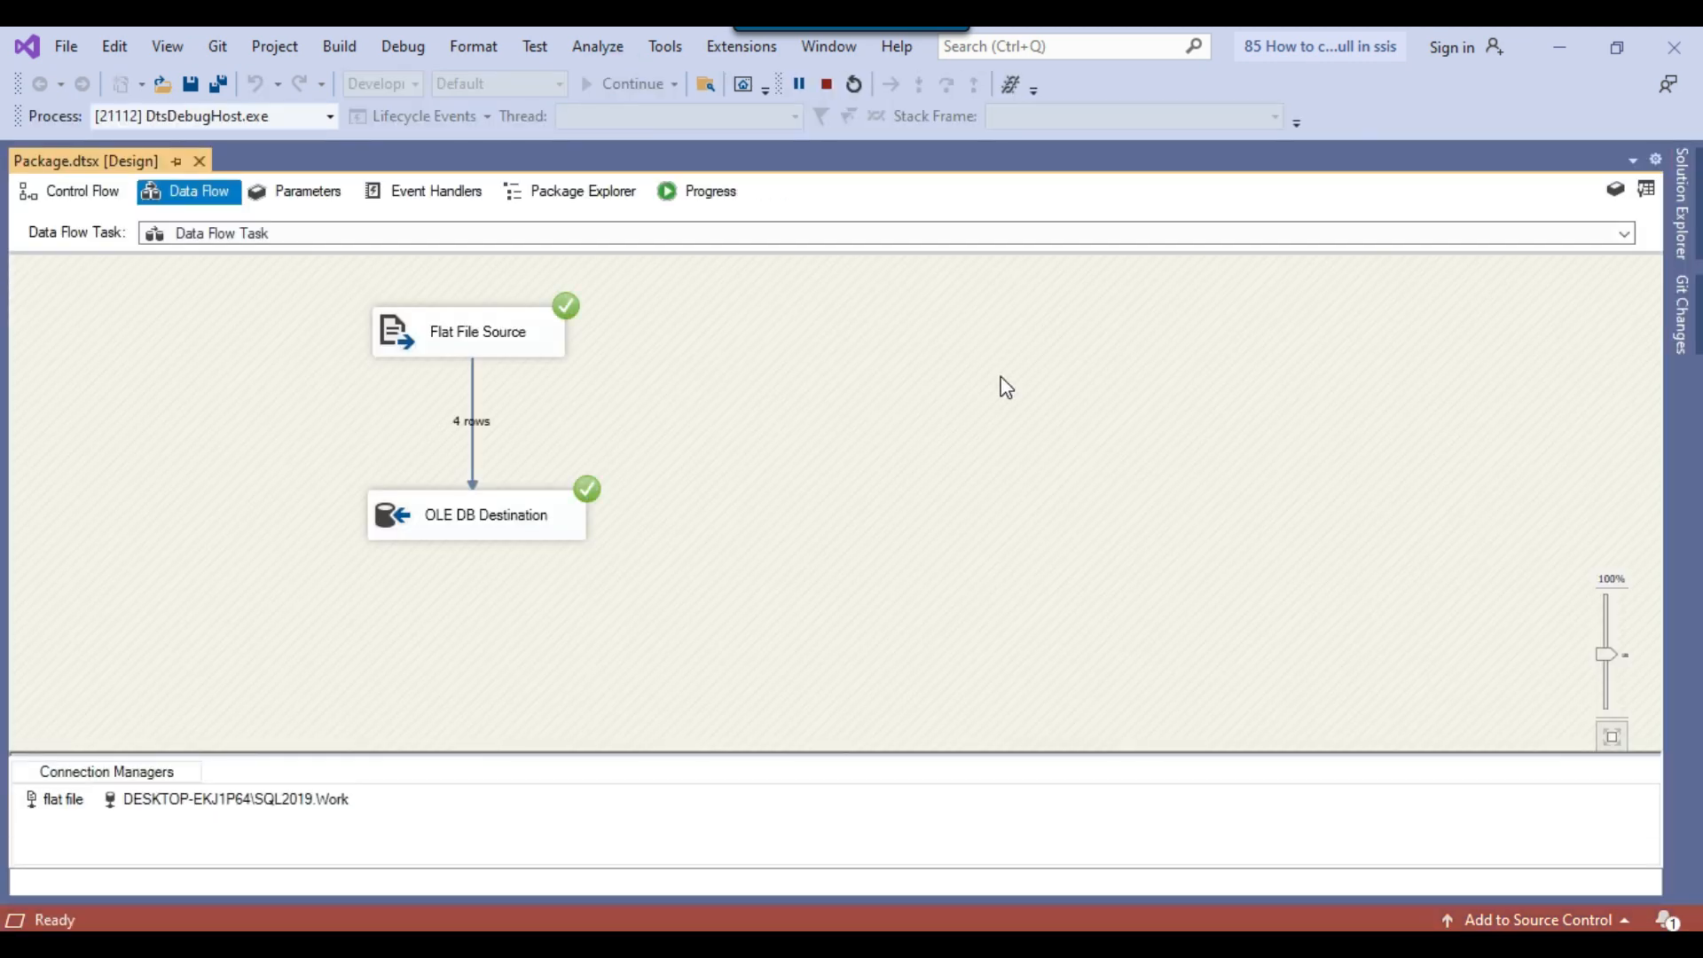
left_click(824, 84)
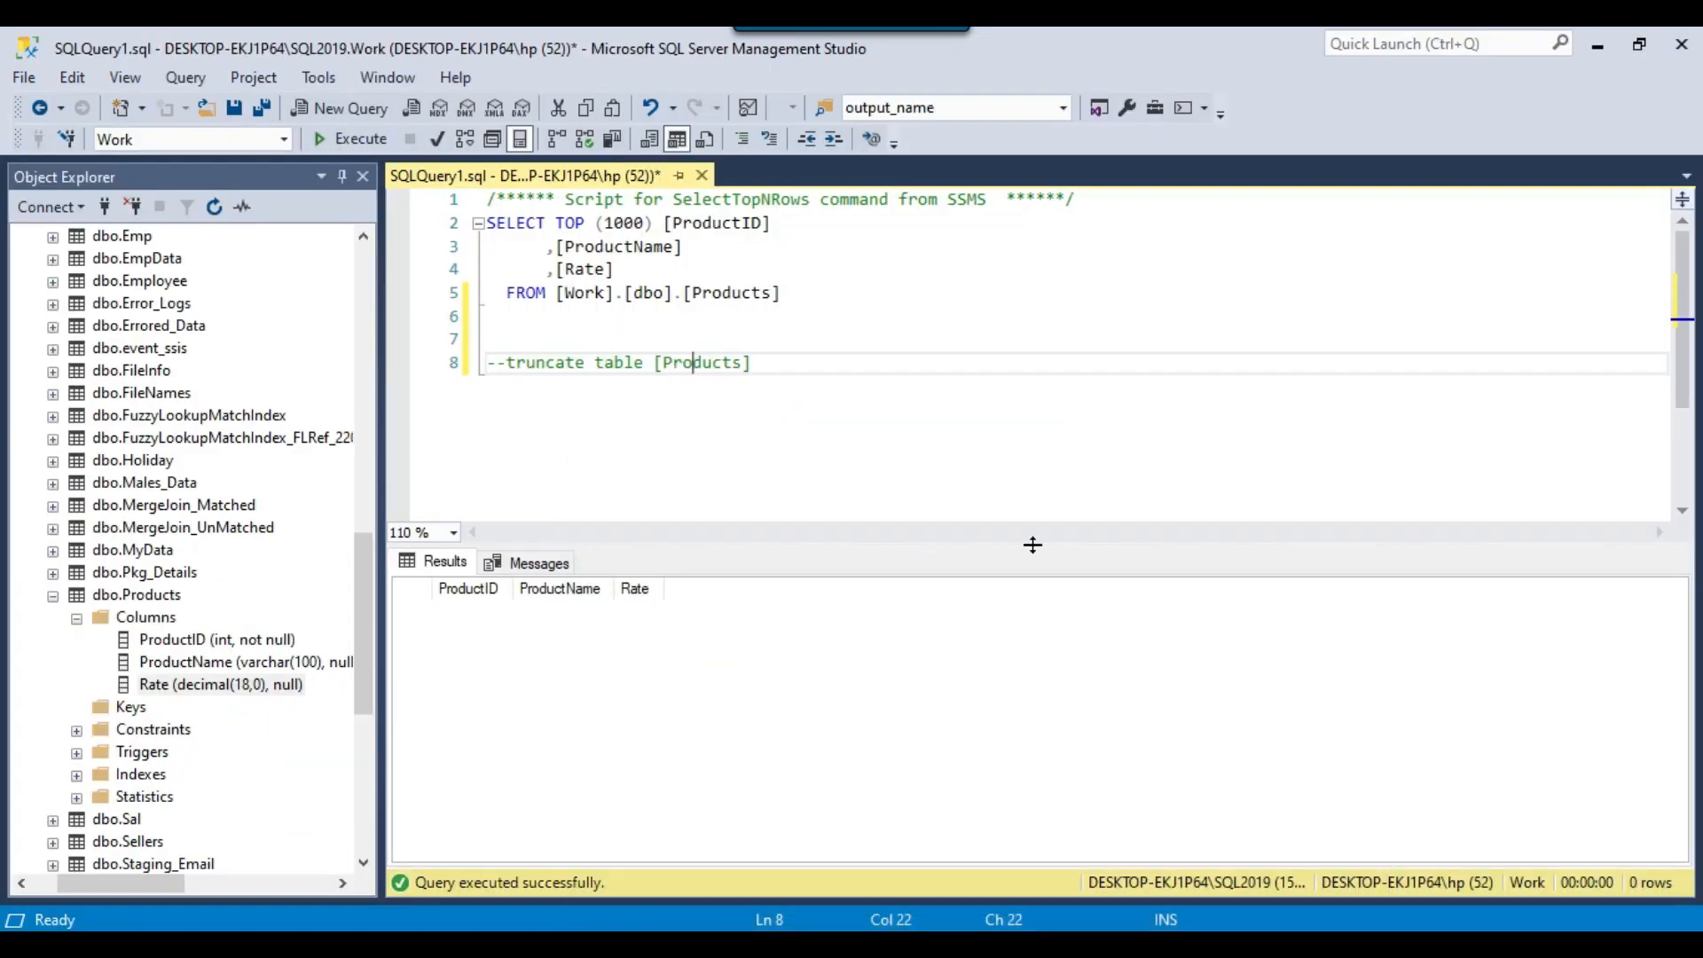
Step: Execute the SELECT query on the Products table in SSMS
left_click(359, 139)
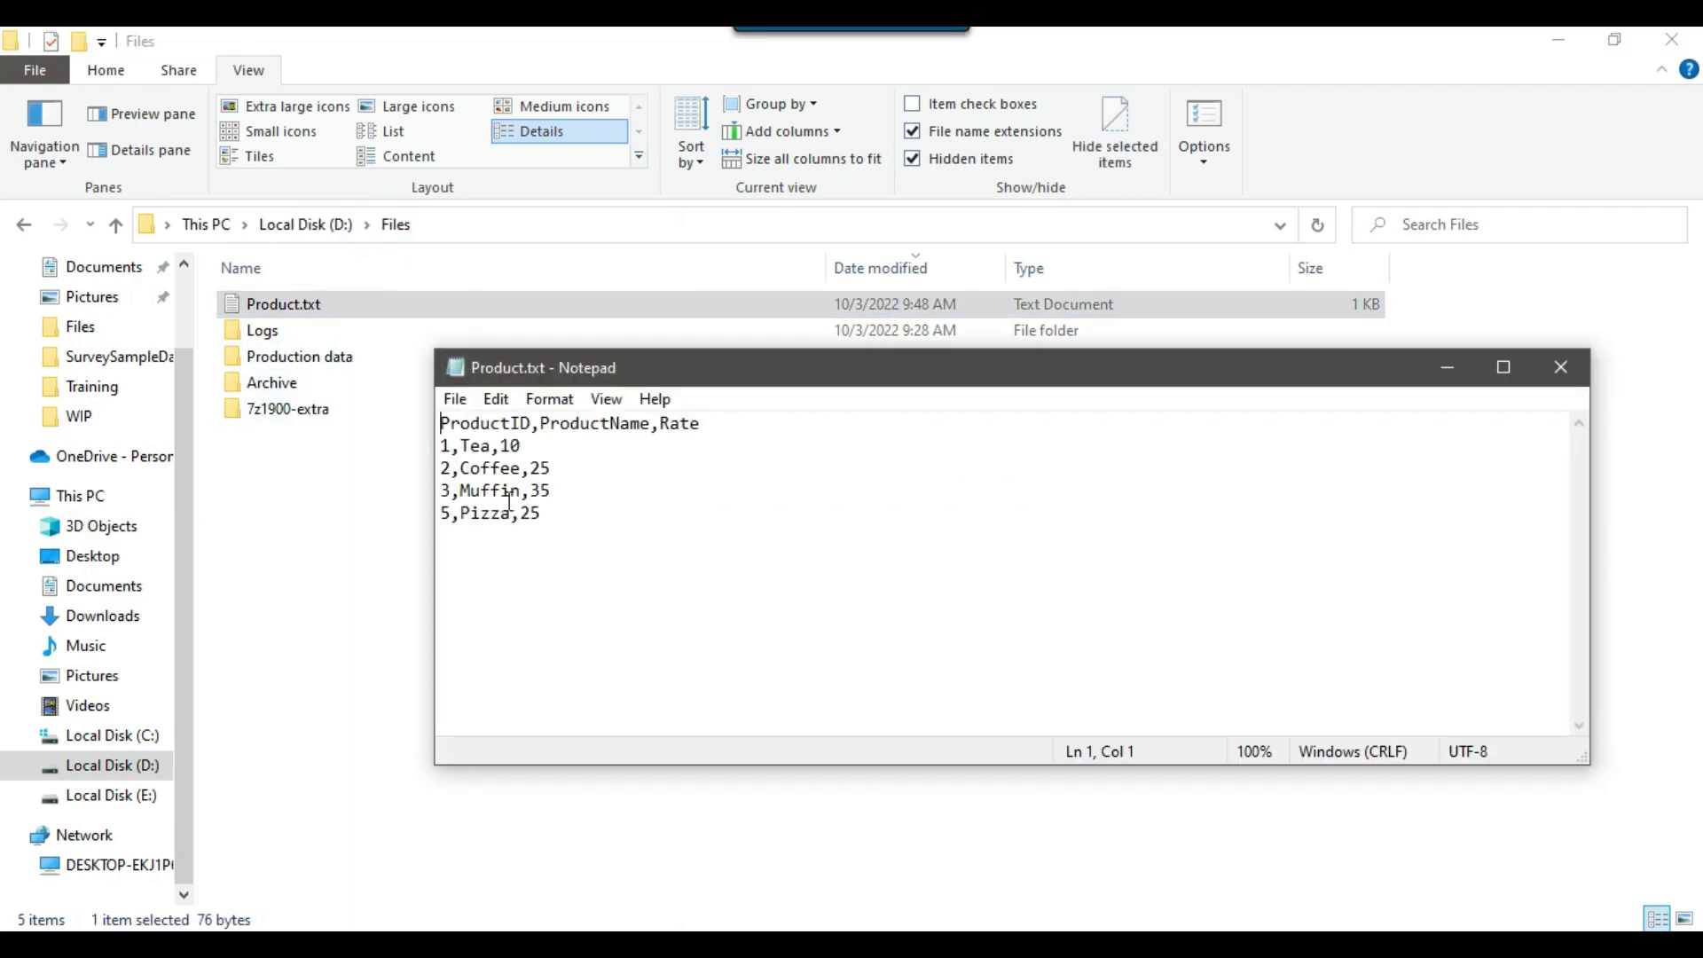
Step: Delete Muffin's Rate value 35 in Product.txt and save the file
double_click(538, 490)
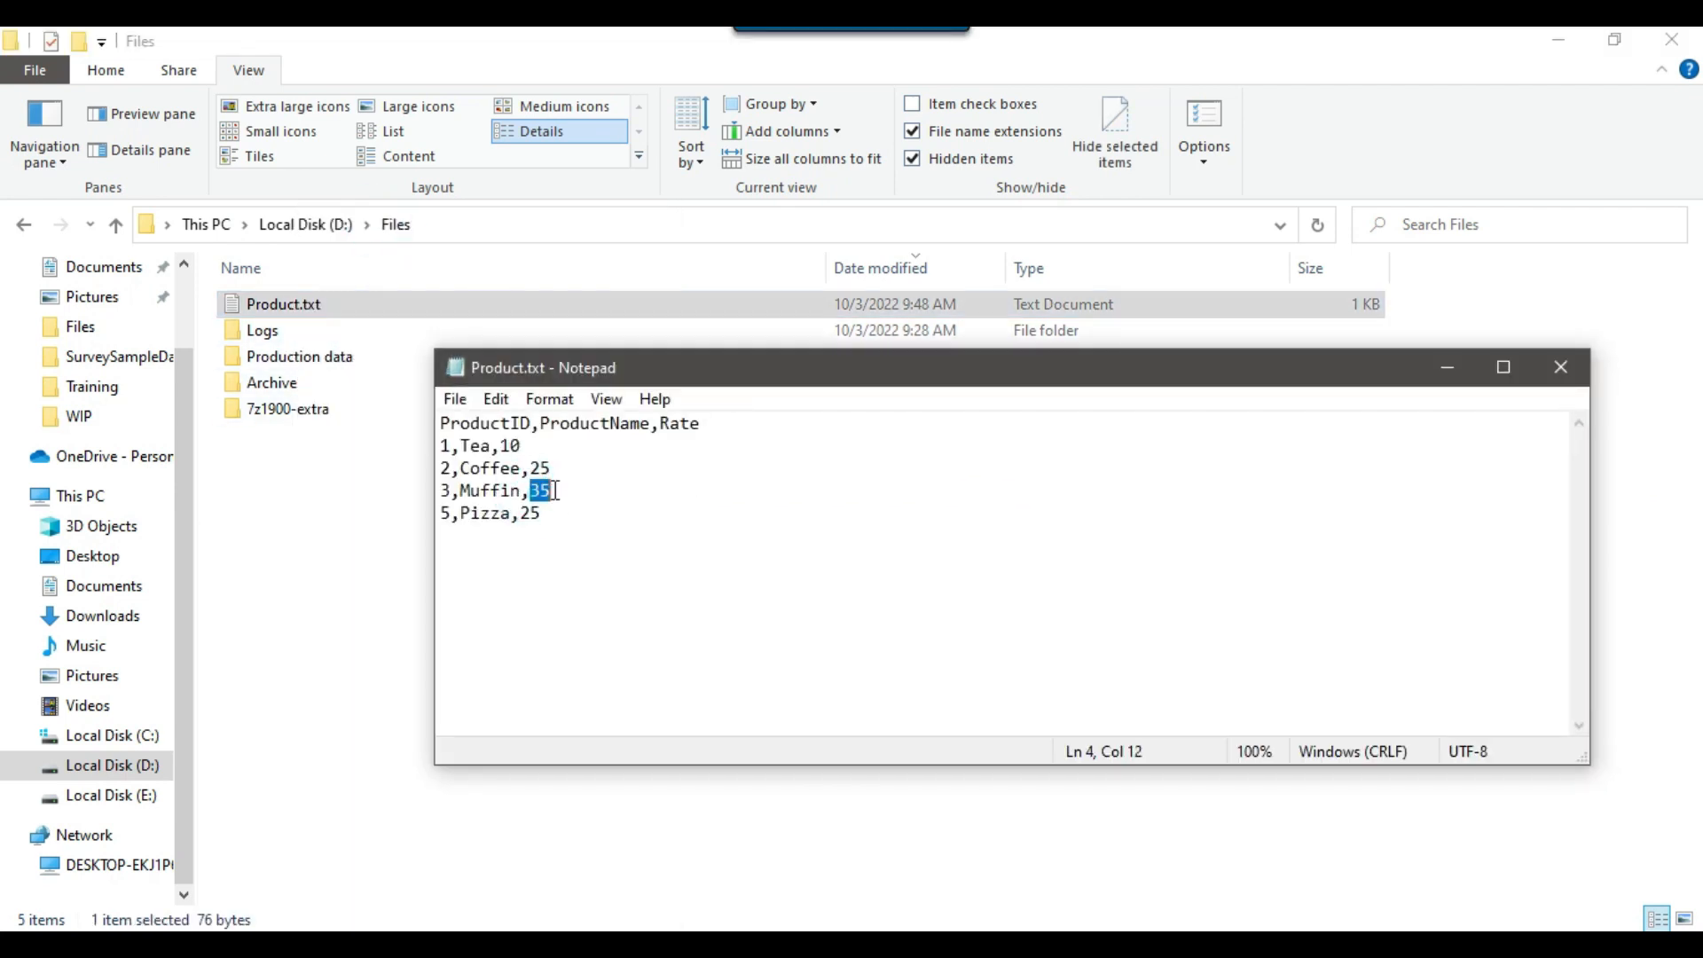
key("Delete")
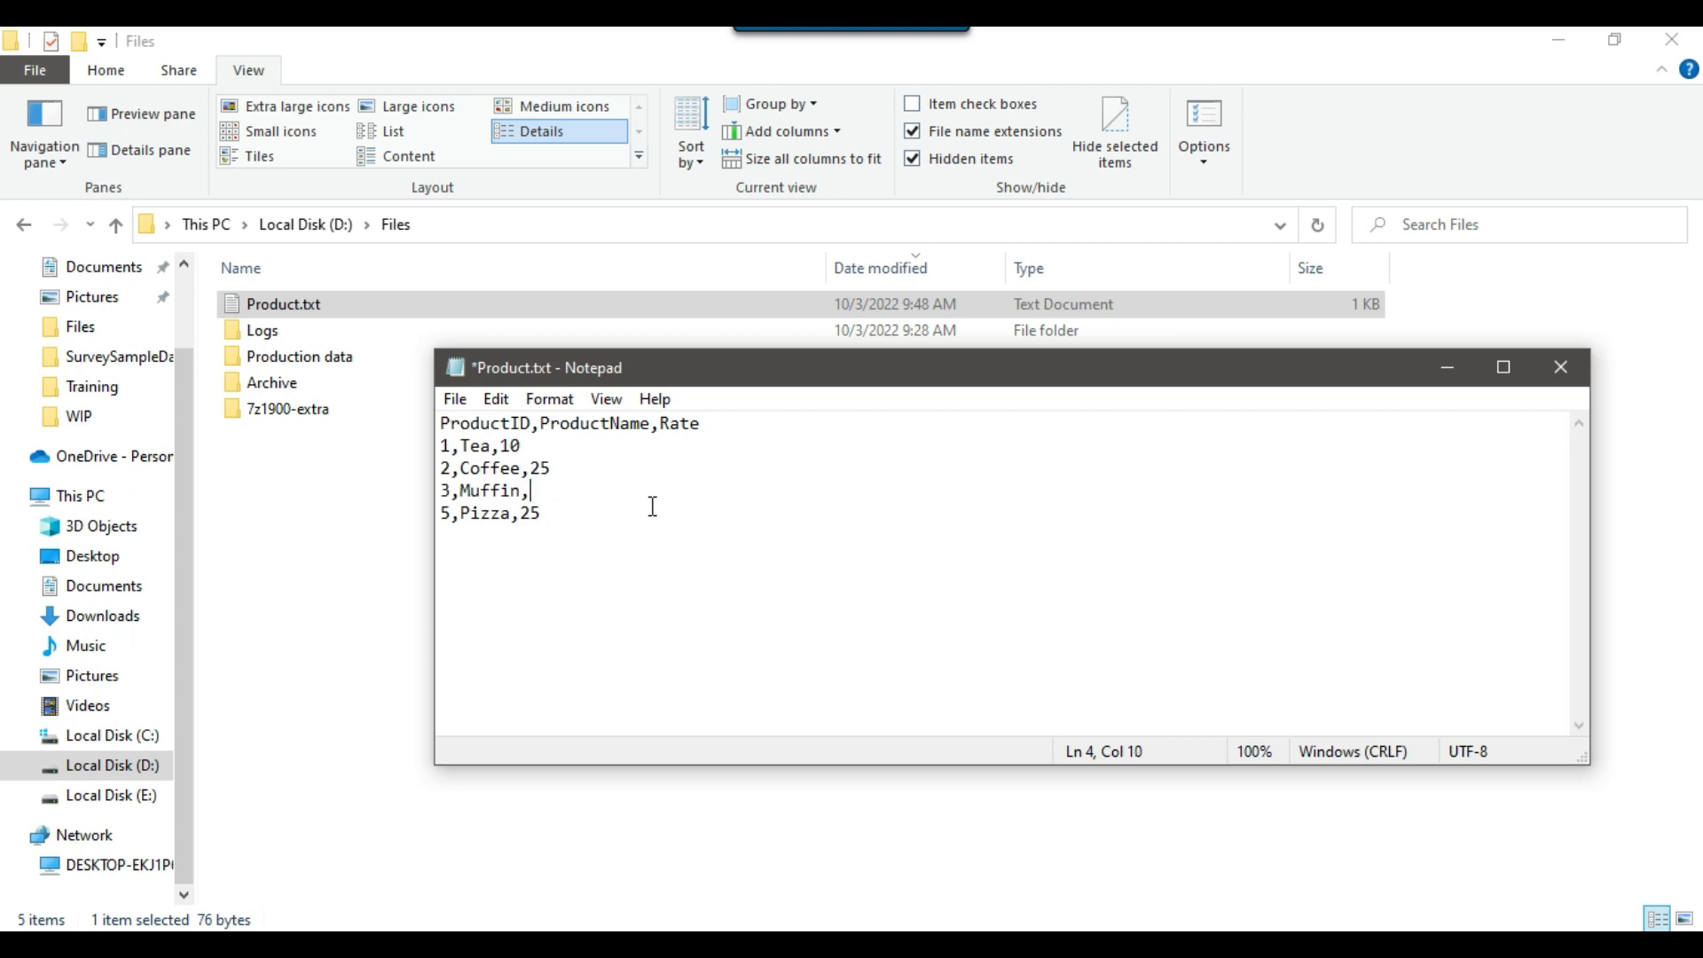
key("ctrl+s")
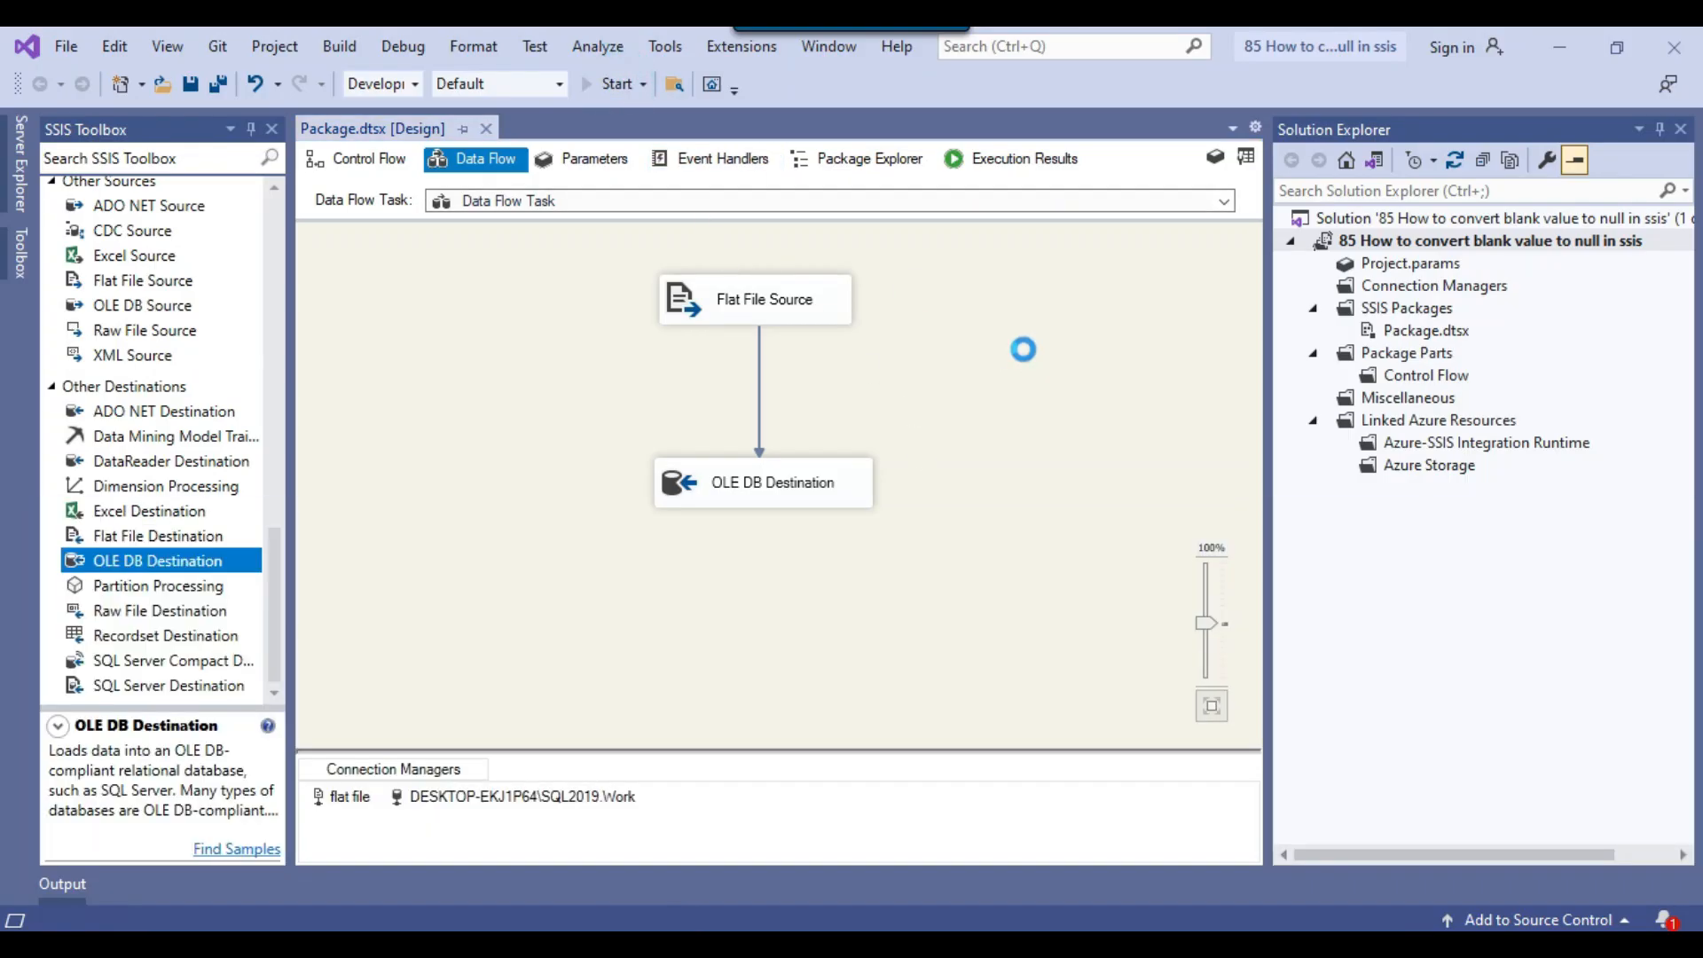
Step: Rerun the package, see OLE DB Destination fail after 4 rows, and stop debugging
left_click(615, 83)
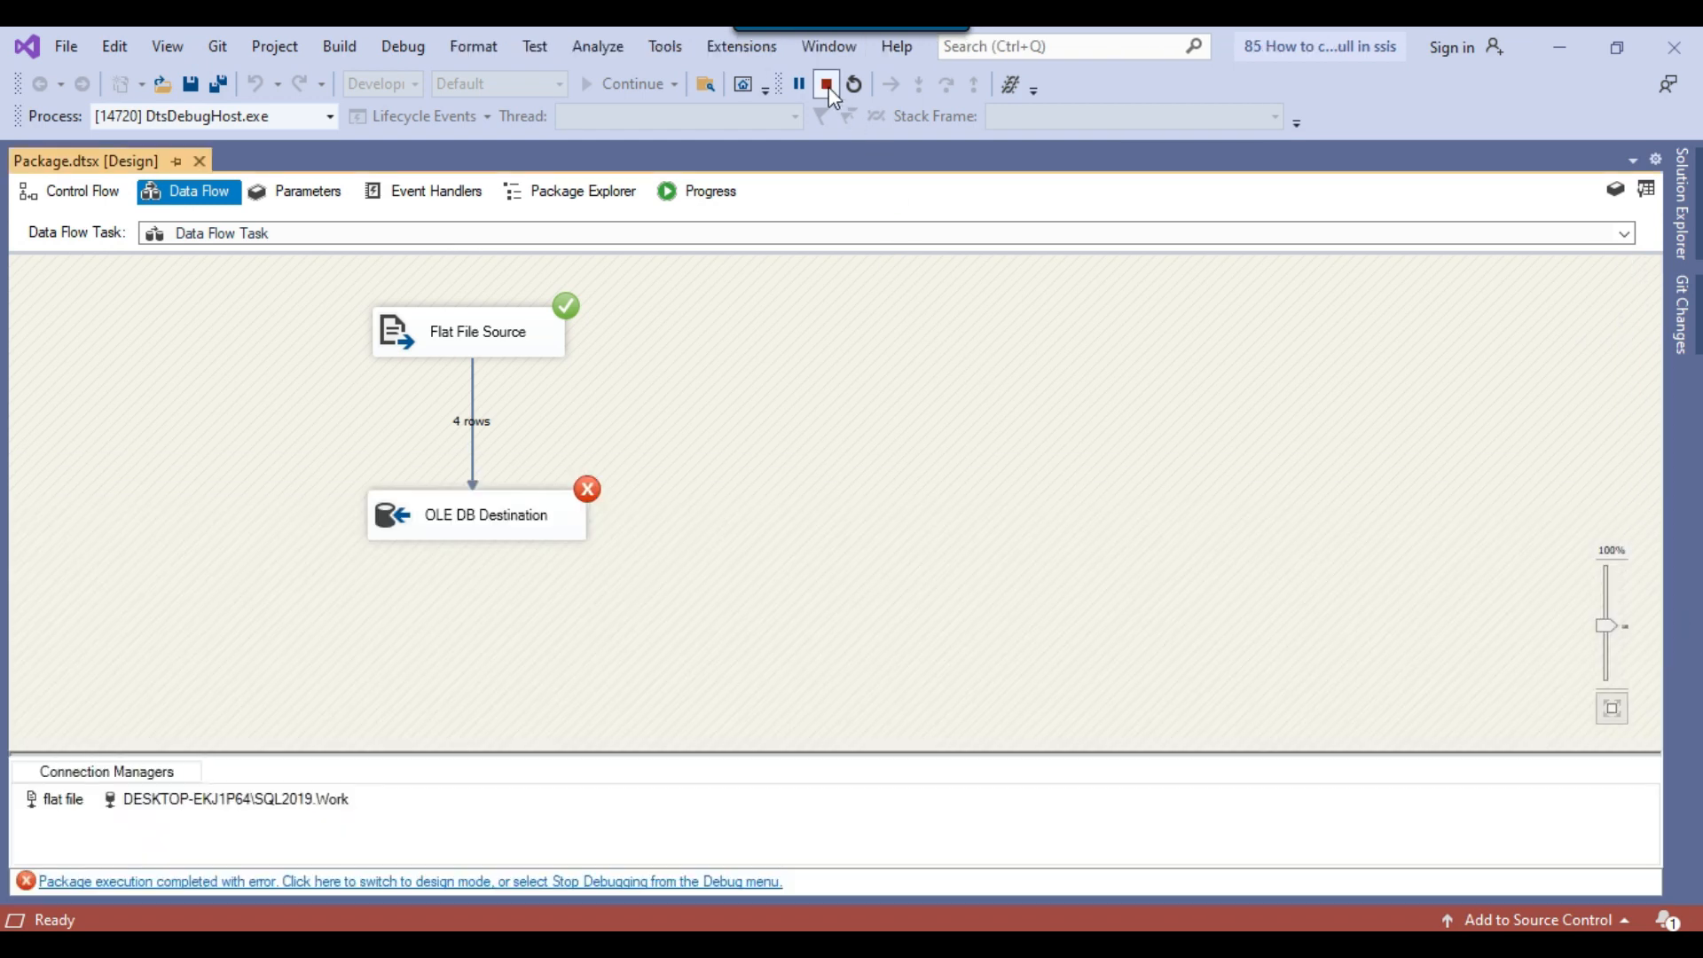
left_click(826, 83)
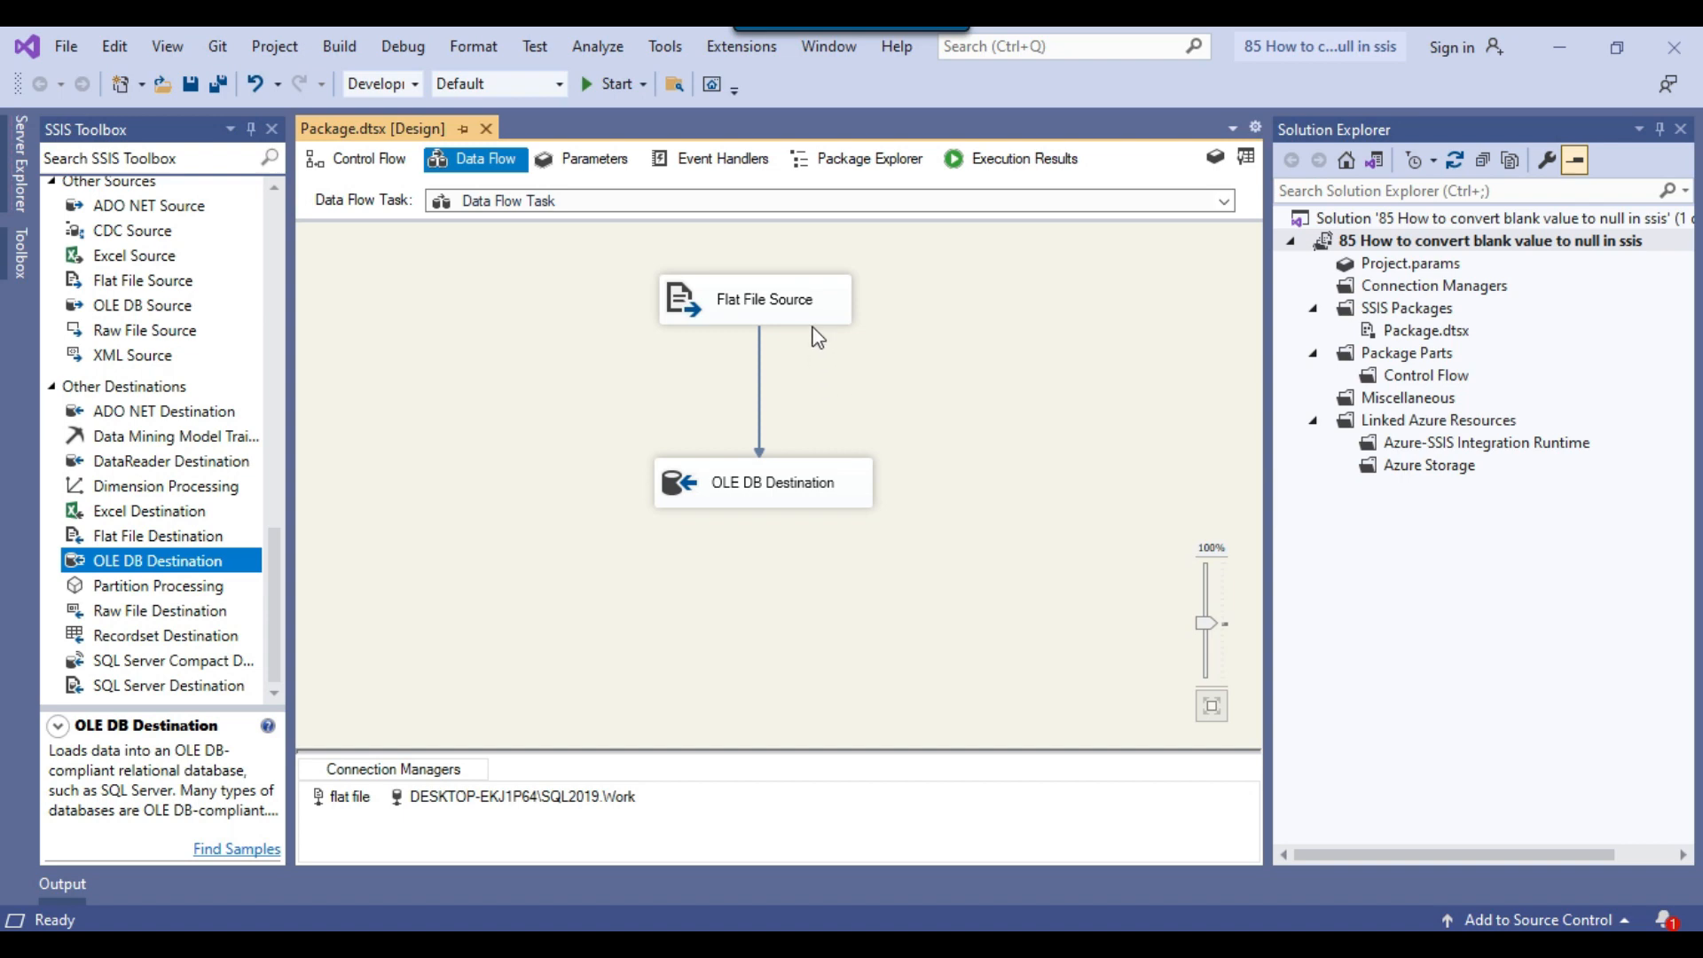
Step: Enable null retention in the Flat File Source editor and confirm it
right_click(754, 299)
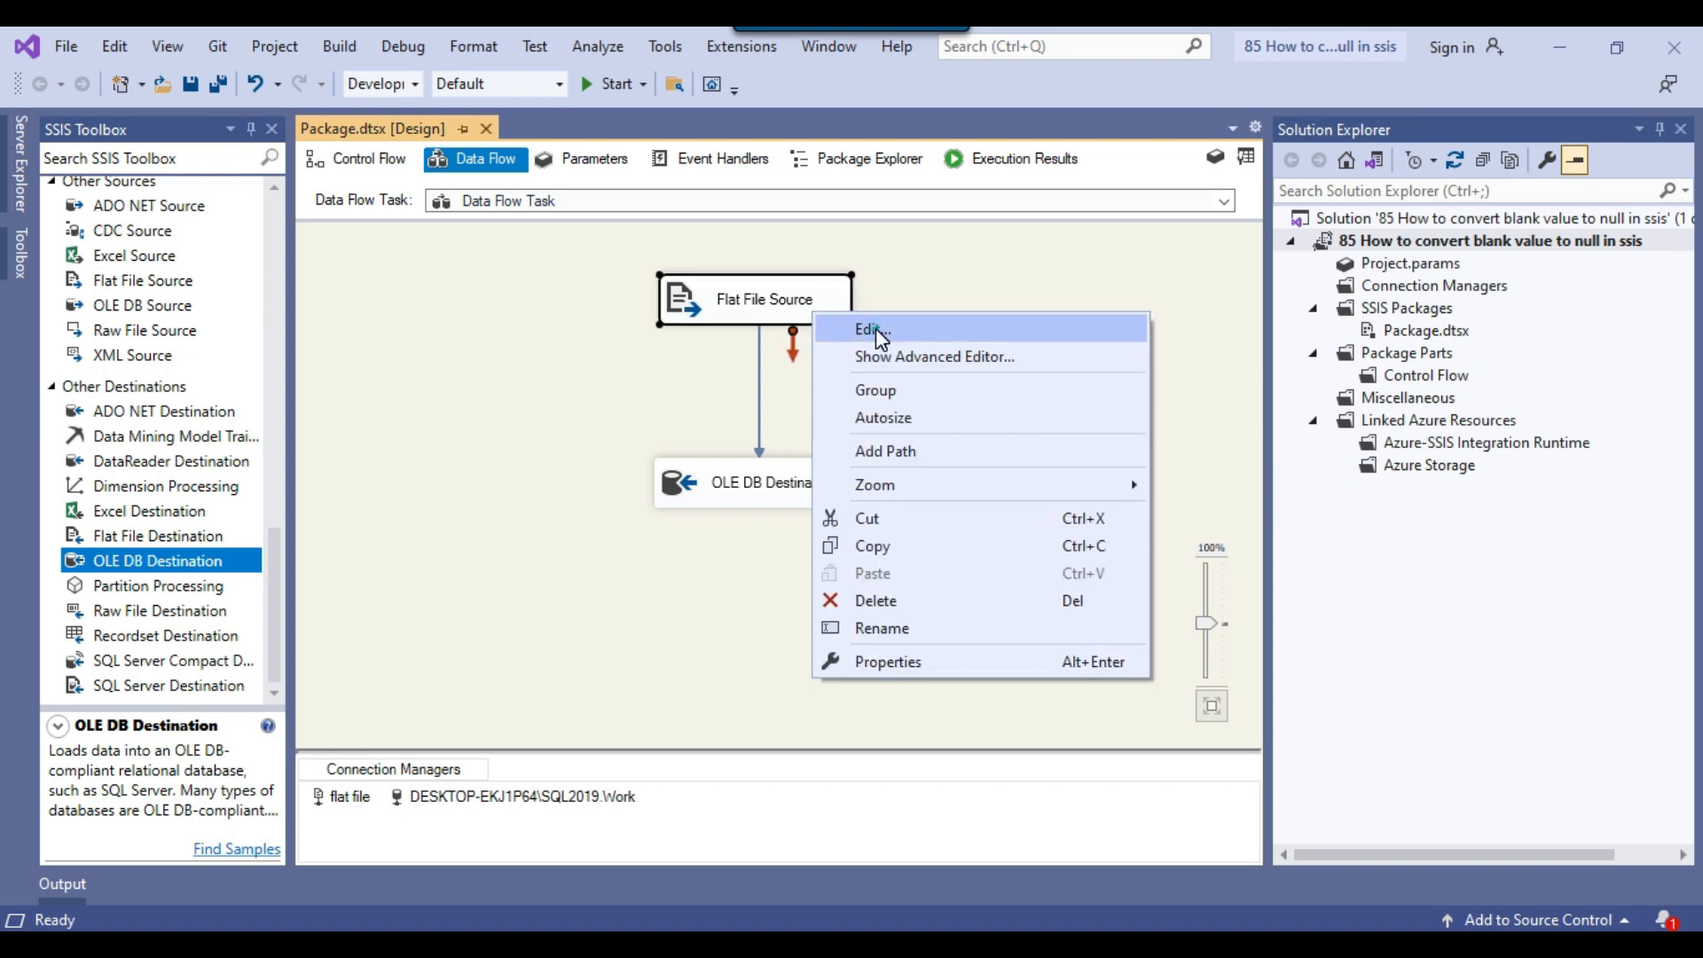
left_click(872, 330)
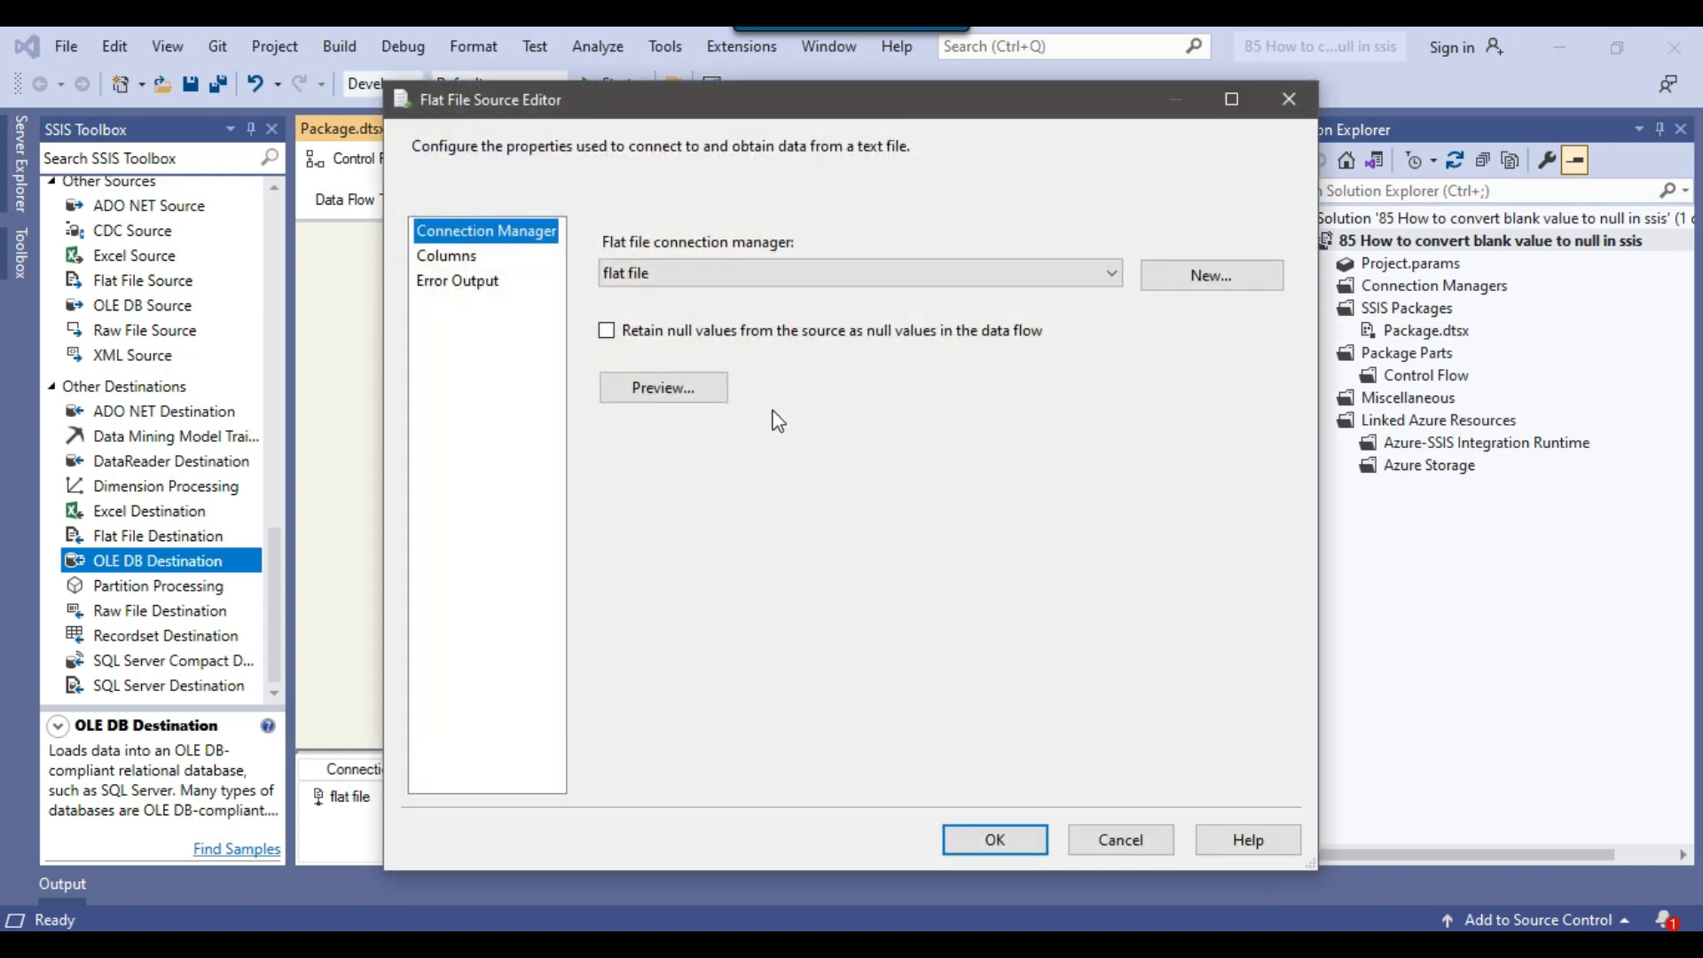
mouse_move(711, 348)
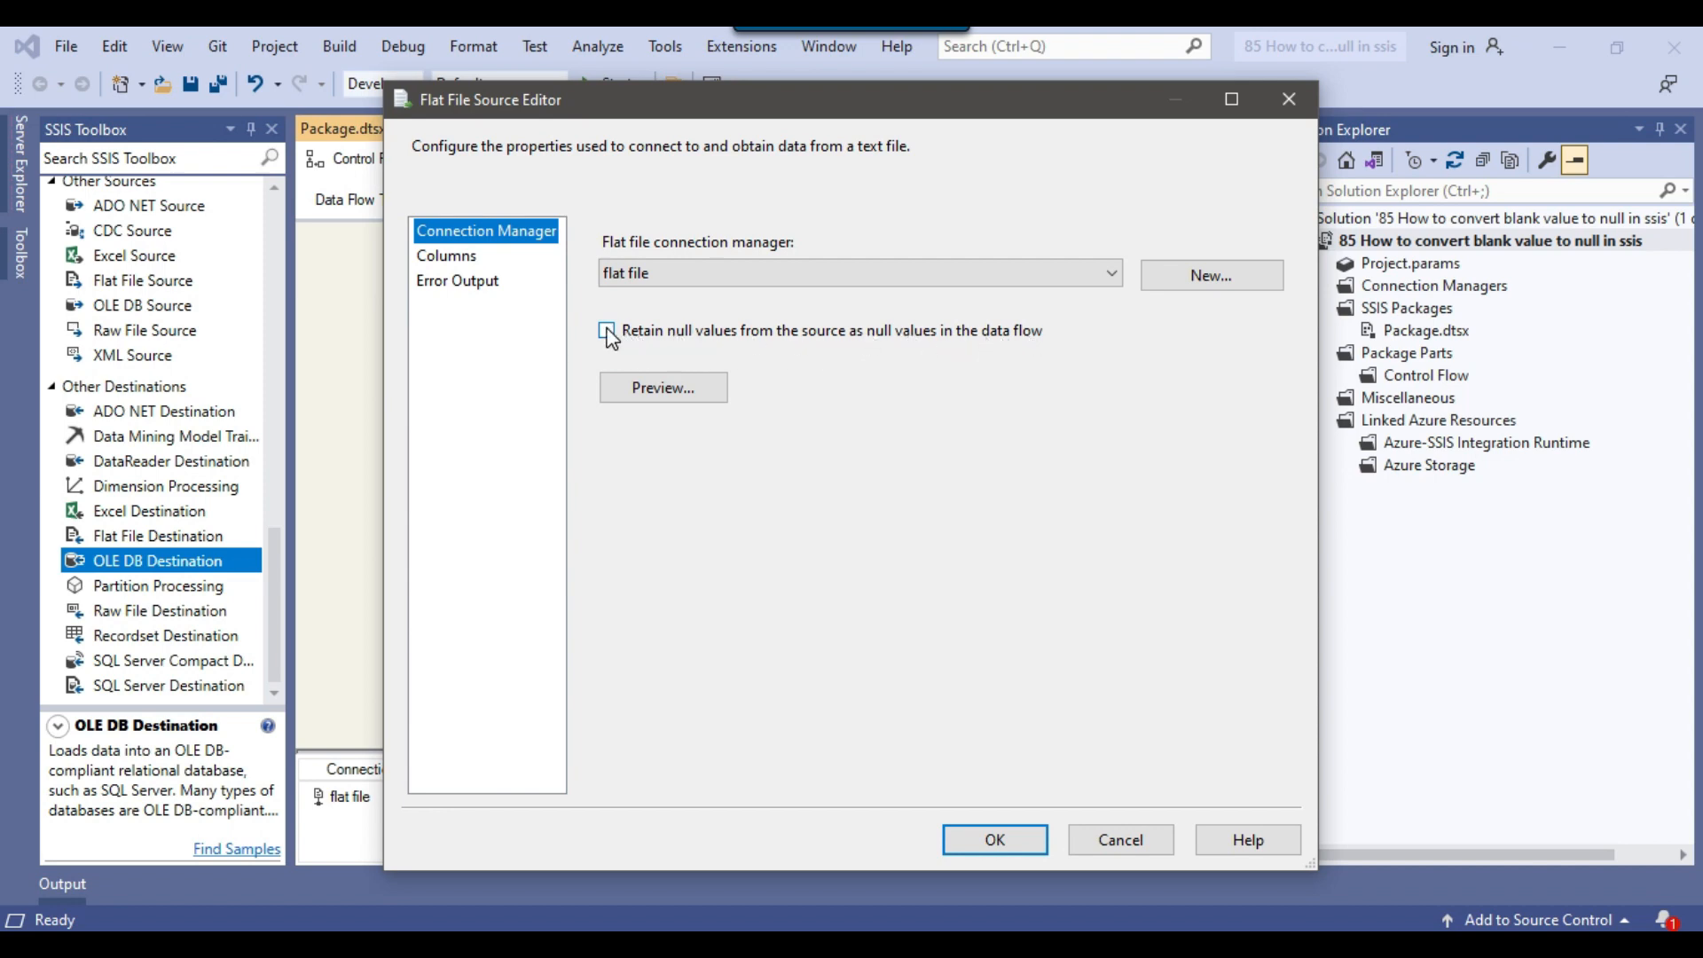
left_click(992, 831)
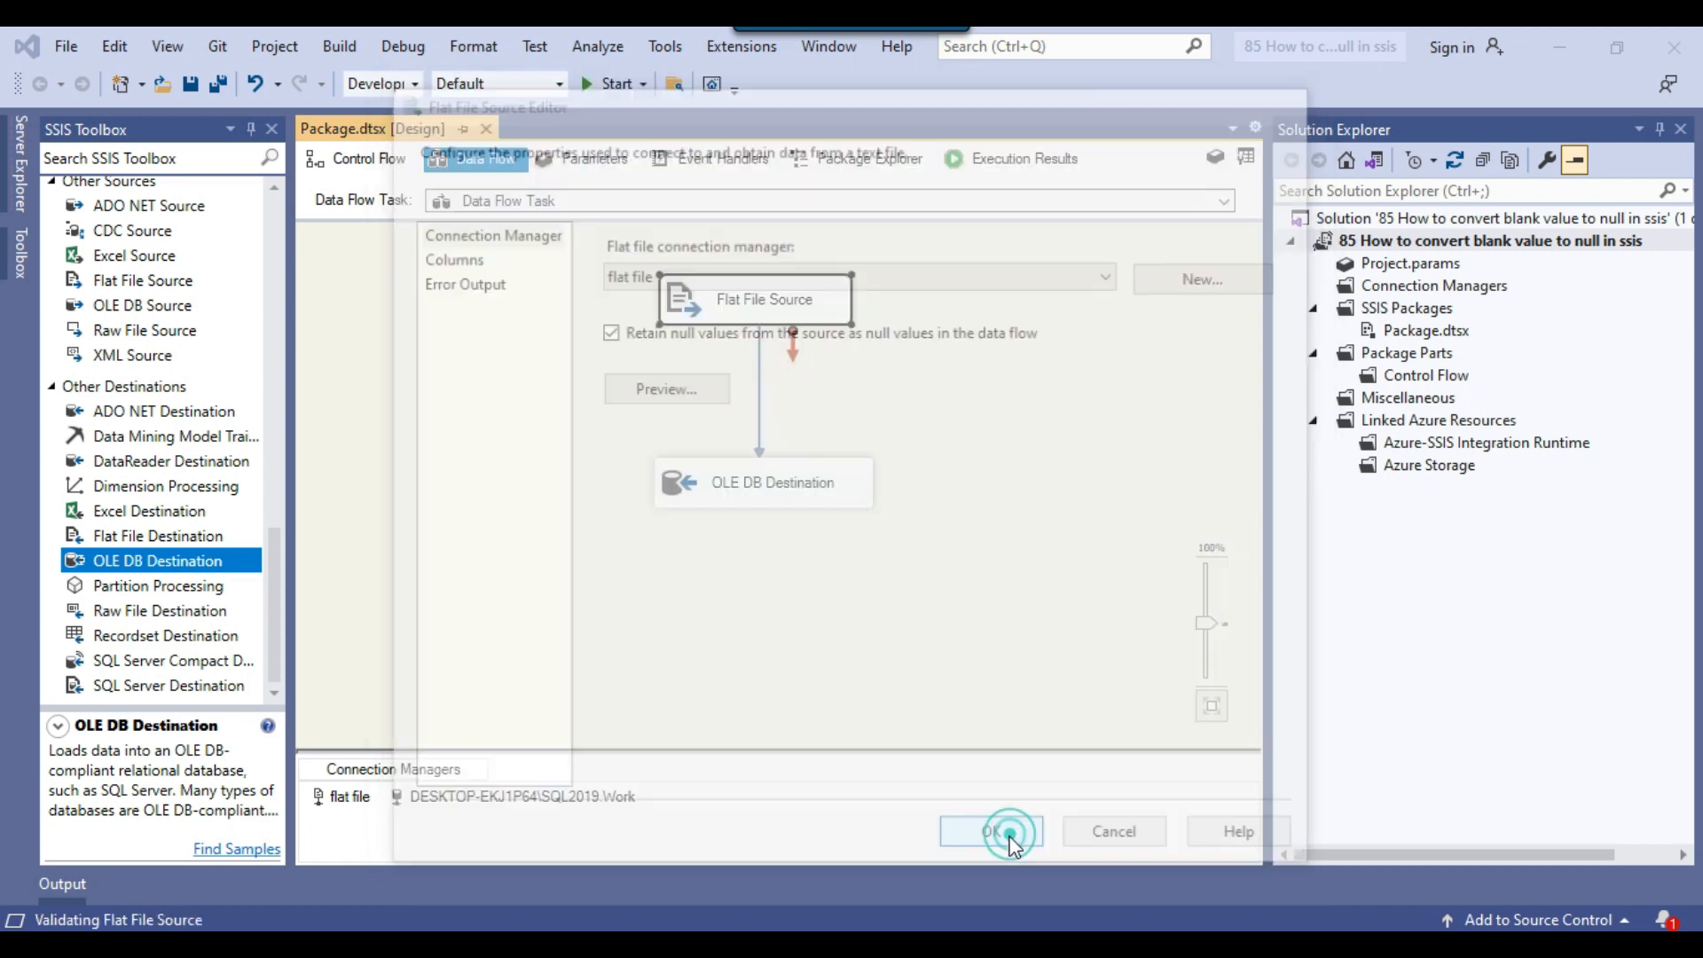
left_click(990, 831)
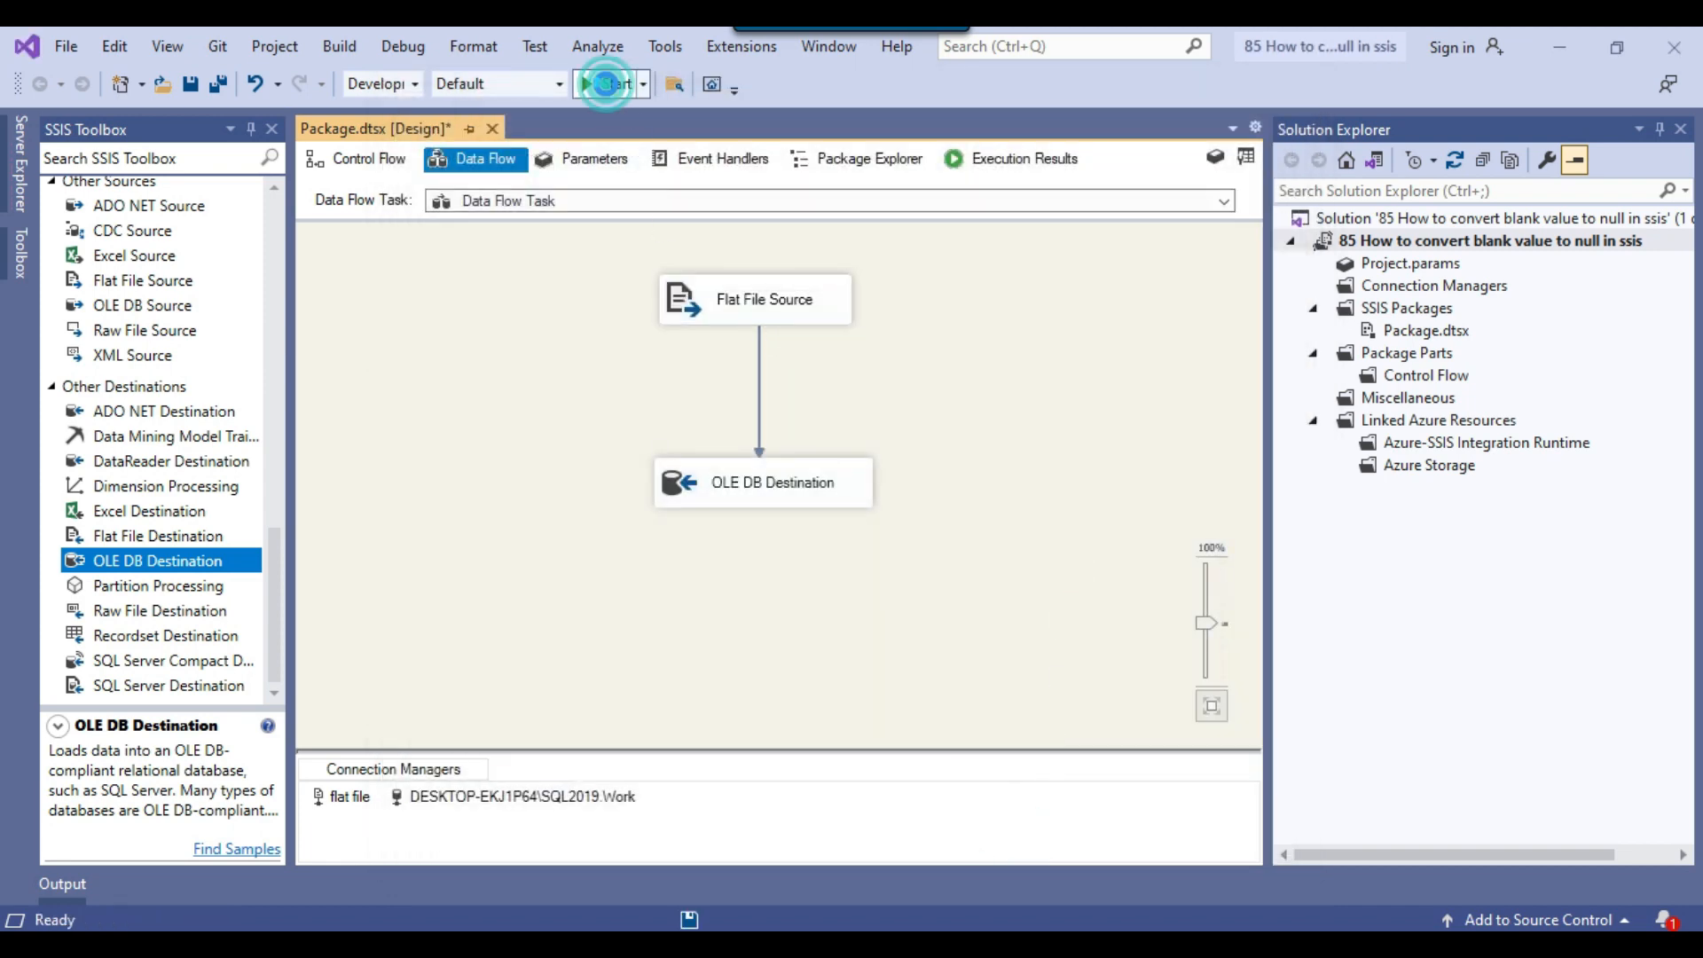
Step: Rerun the package to a successful 4-row load, stop debugging, and recheck the Products query
left_click(612, 83)
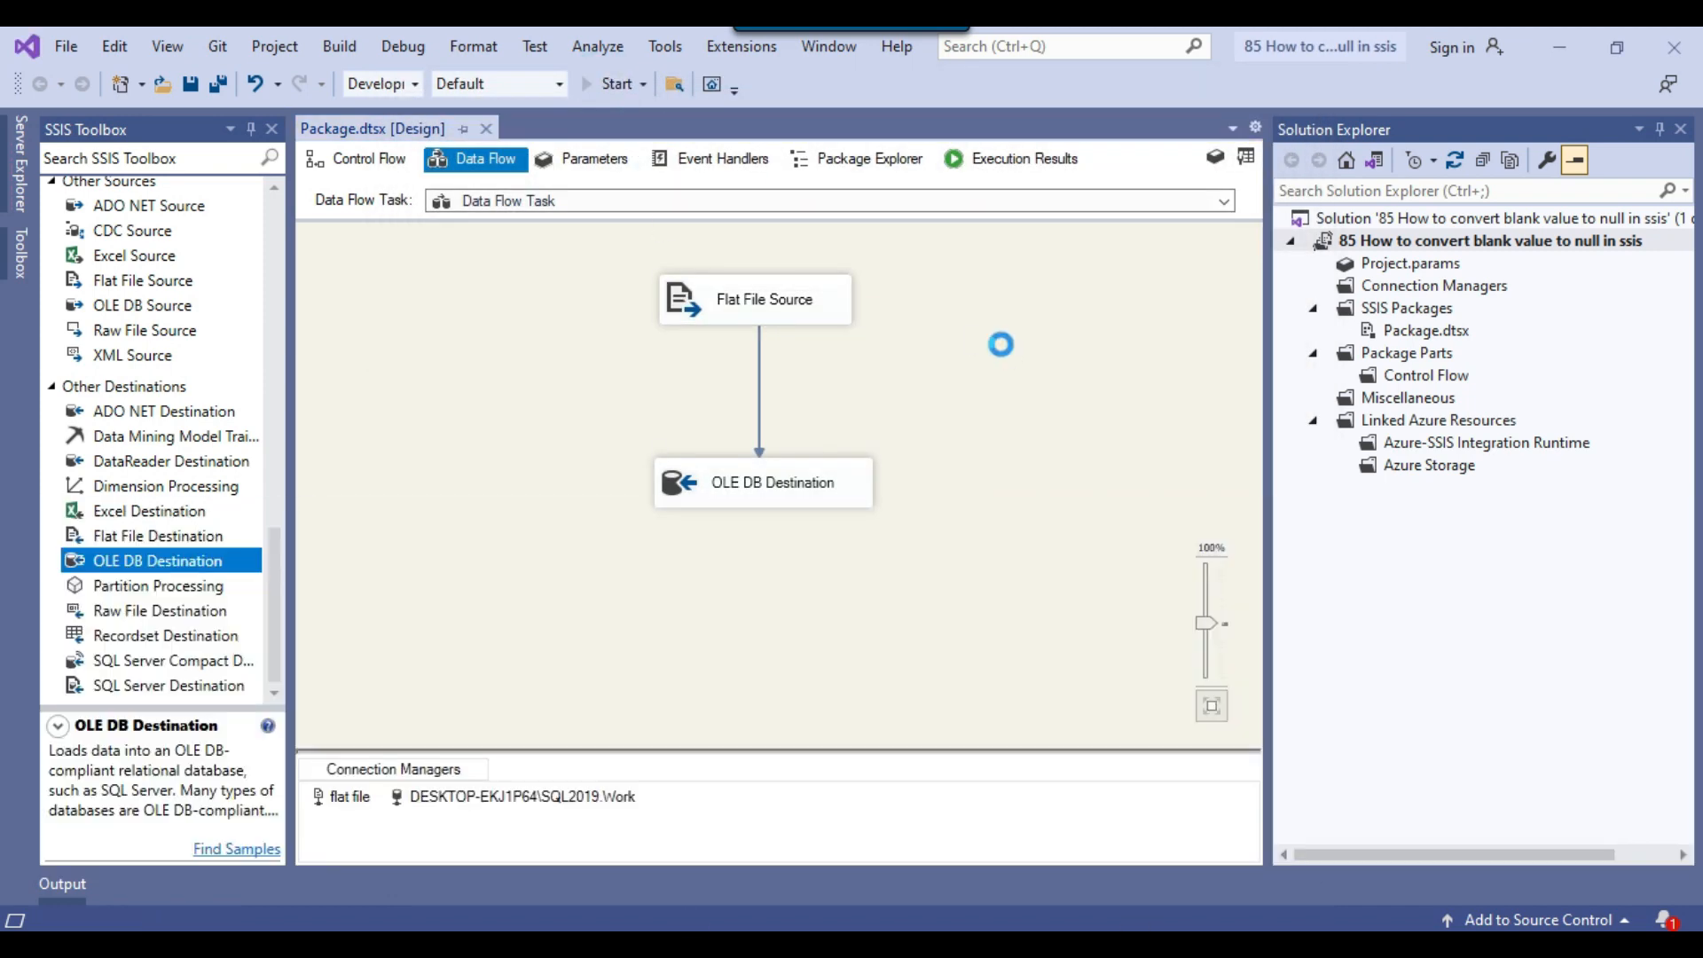
left_click(616, 83)
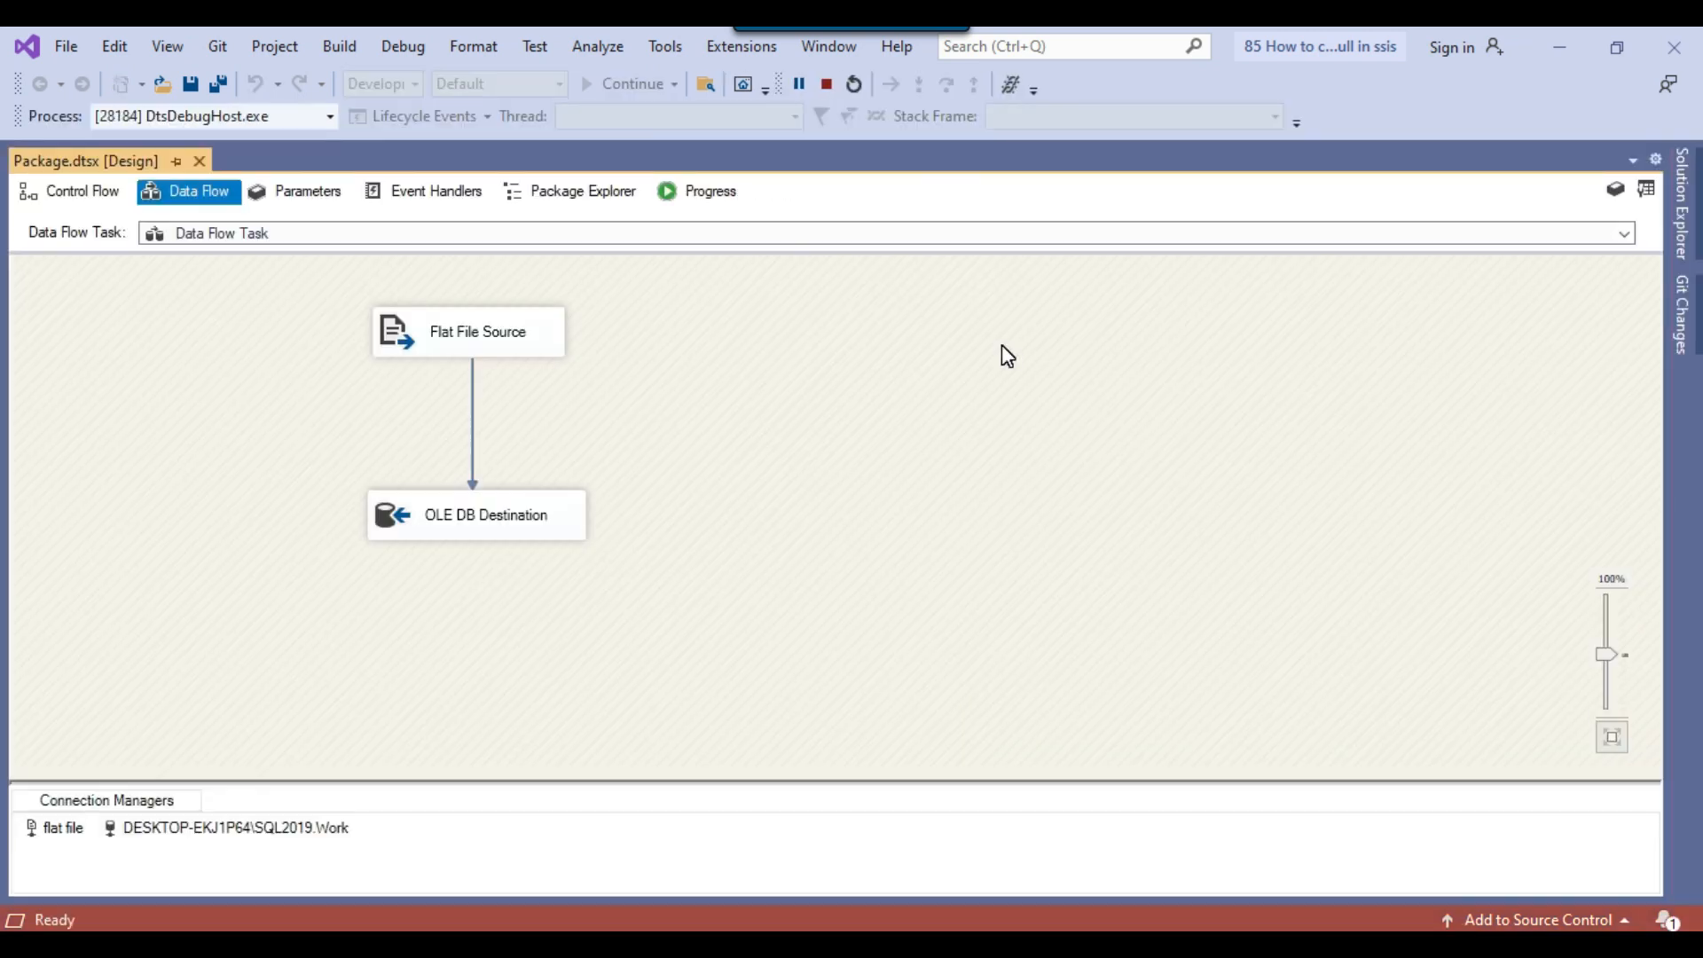
left_click(632, 83)
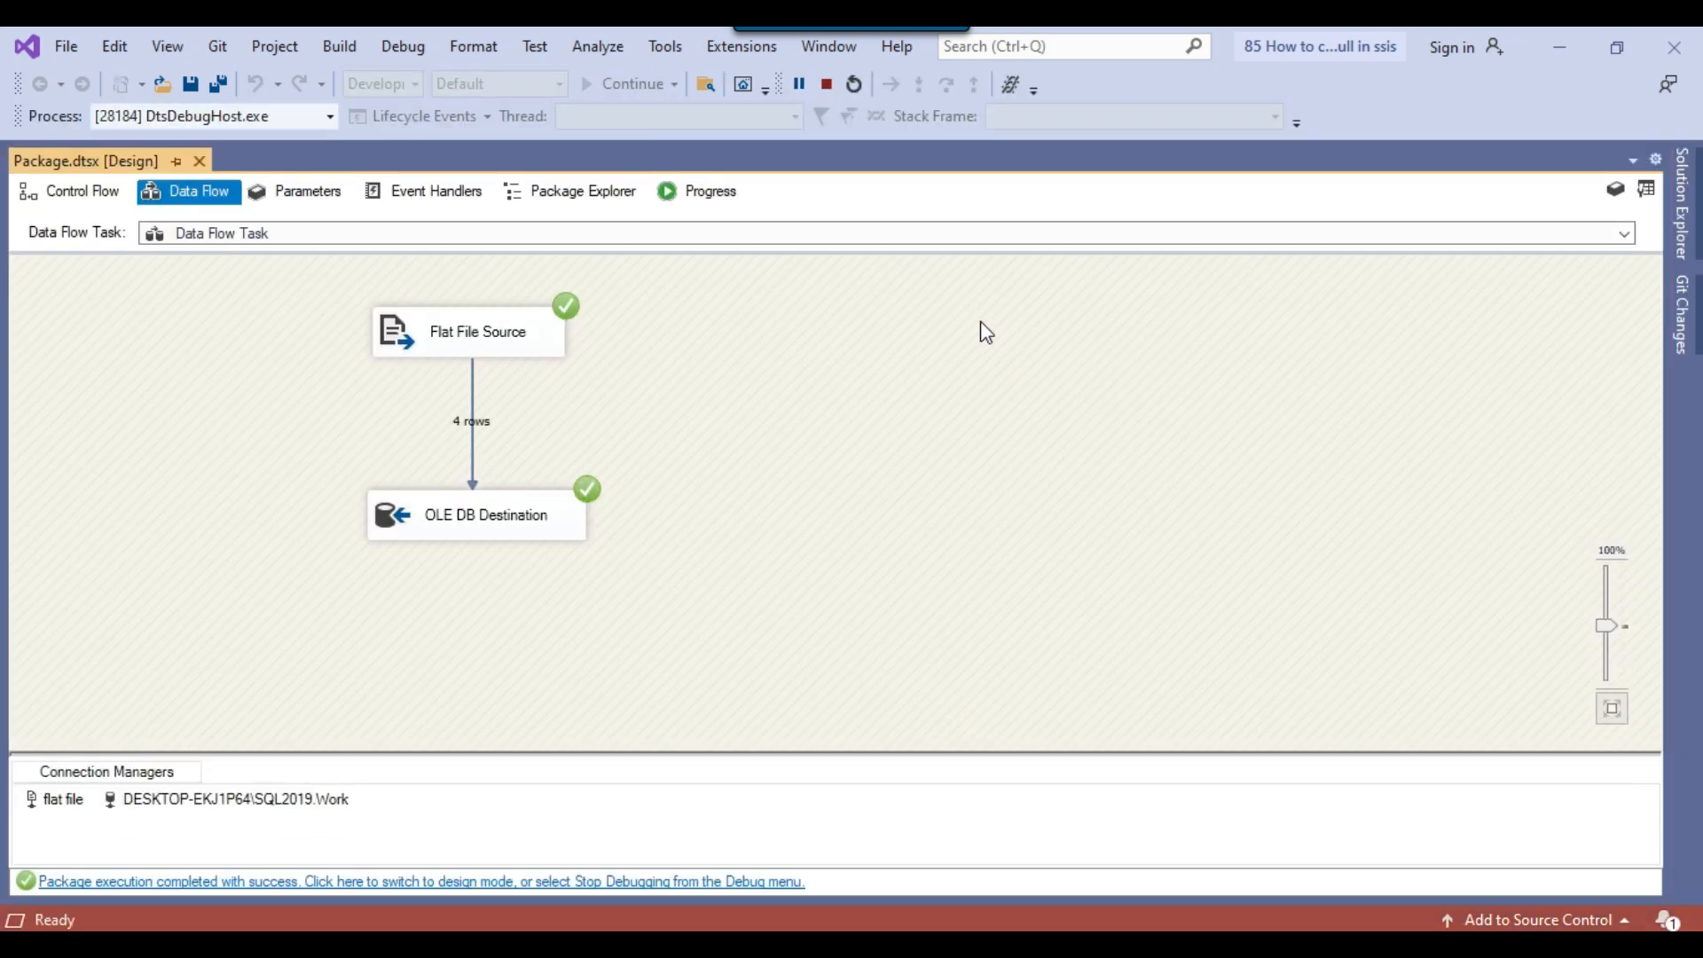
left_click(826, 83)
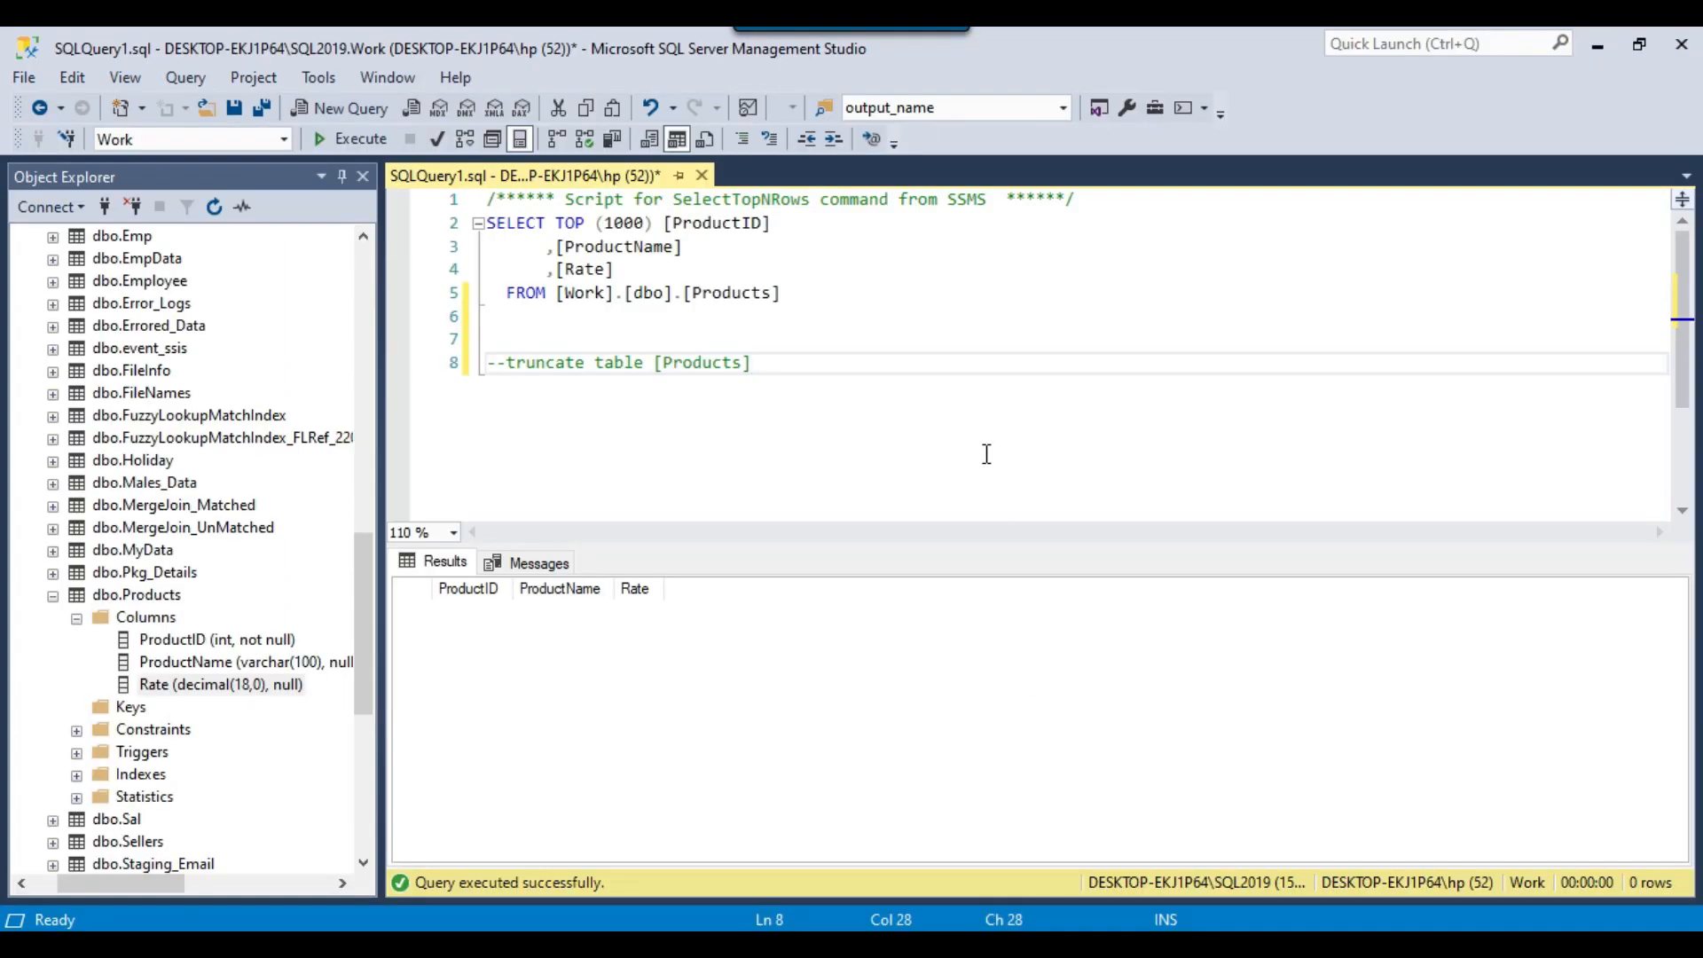
left_click(361, 138)
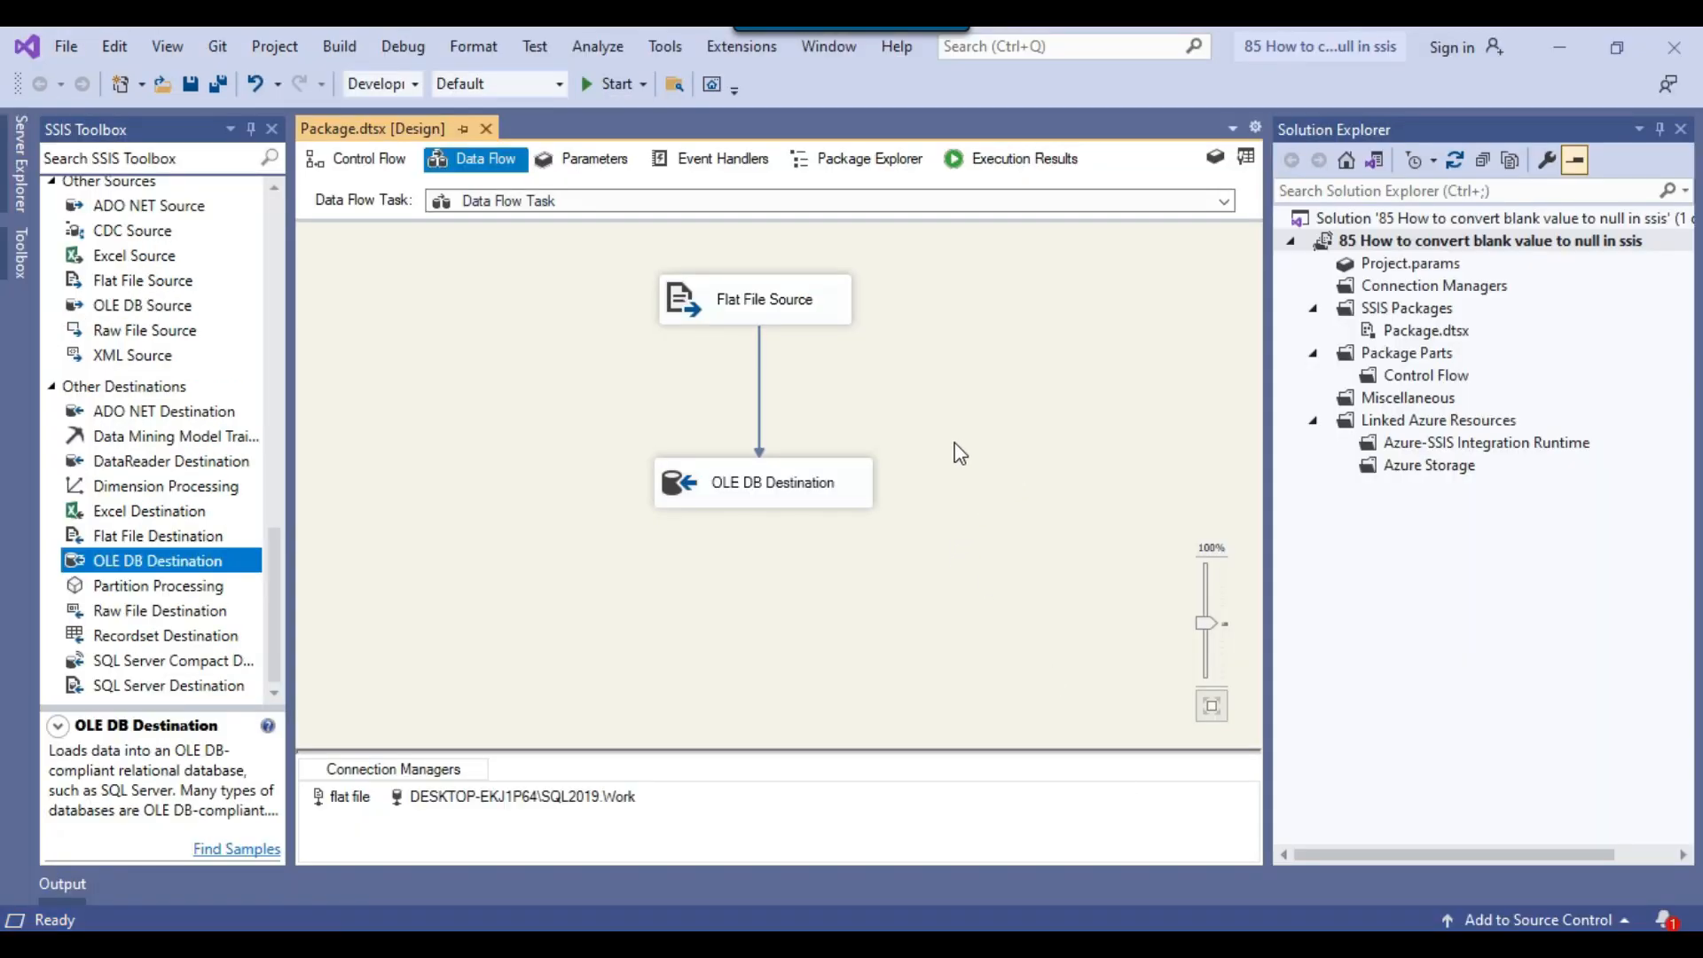
mouse_move(1074, 379)
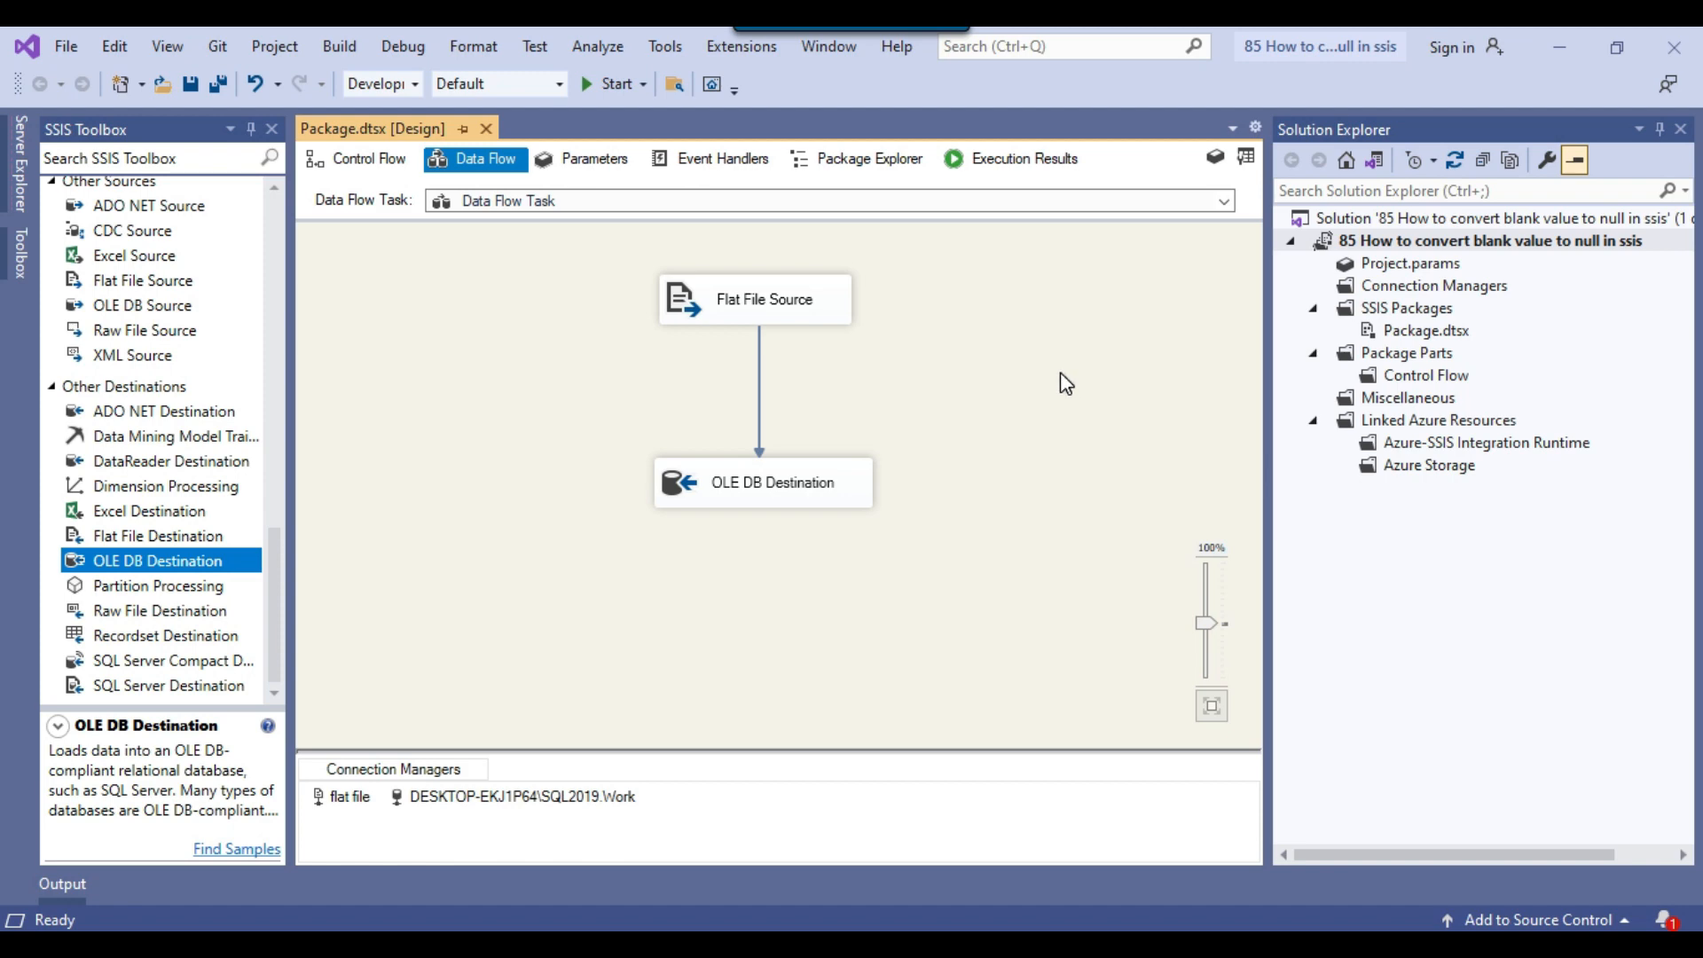
Step: Review the Flat File Source editor settings and close it unchanged
double_click(754, 298)
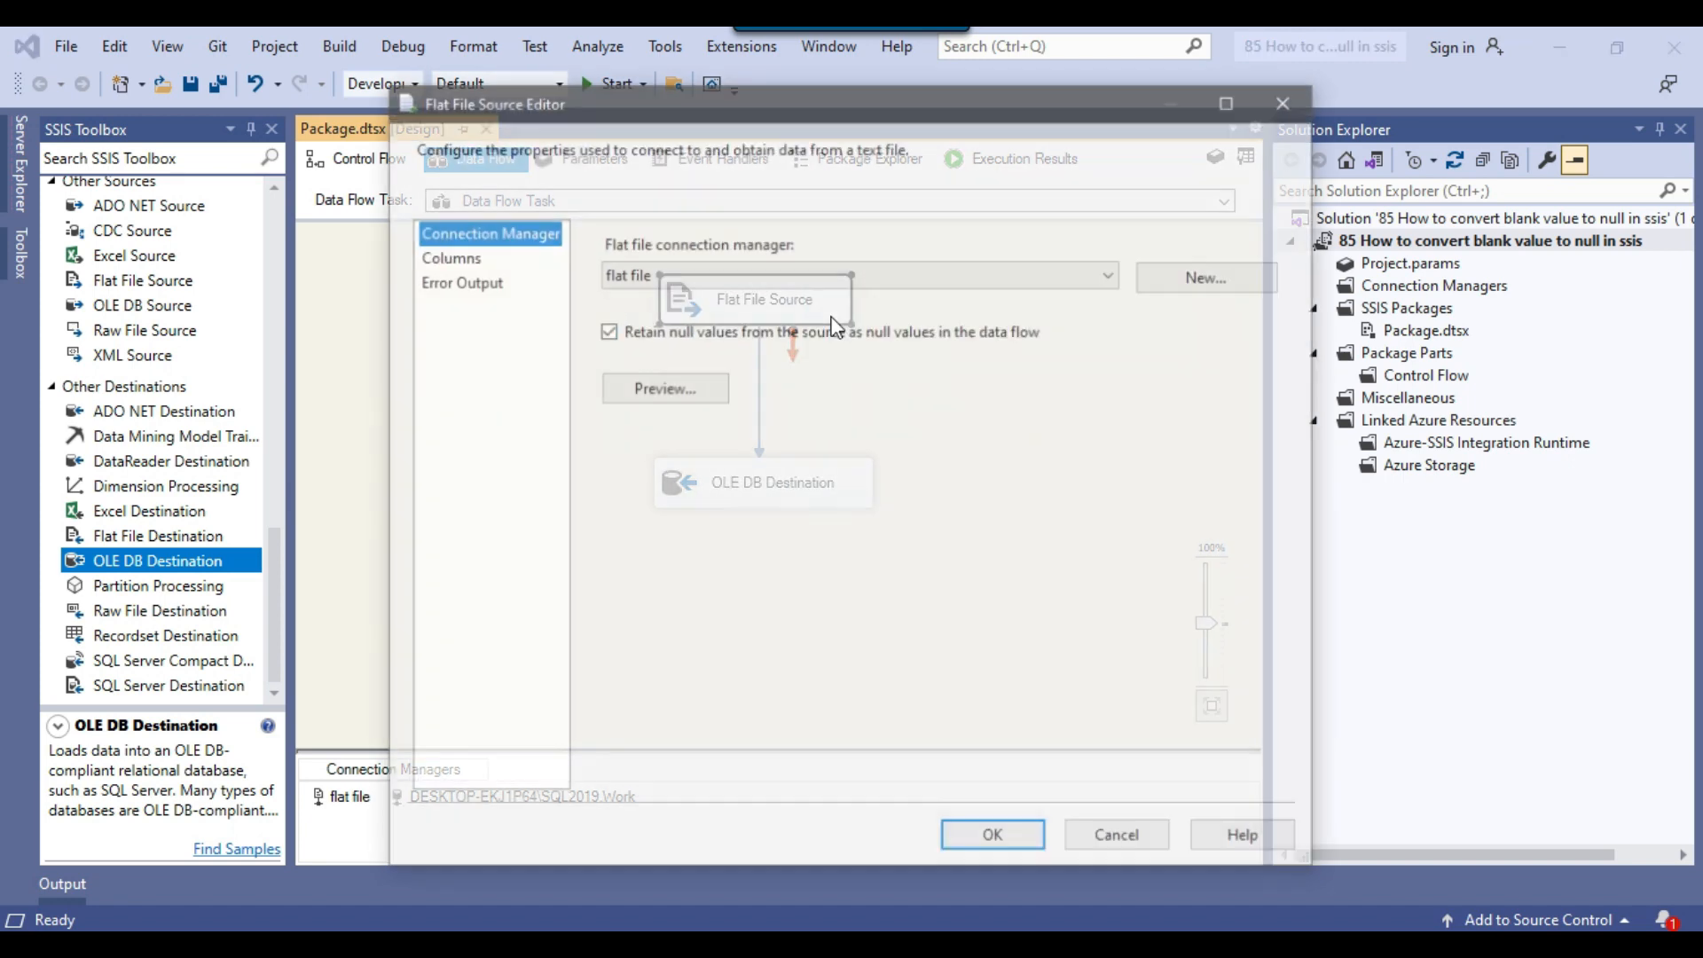
left_click(991, 834)
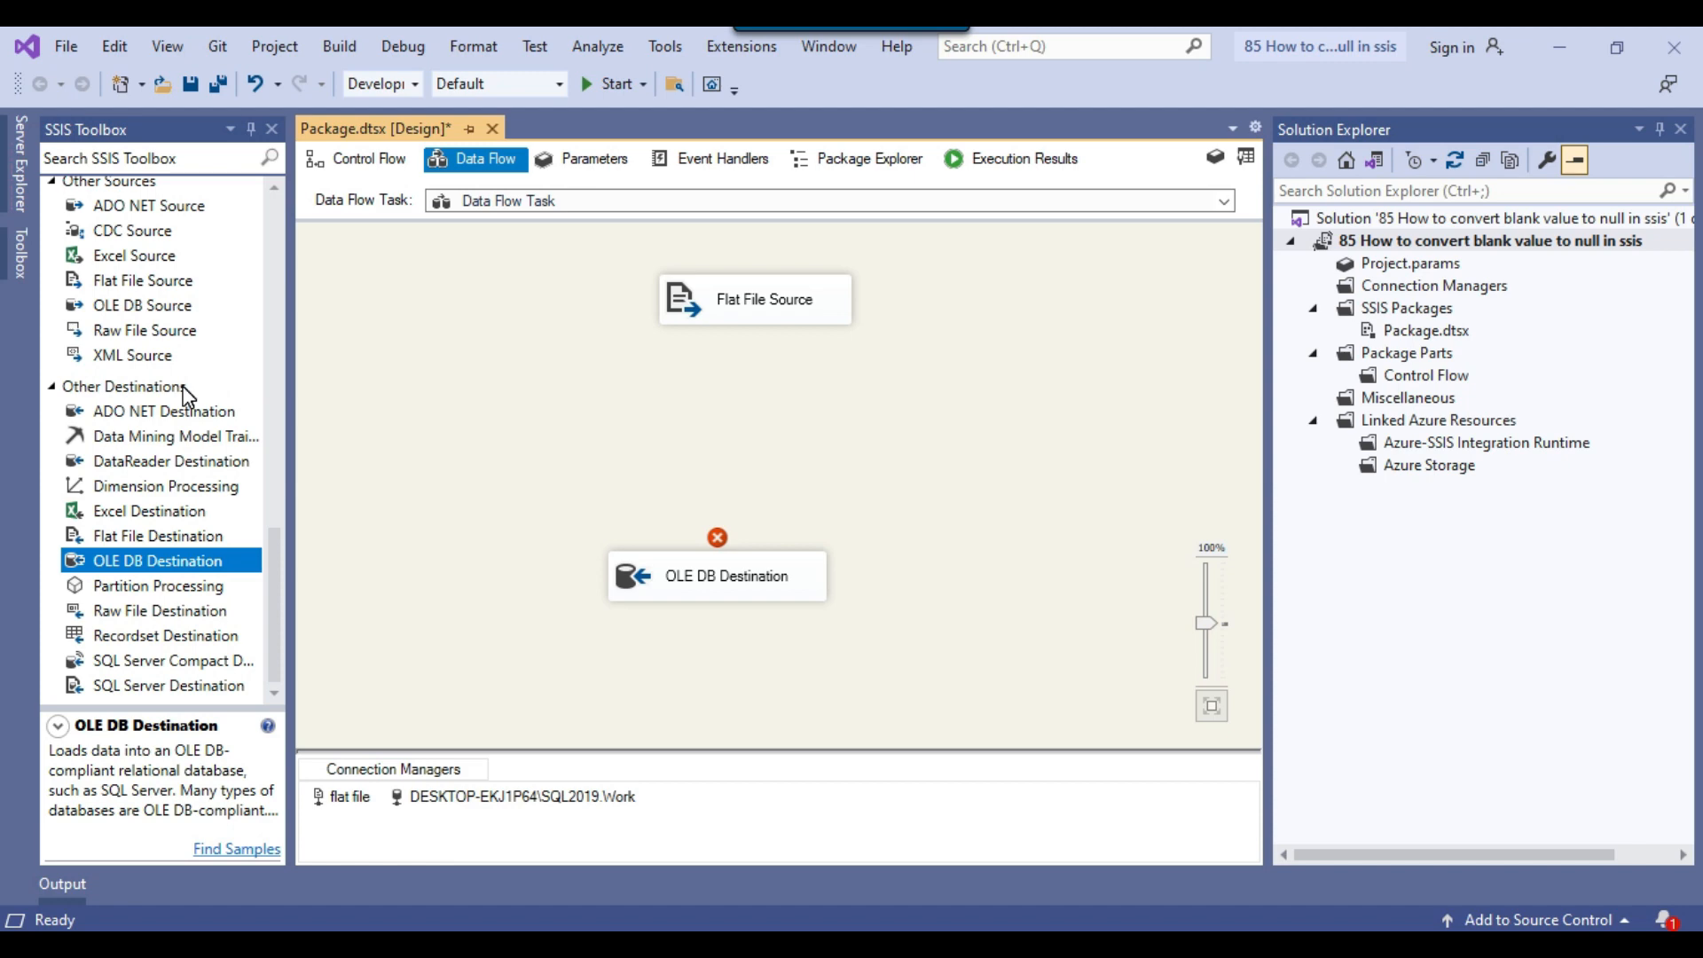
Step: Open the Derived Column transformation's editor after the Flat File Source
scroll("up", 3)
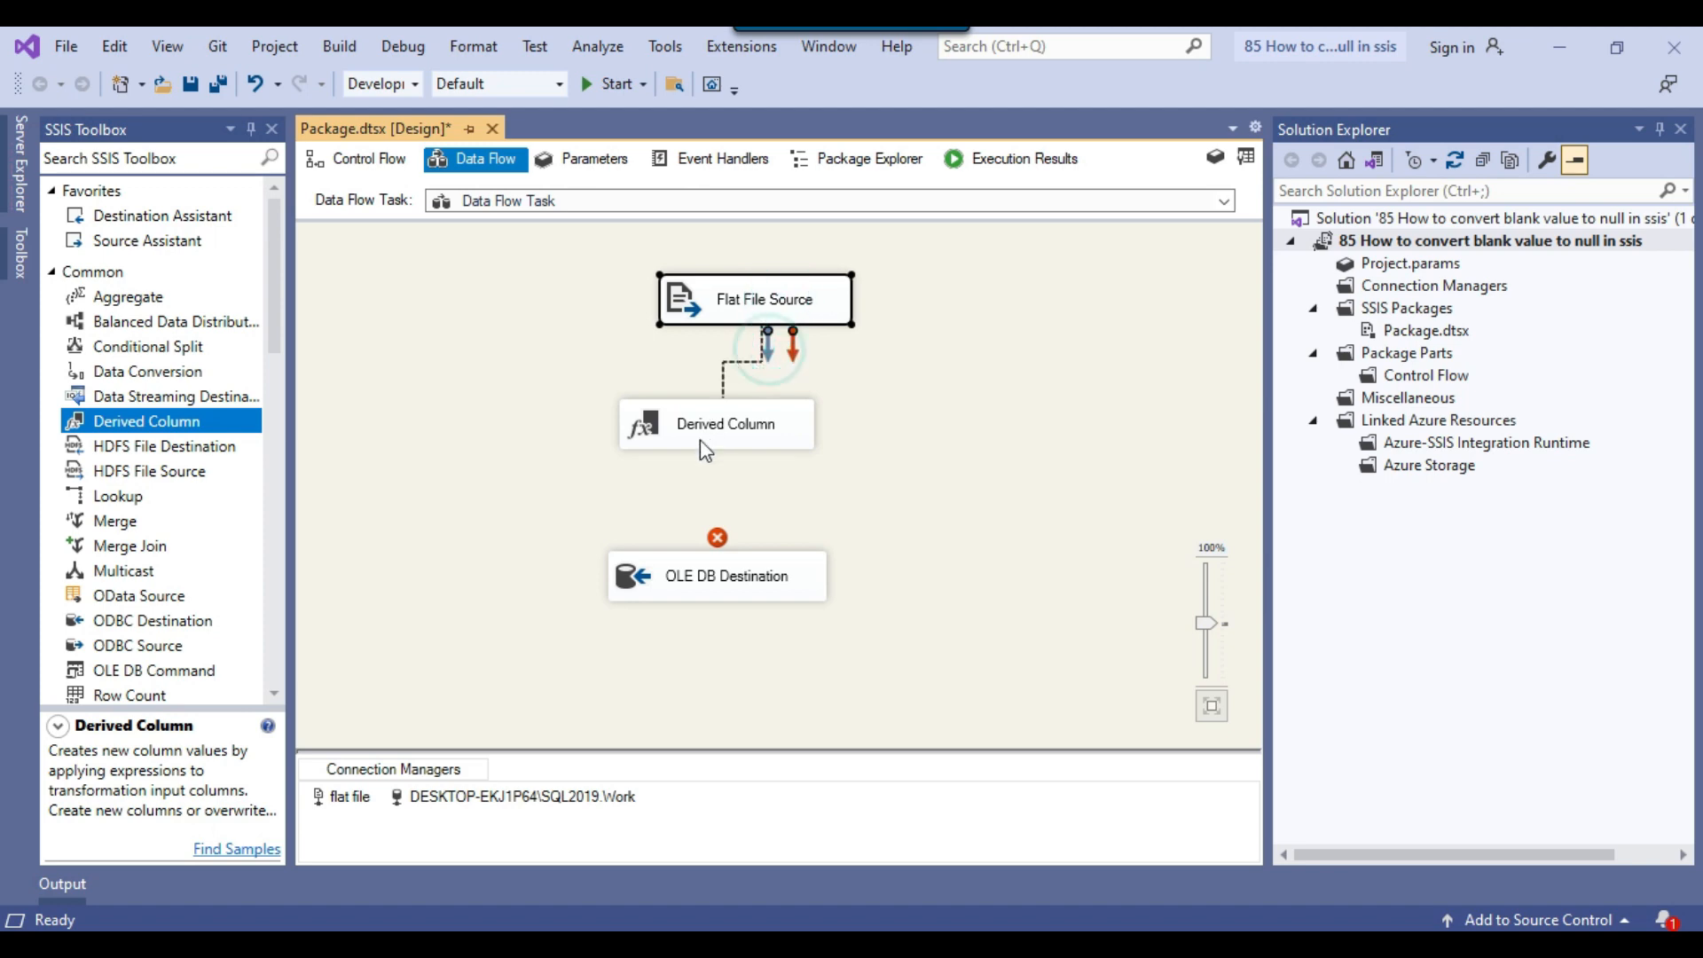
double_click(725, 424)
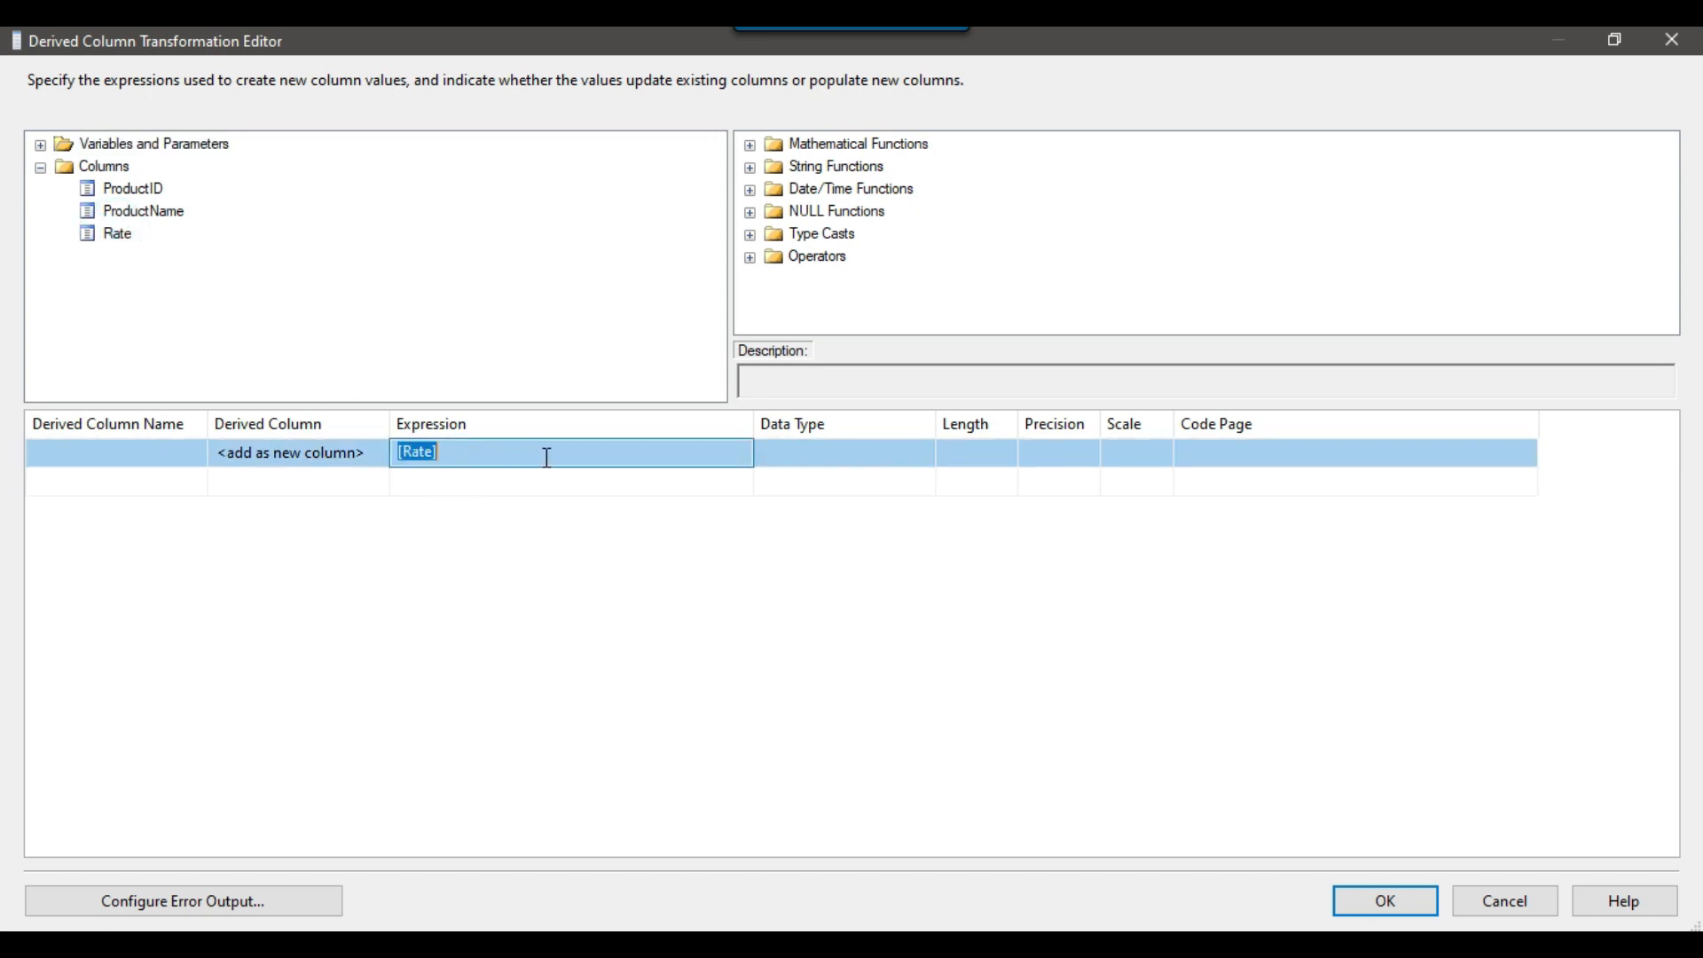
Step: Complete the expression [Rate]==""?NULL(DT_WSTR,20):[Rate] for the derived column
type("==")
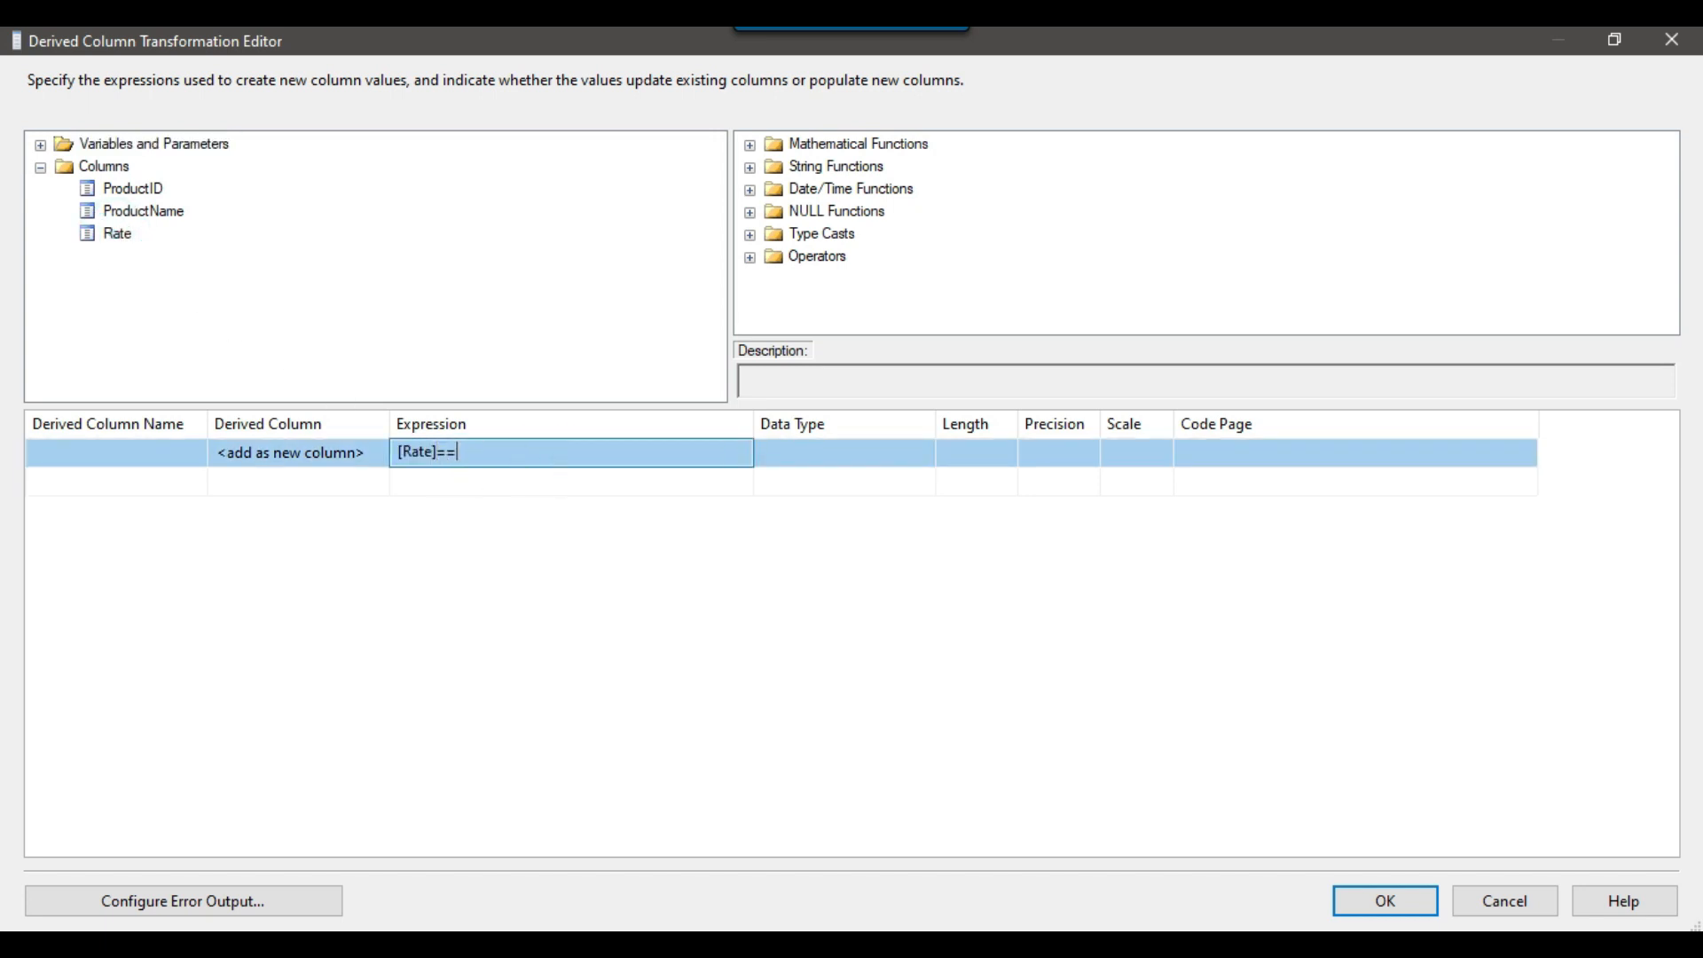
type("\"\"")
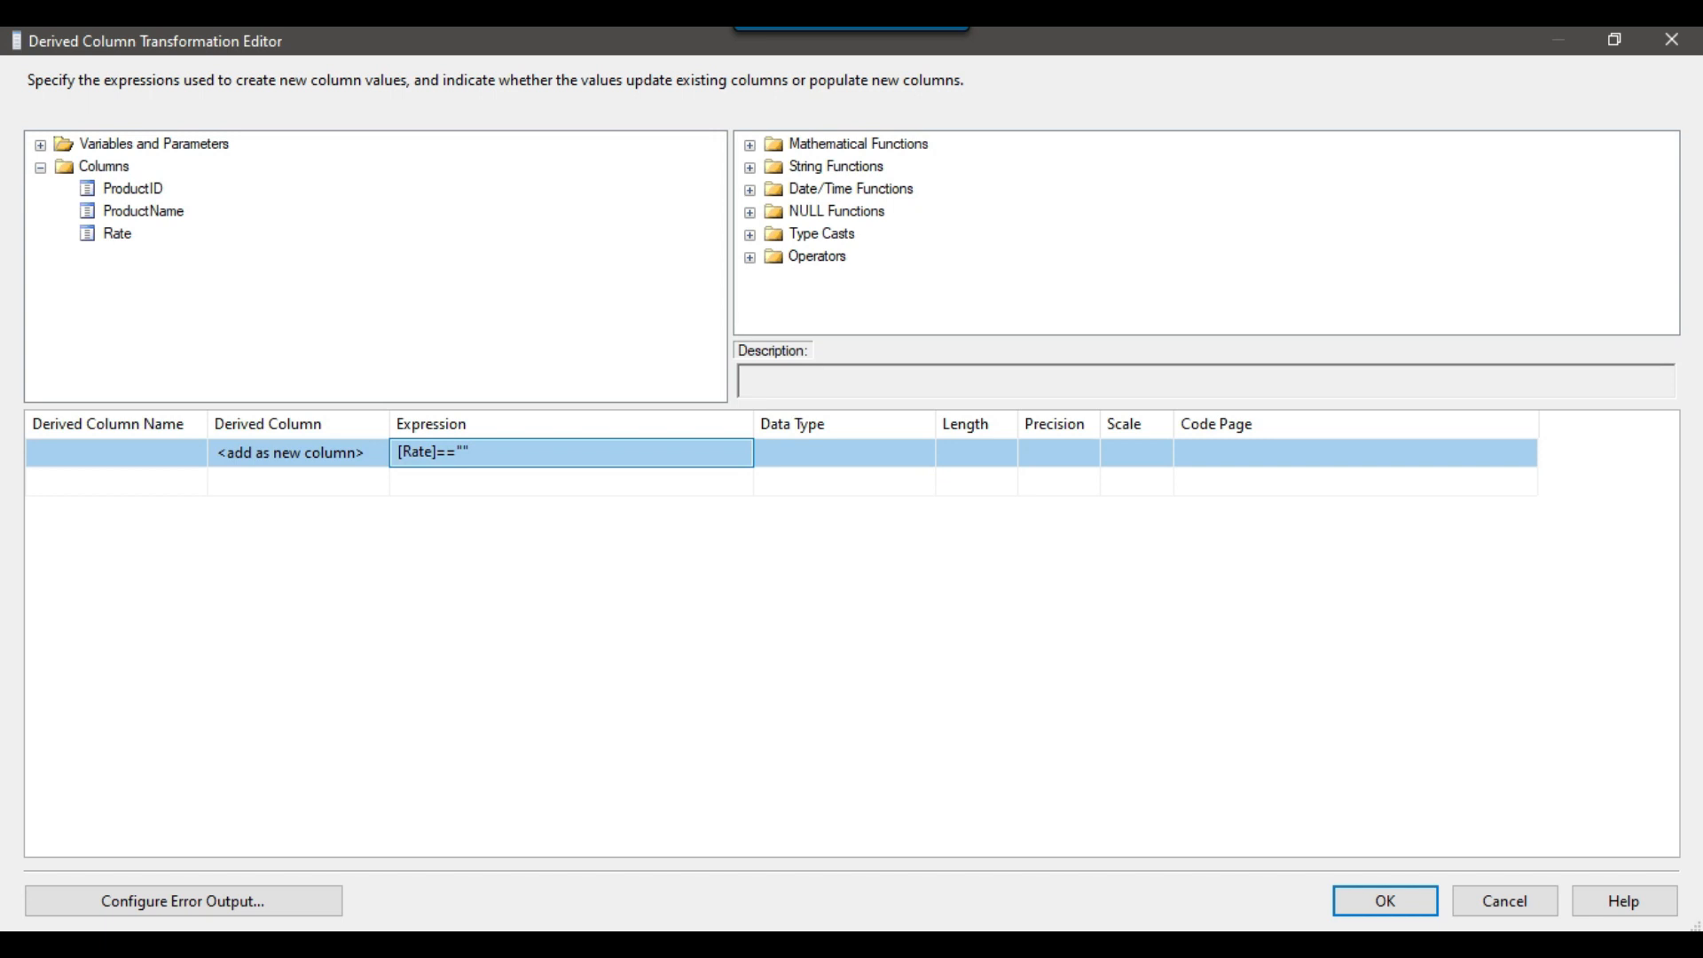
type("?N")
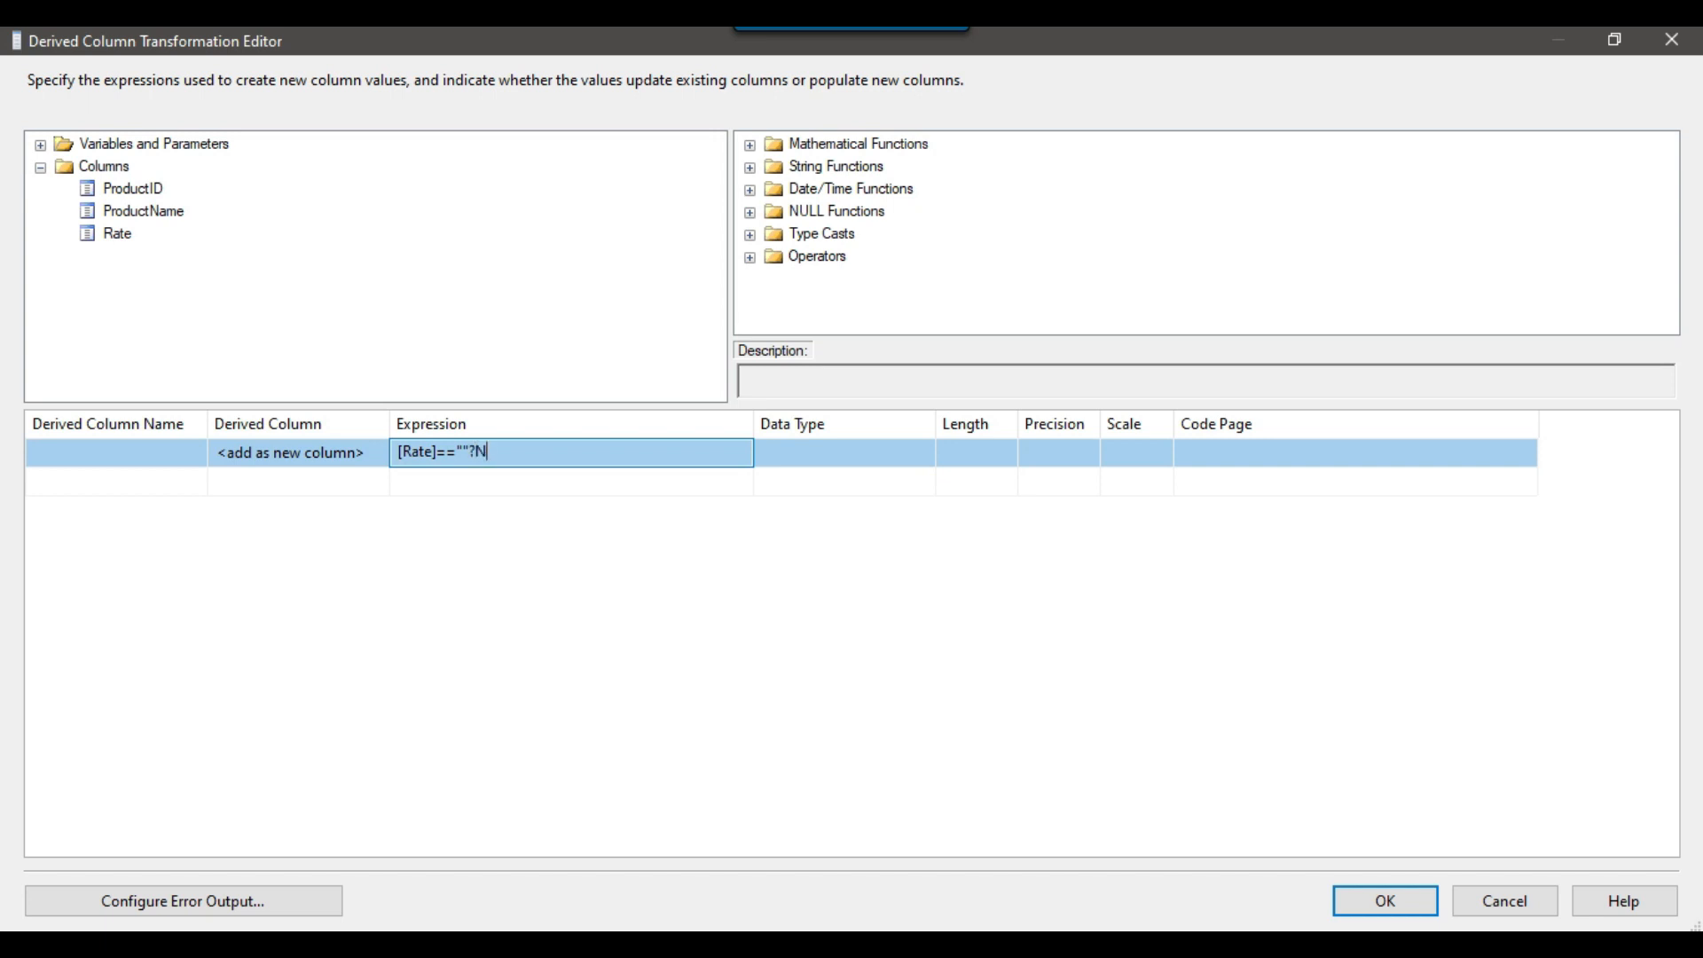
type("ULL()")
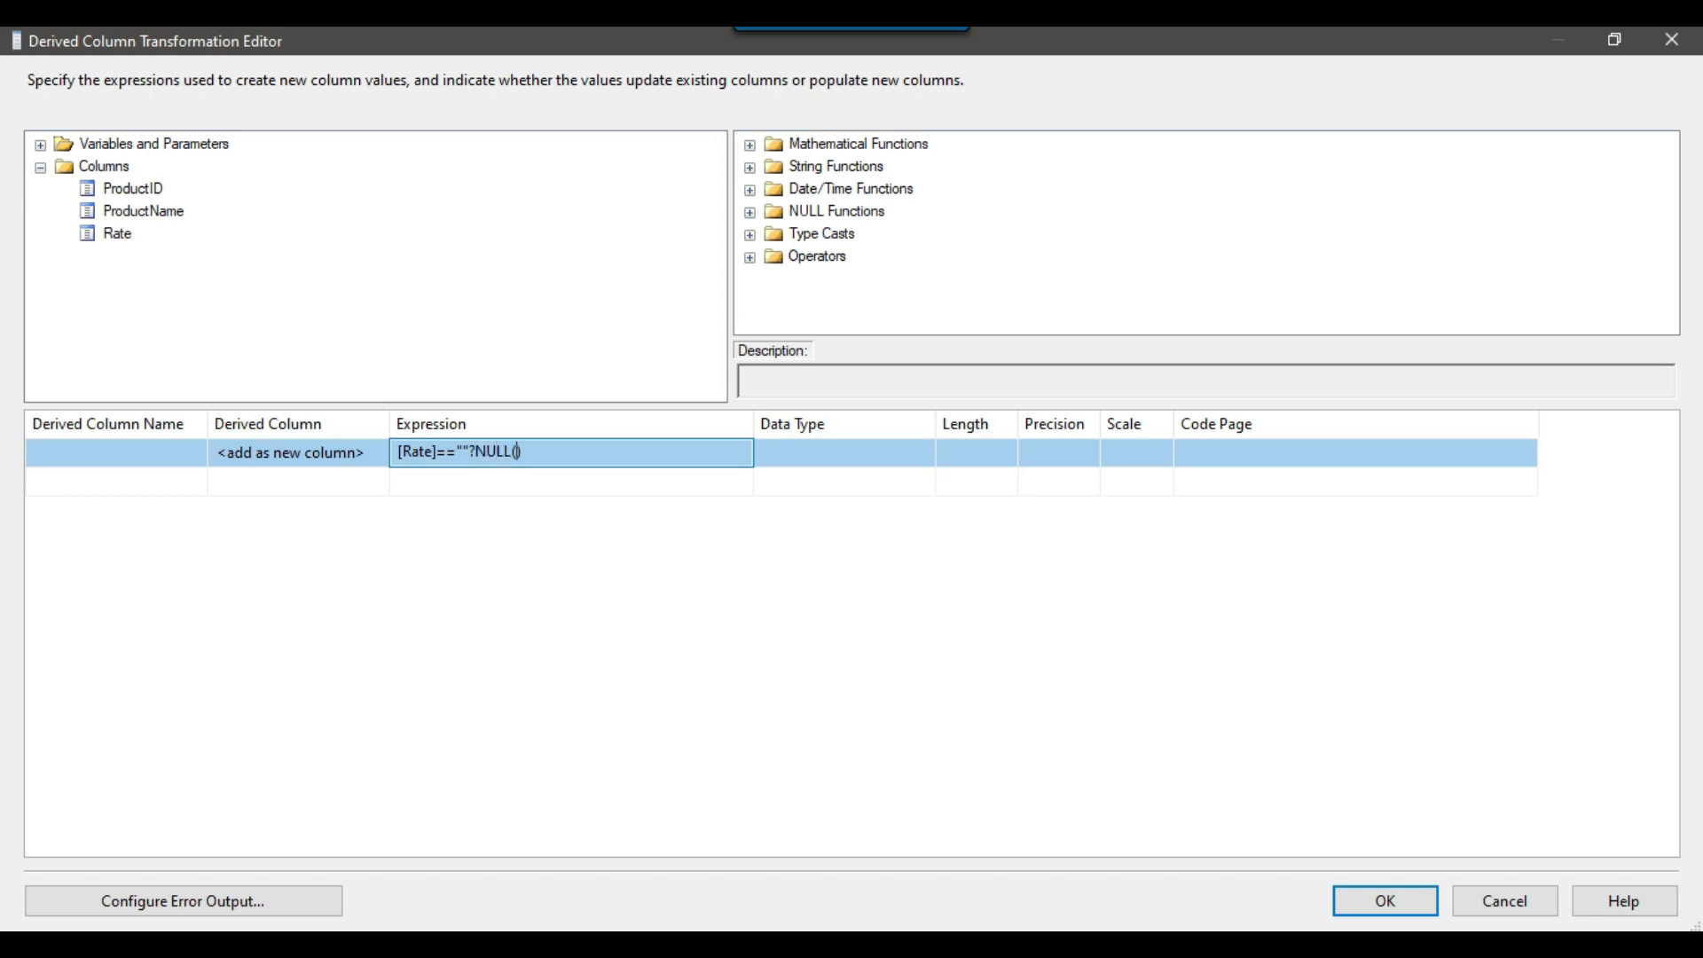
type("DT_WS")
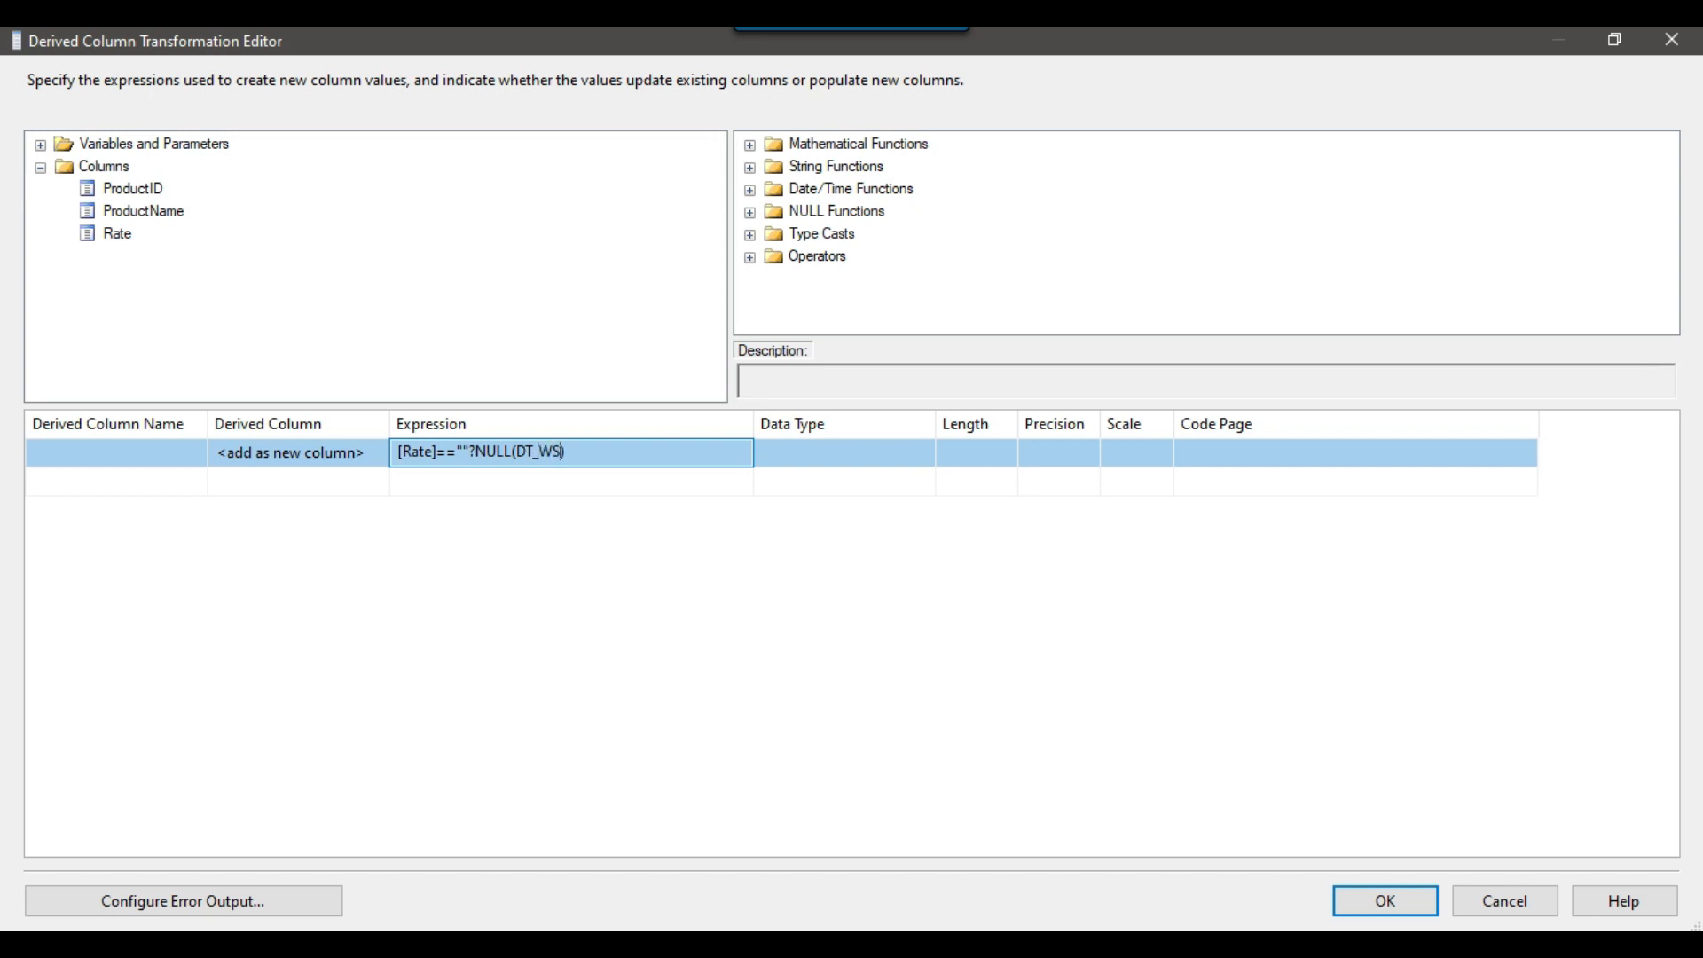
type("TR,20")
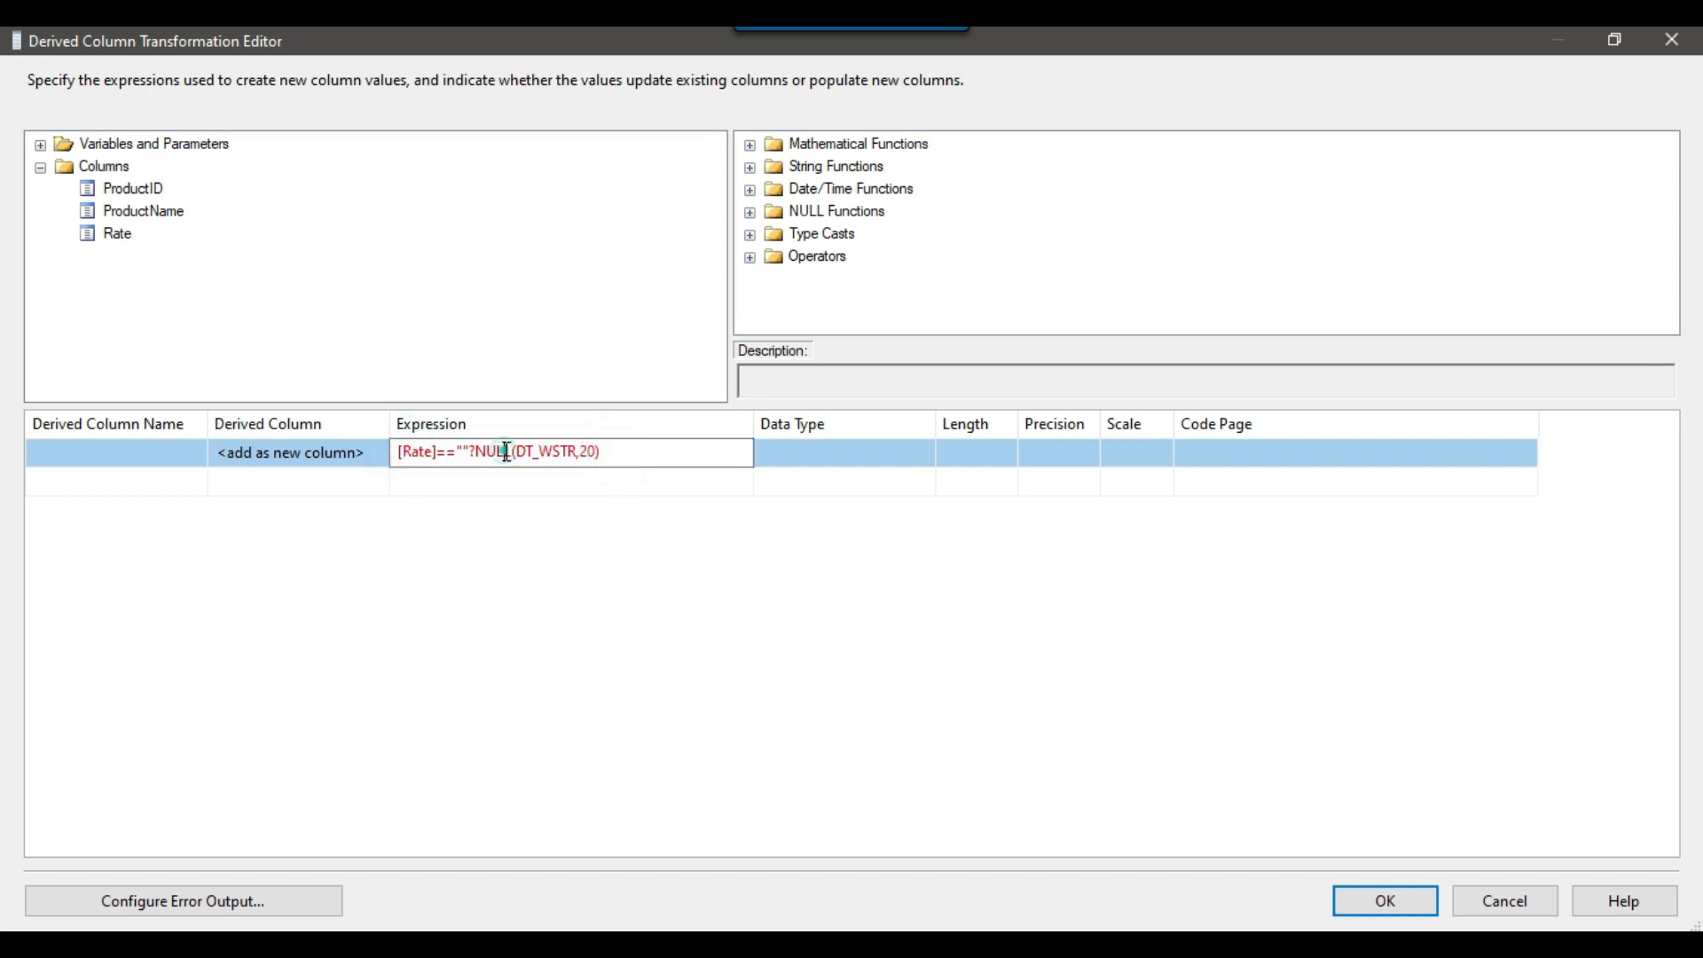
mouse_move(644, 452)
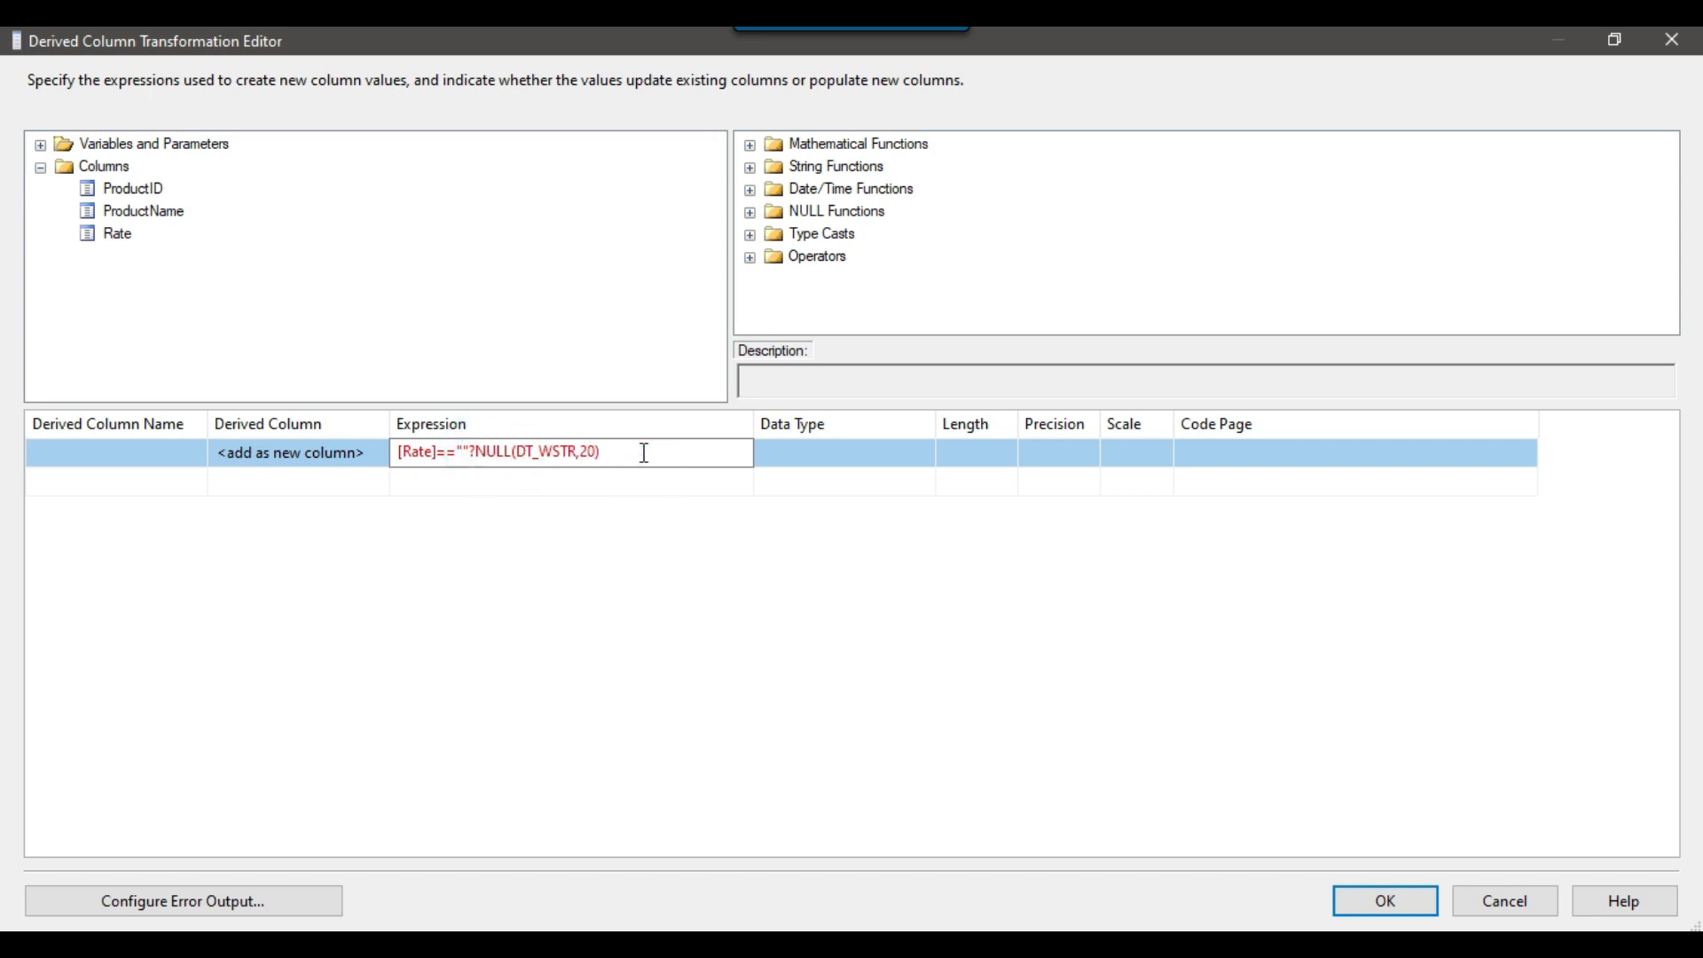
type(":")
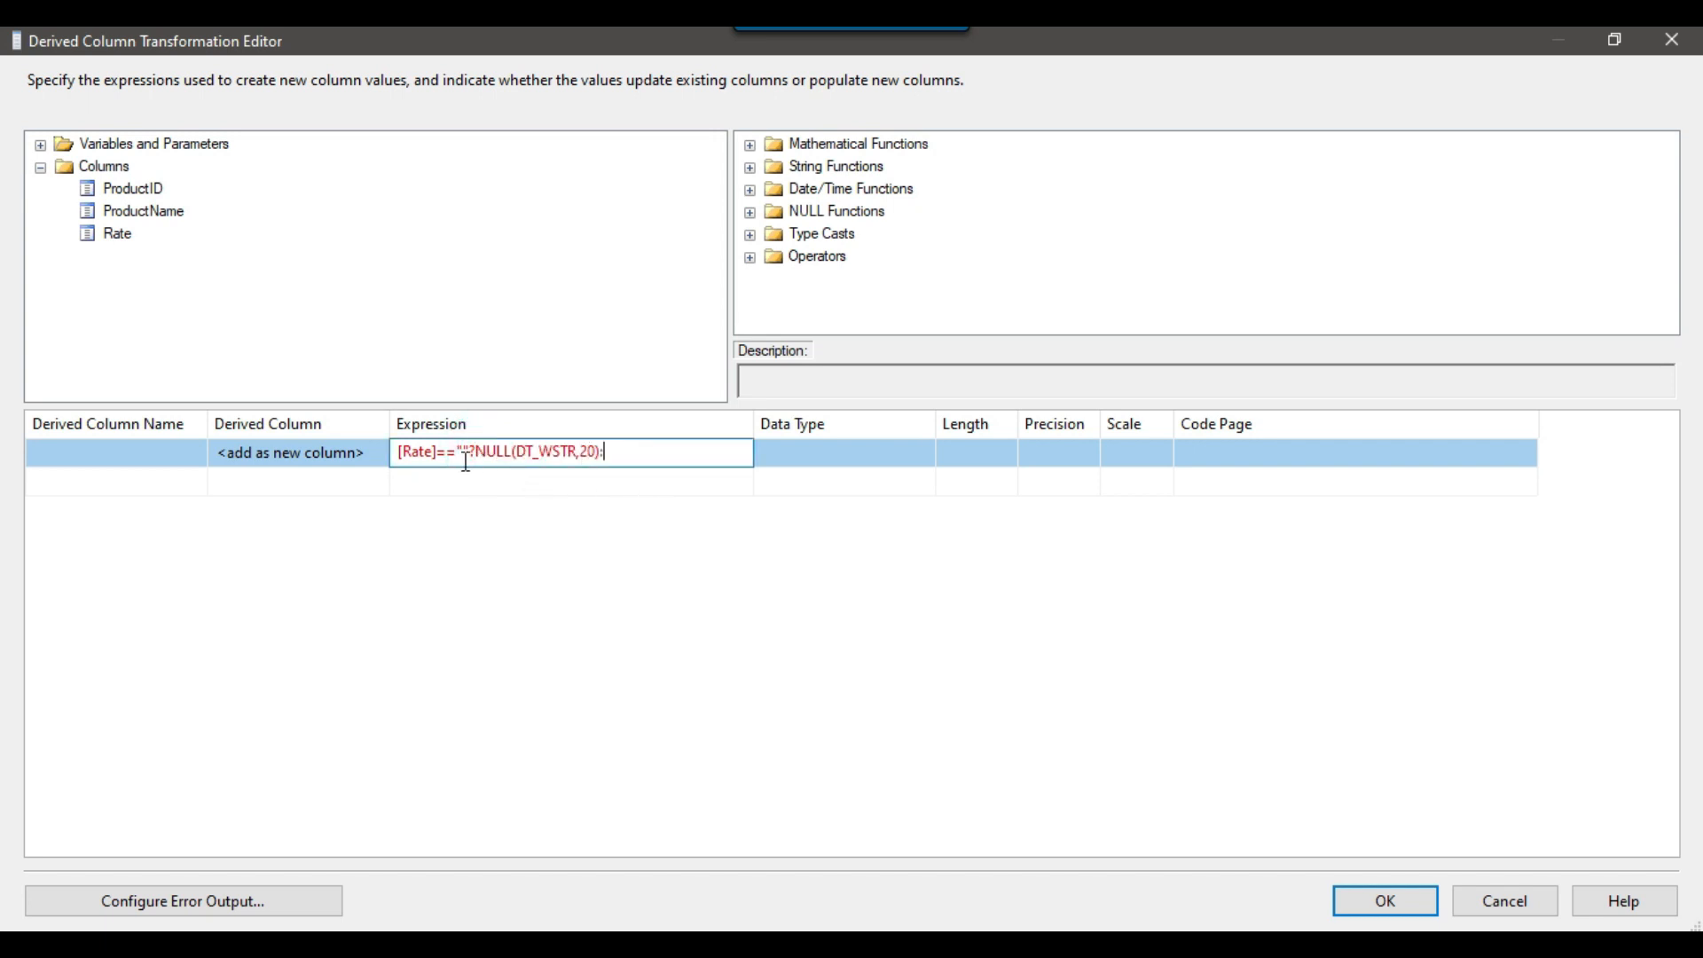
double_click(416, 452)
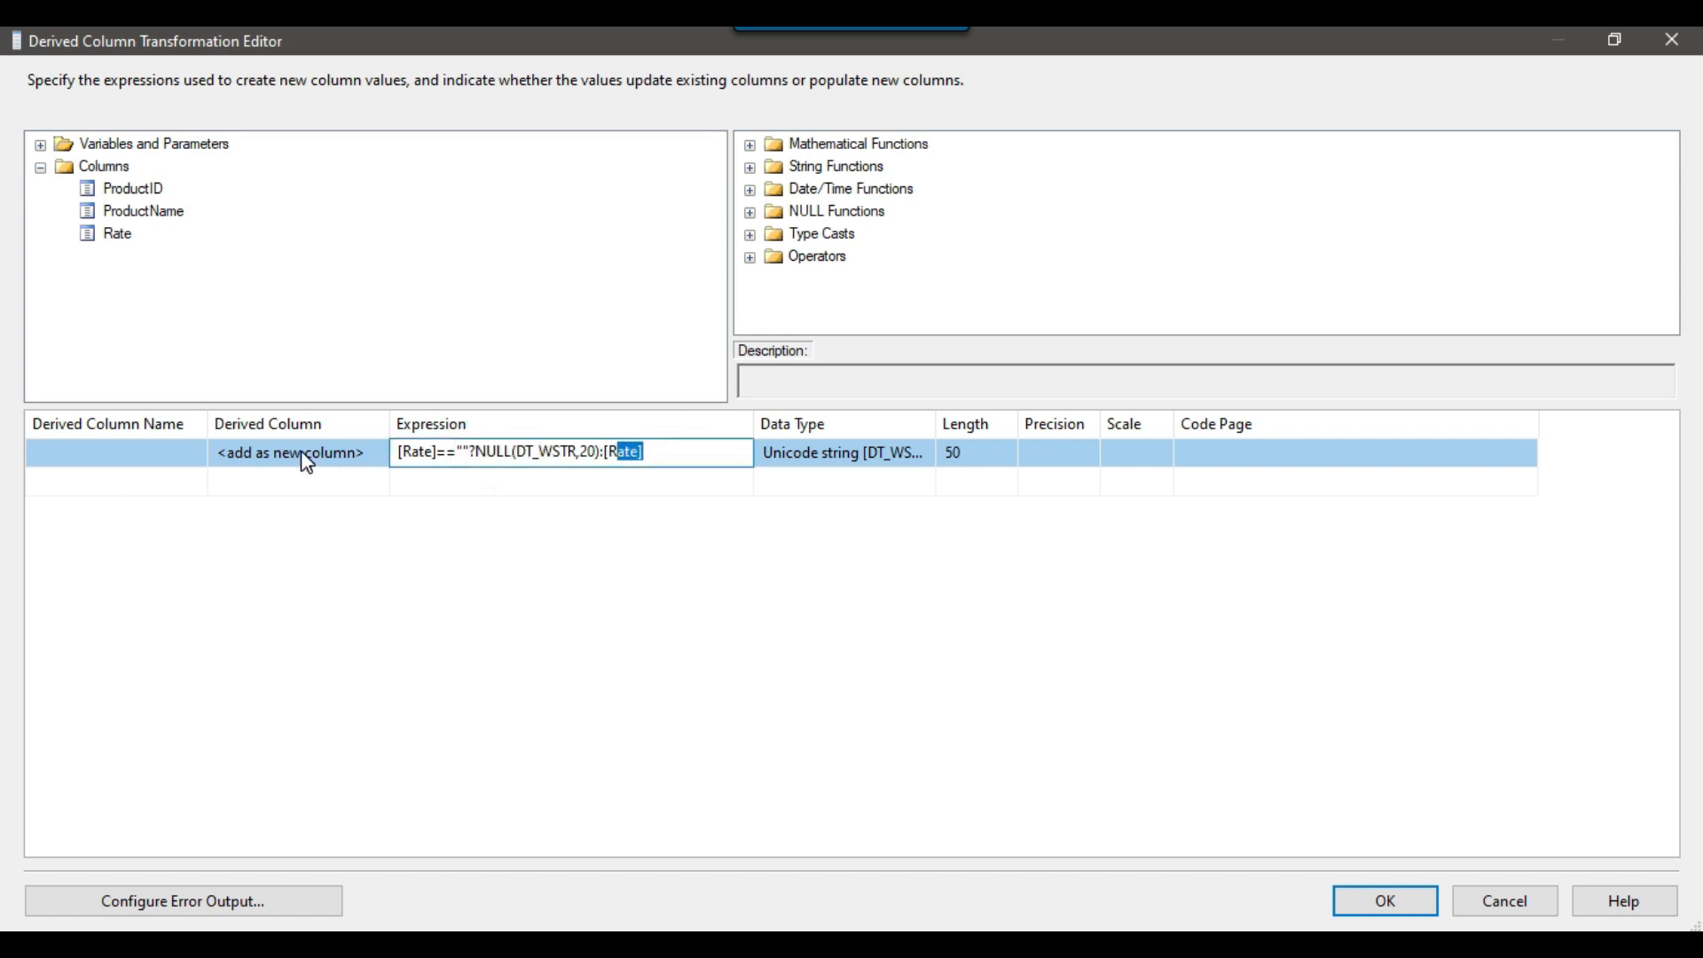
Step: Set the derived column to Replace 'Rate', confirm it, and return to the package designer
left_click(287, 453)
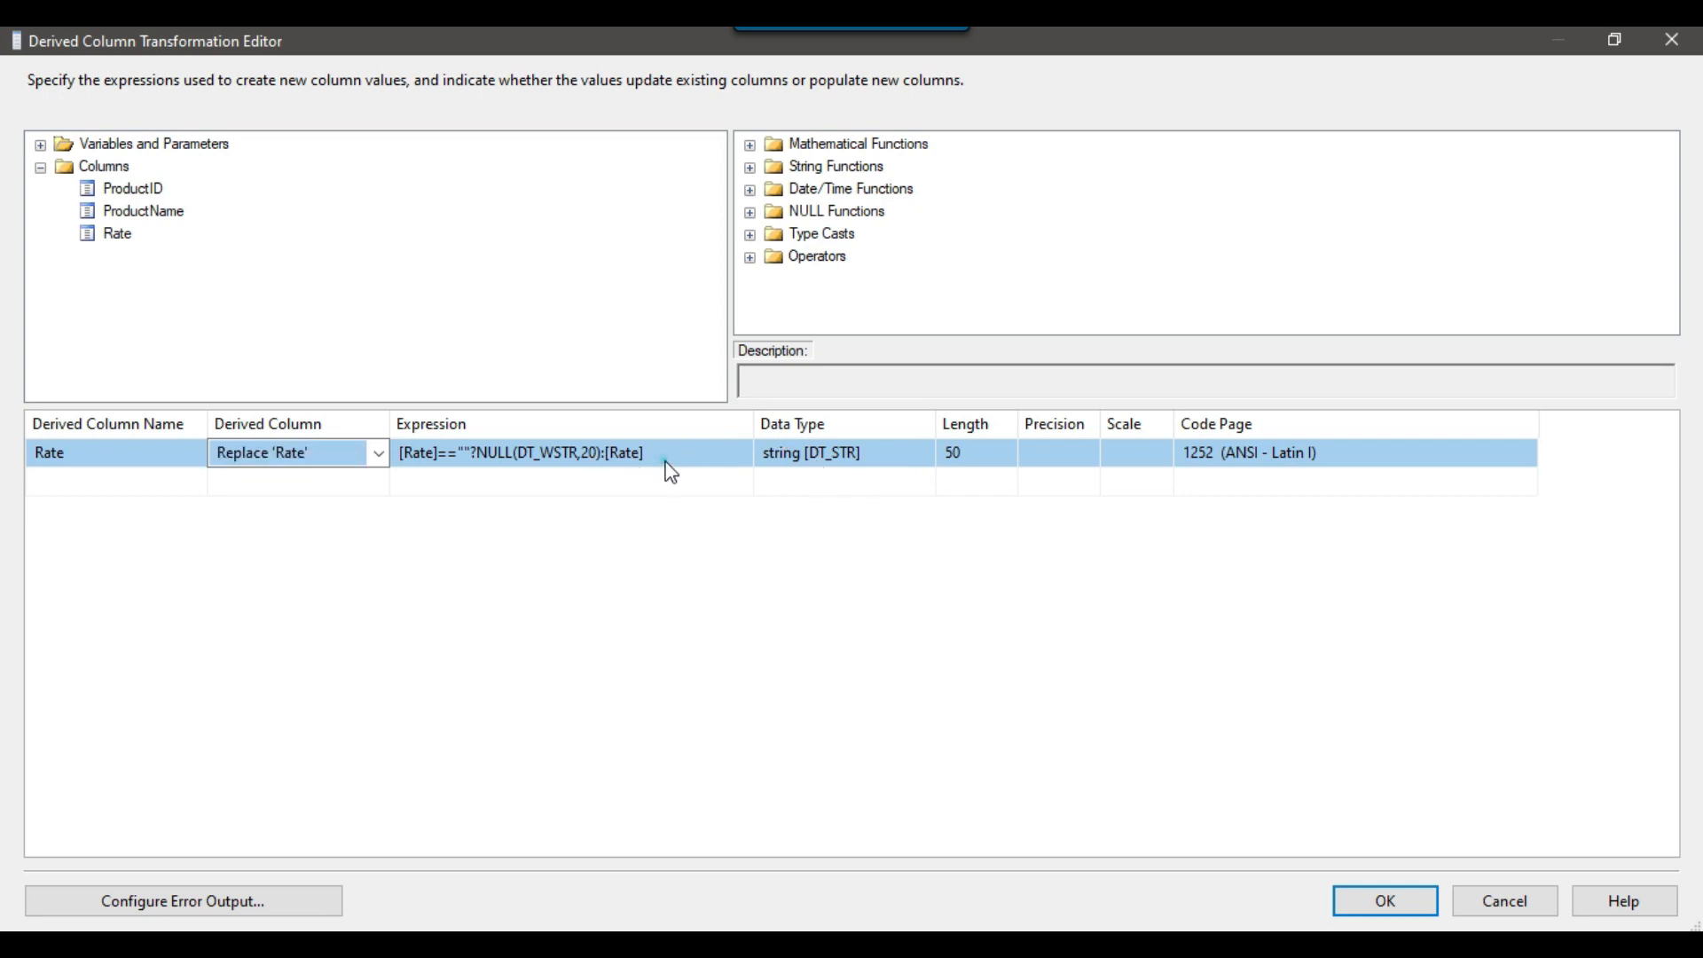
left_click(1384, 901)
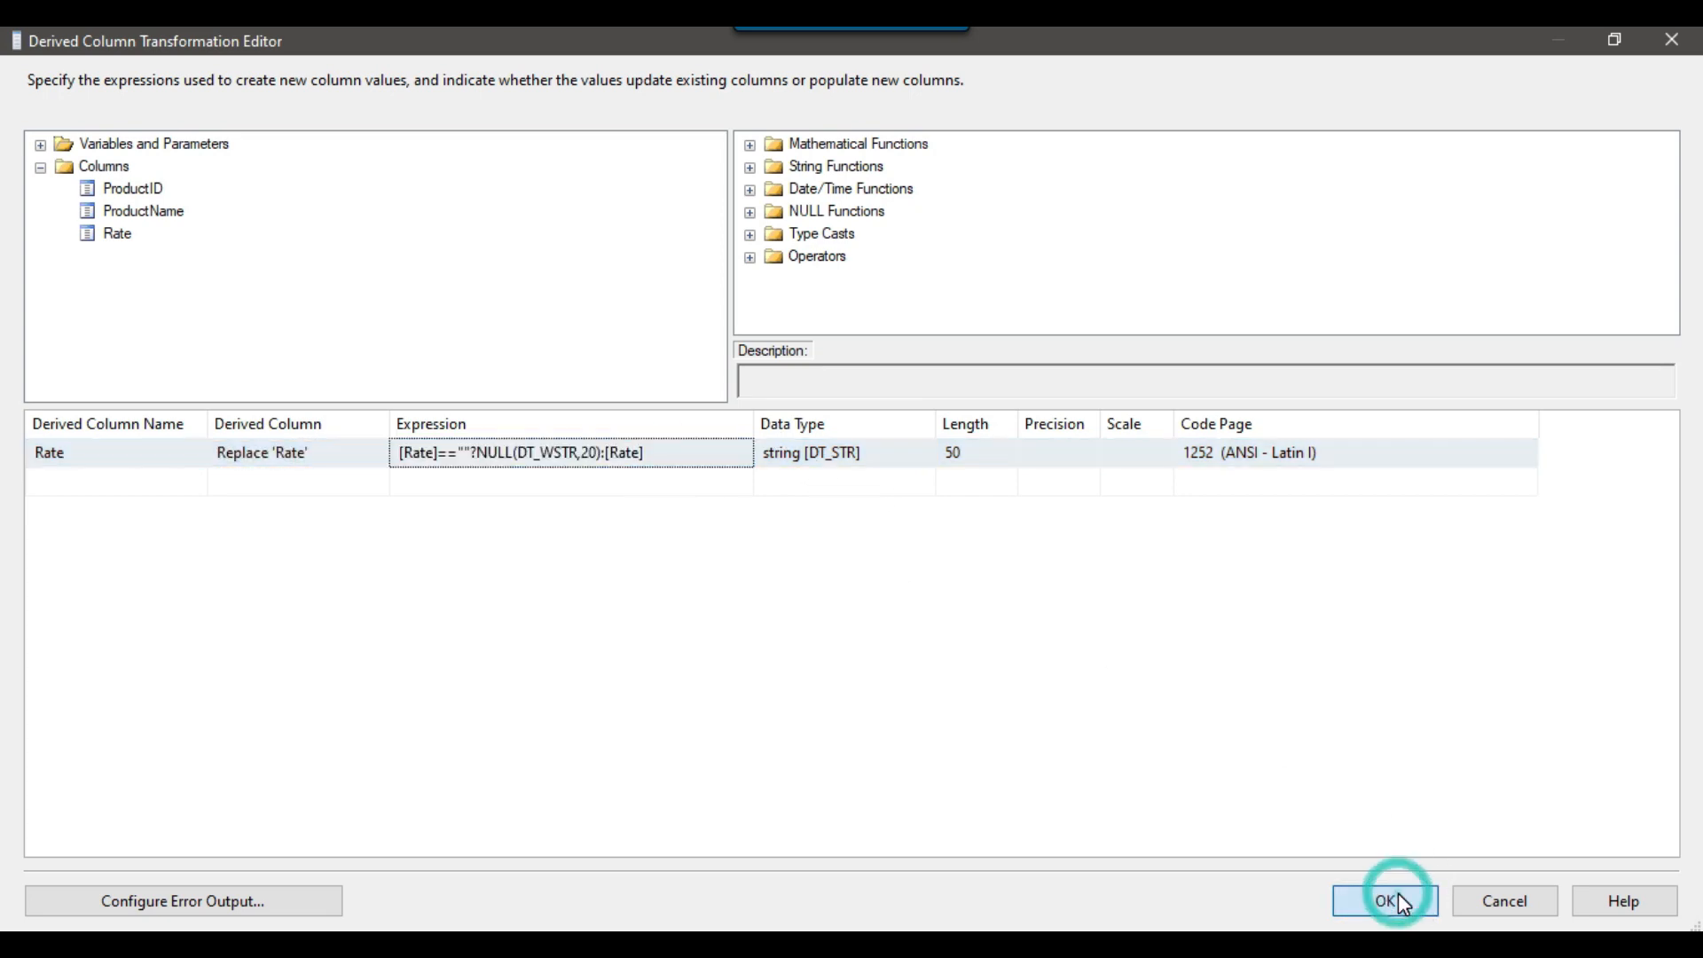
left_click(1384, 901)
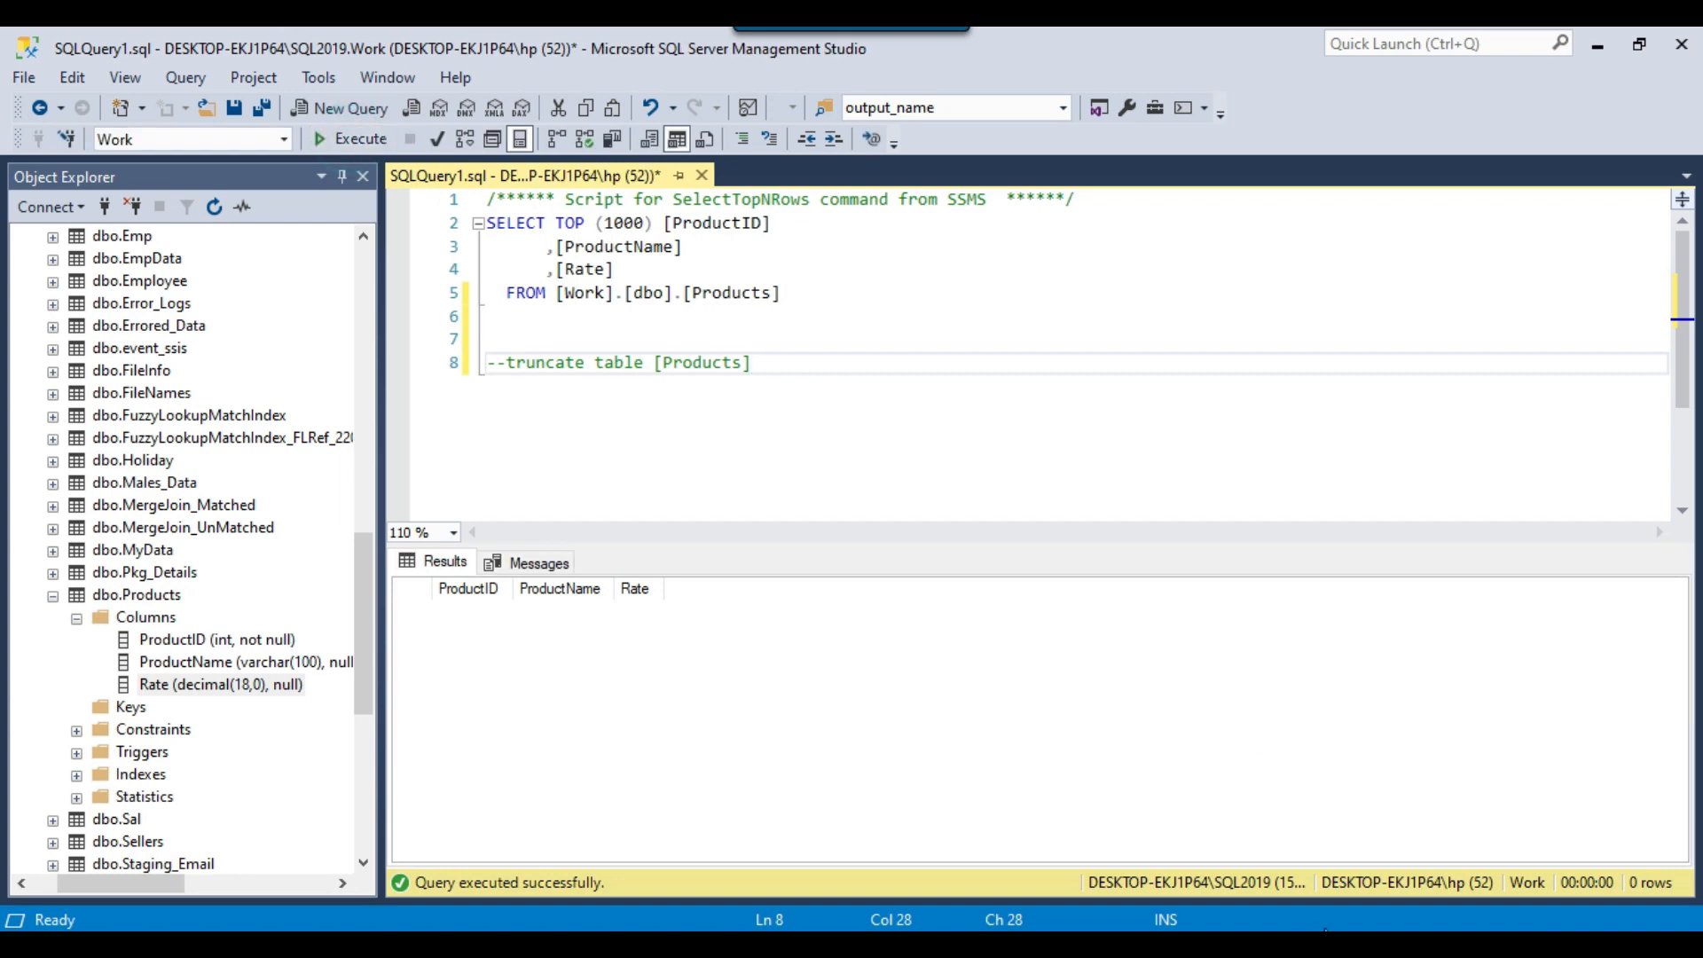
key("alt+tab")
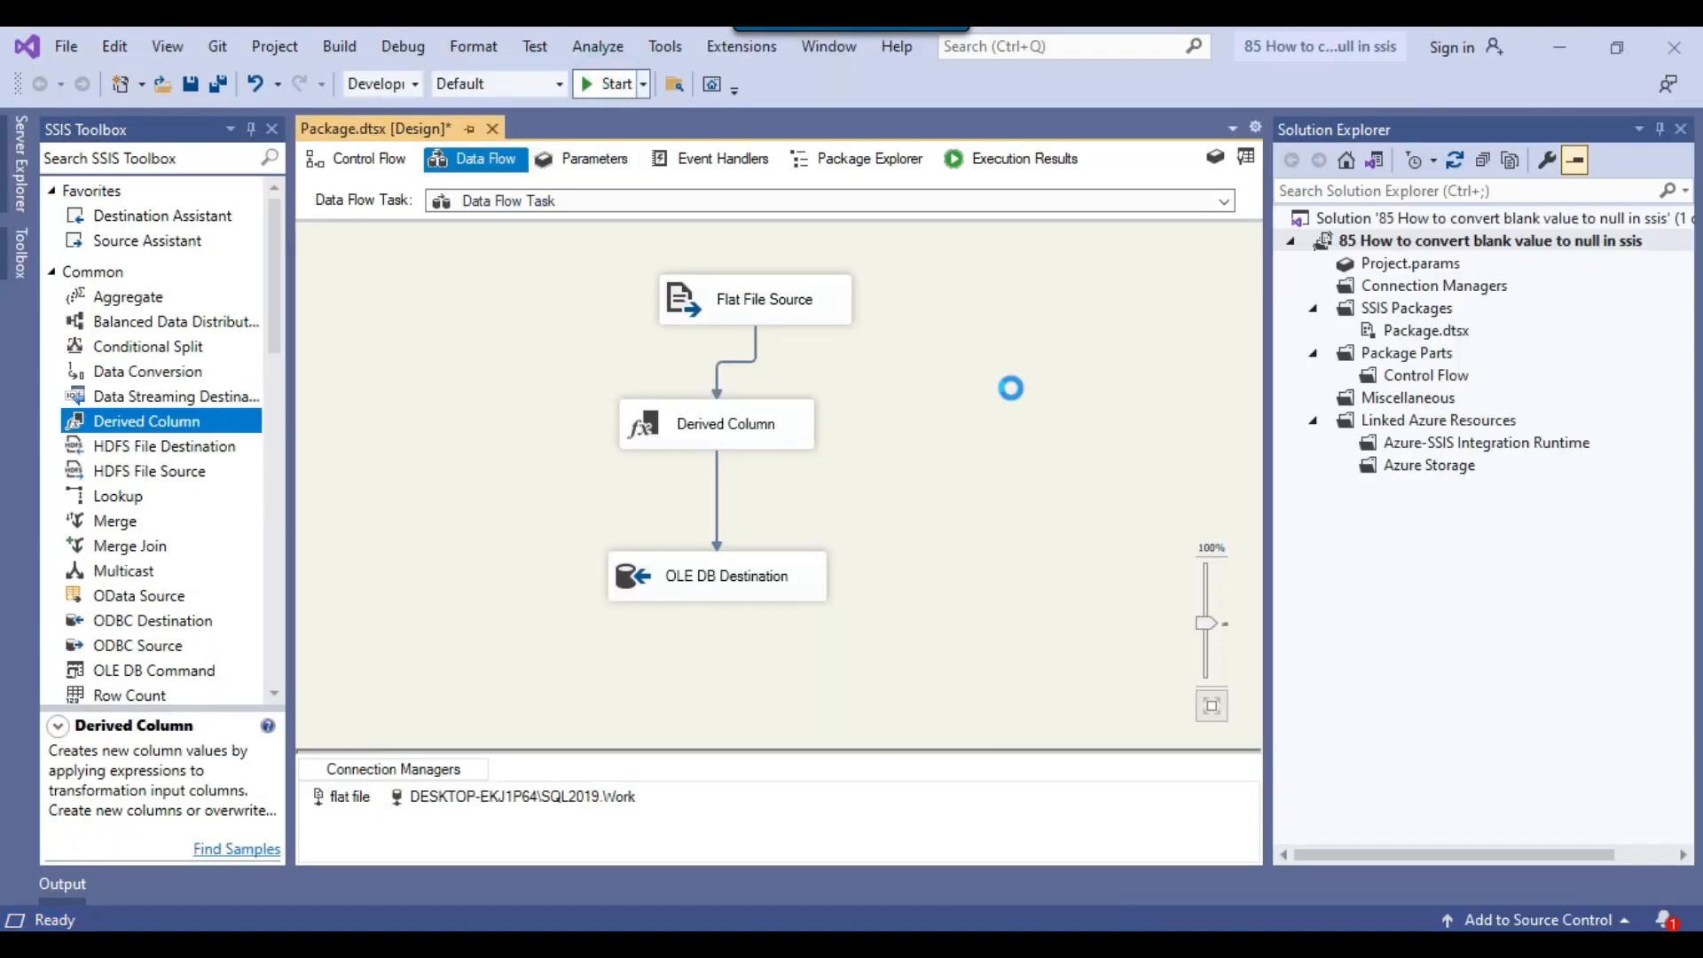
Step: Start the package run, briefly check the SSMS query window, and return to the running package
left_click(611, 84)
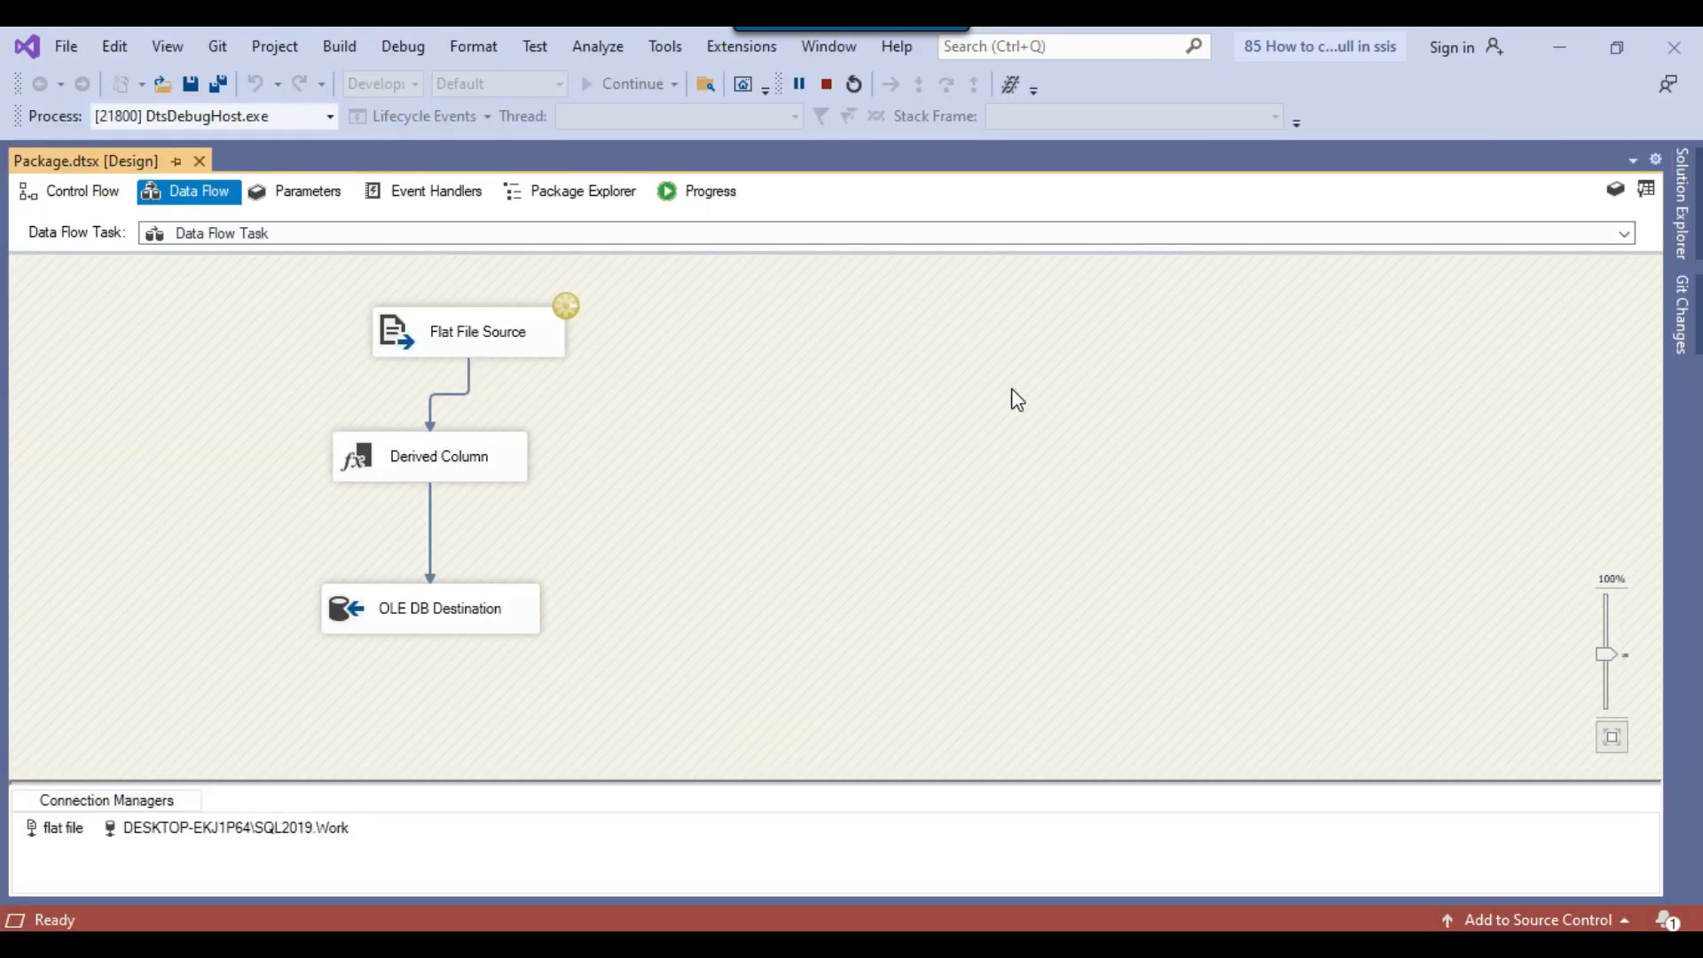
left_click(629, 84)
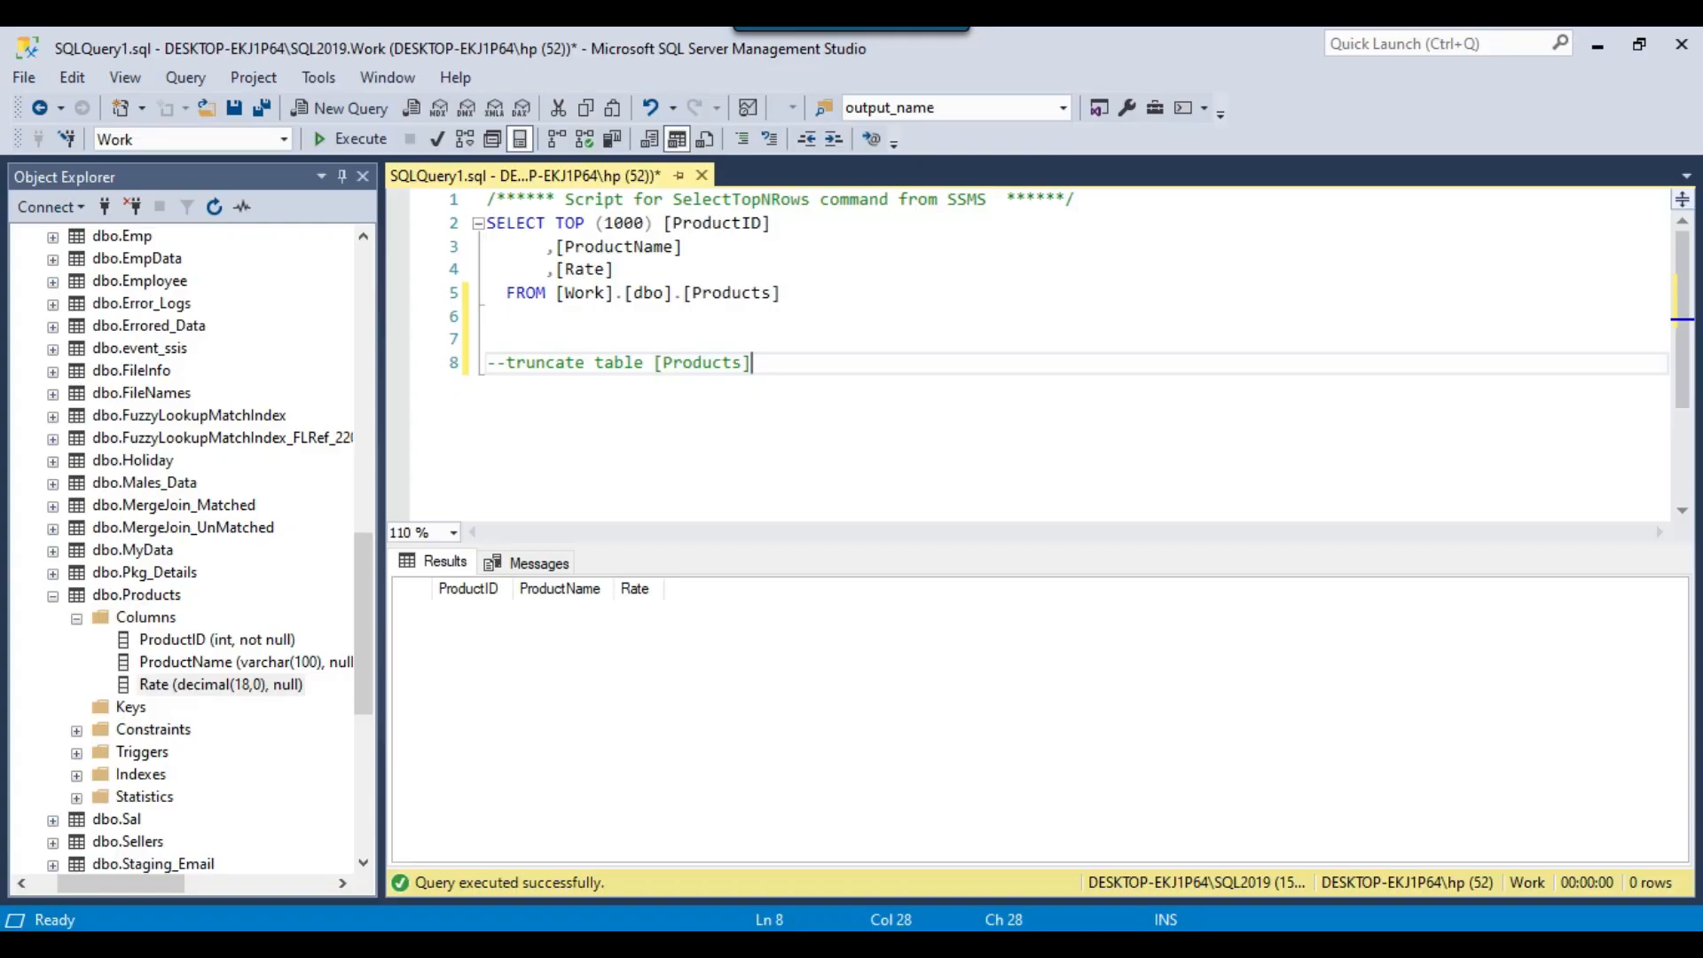
left_click(353, 139)
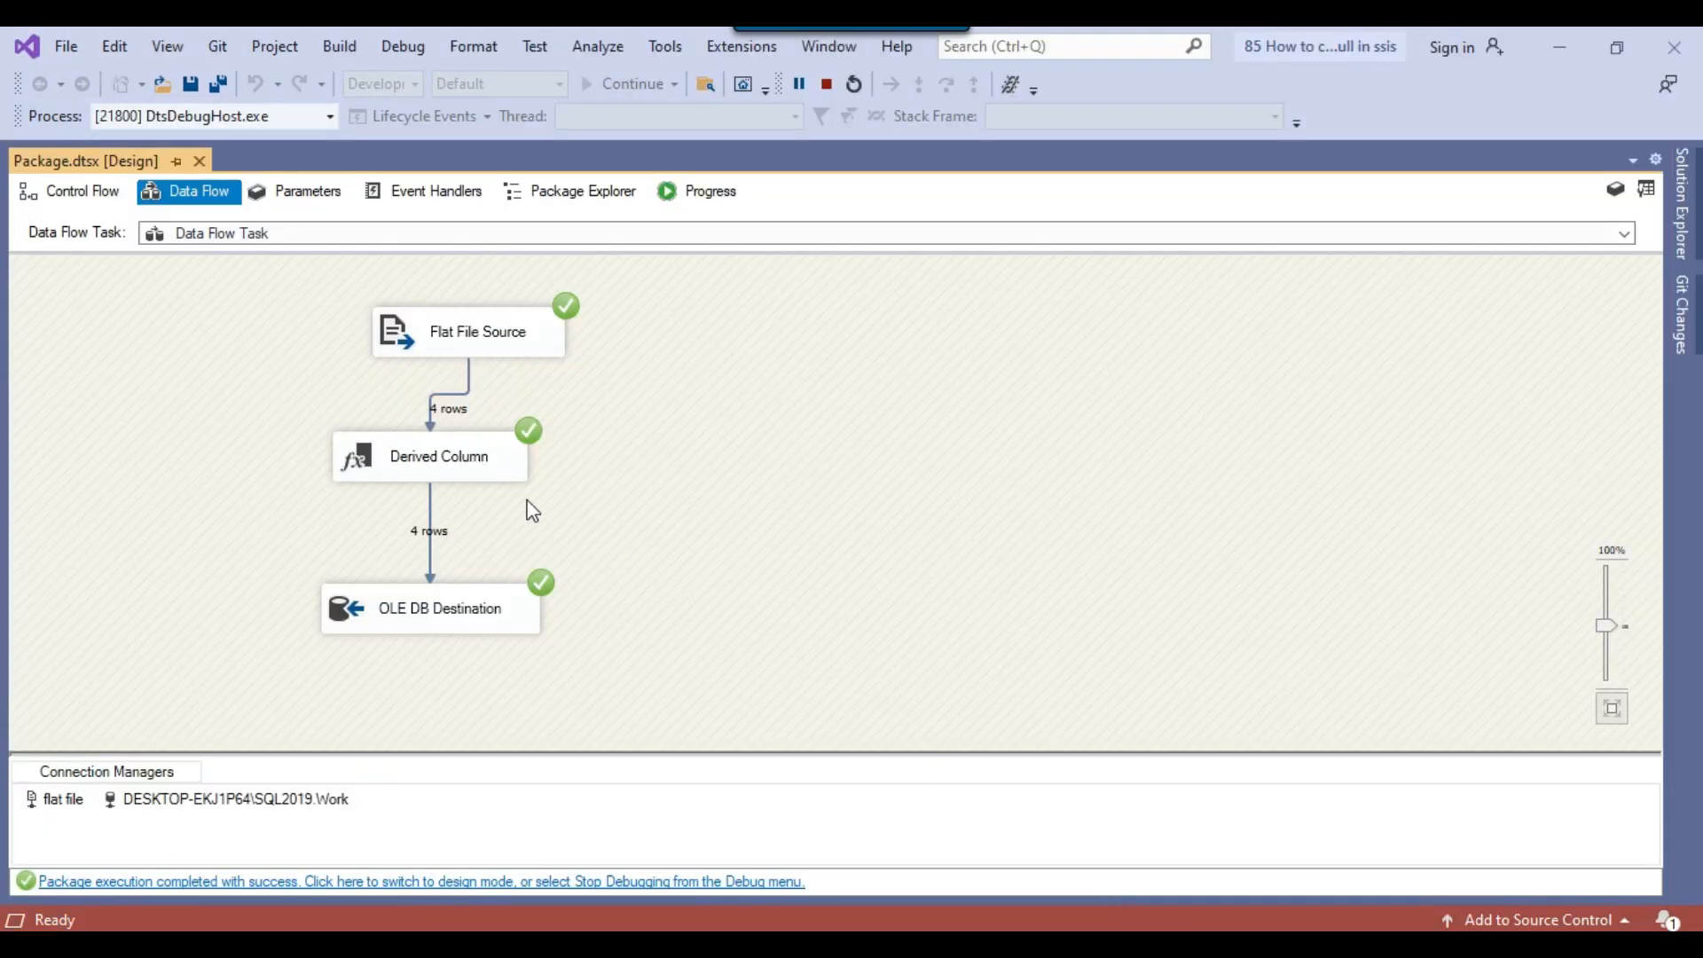
double_click(437, 456)
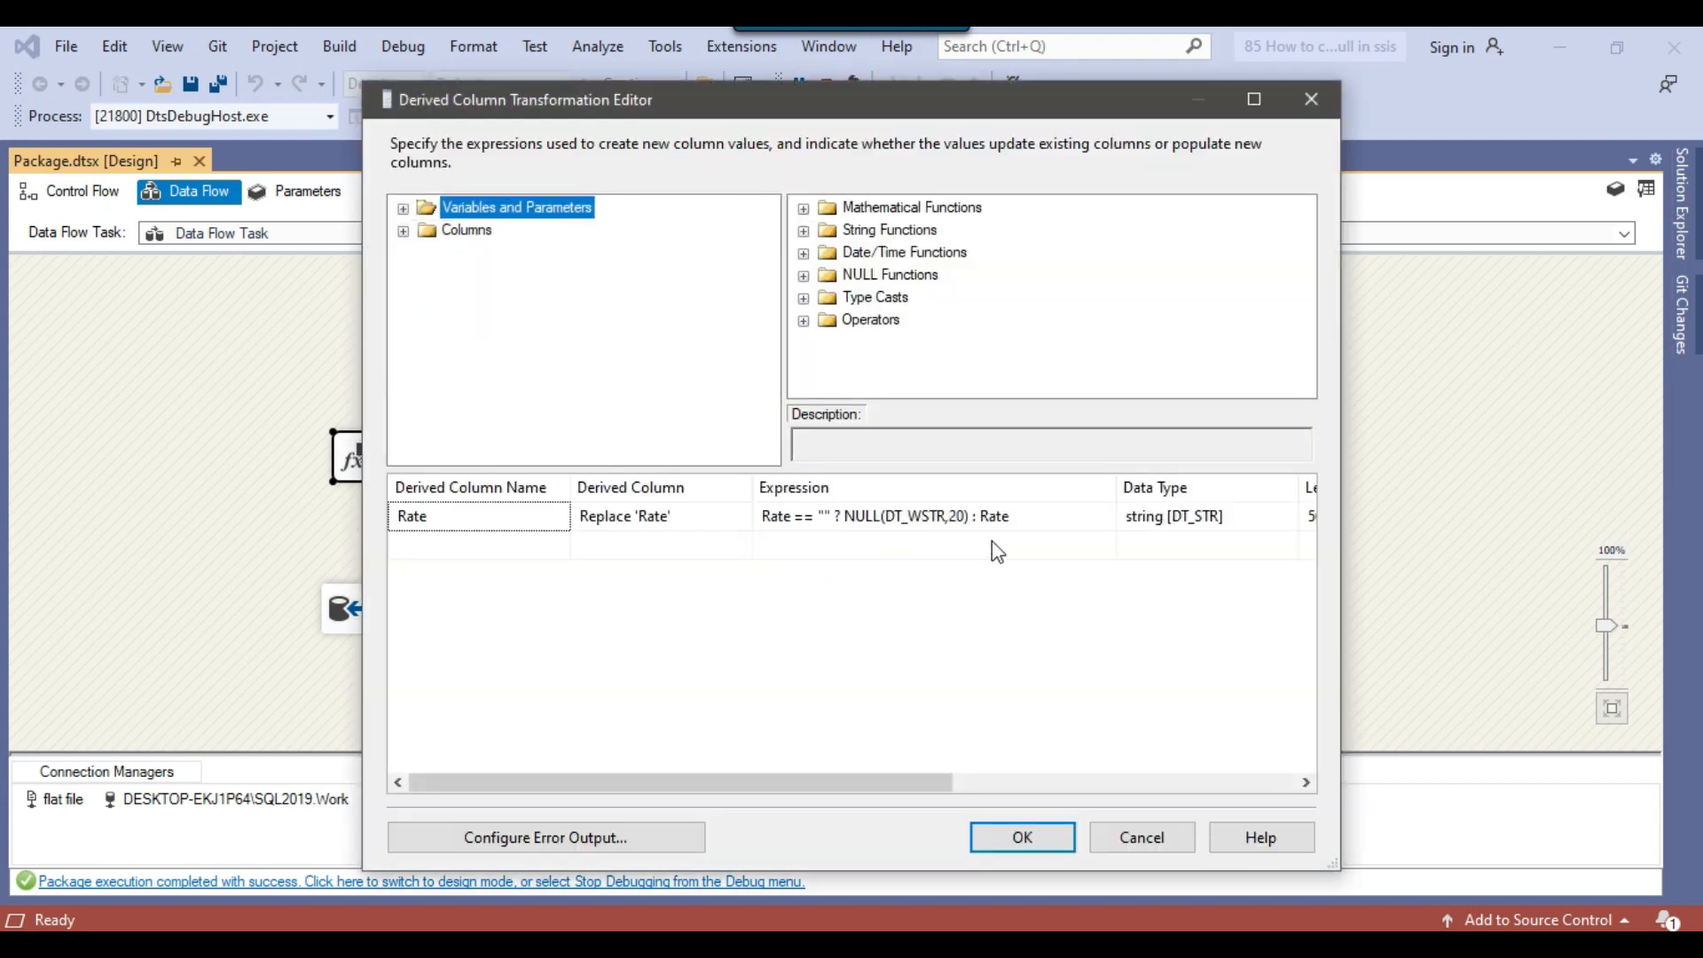
mouse_move(1031, 541)
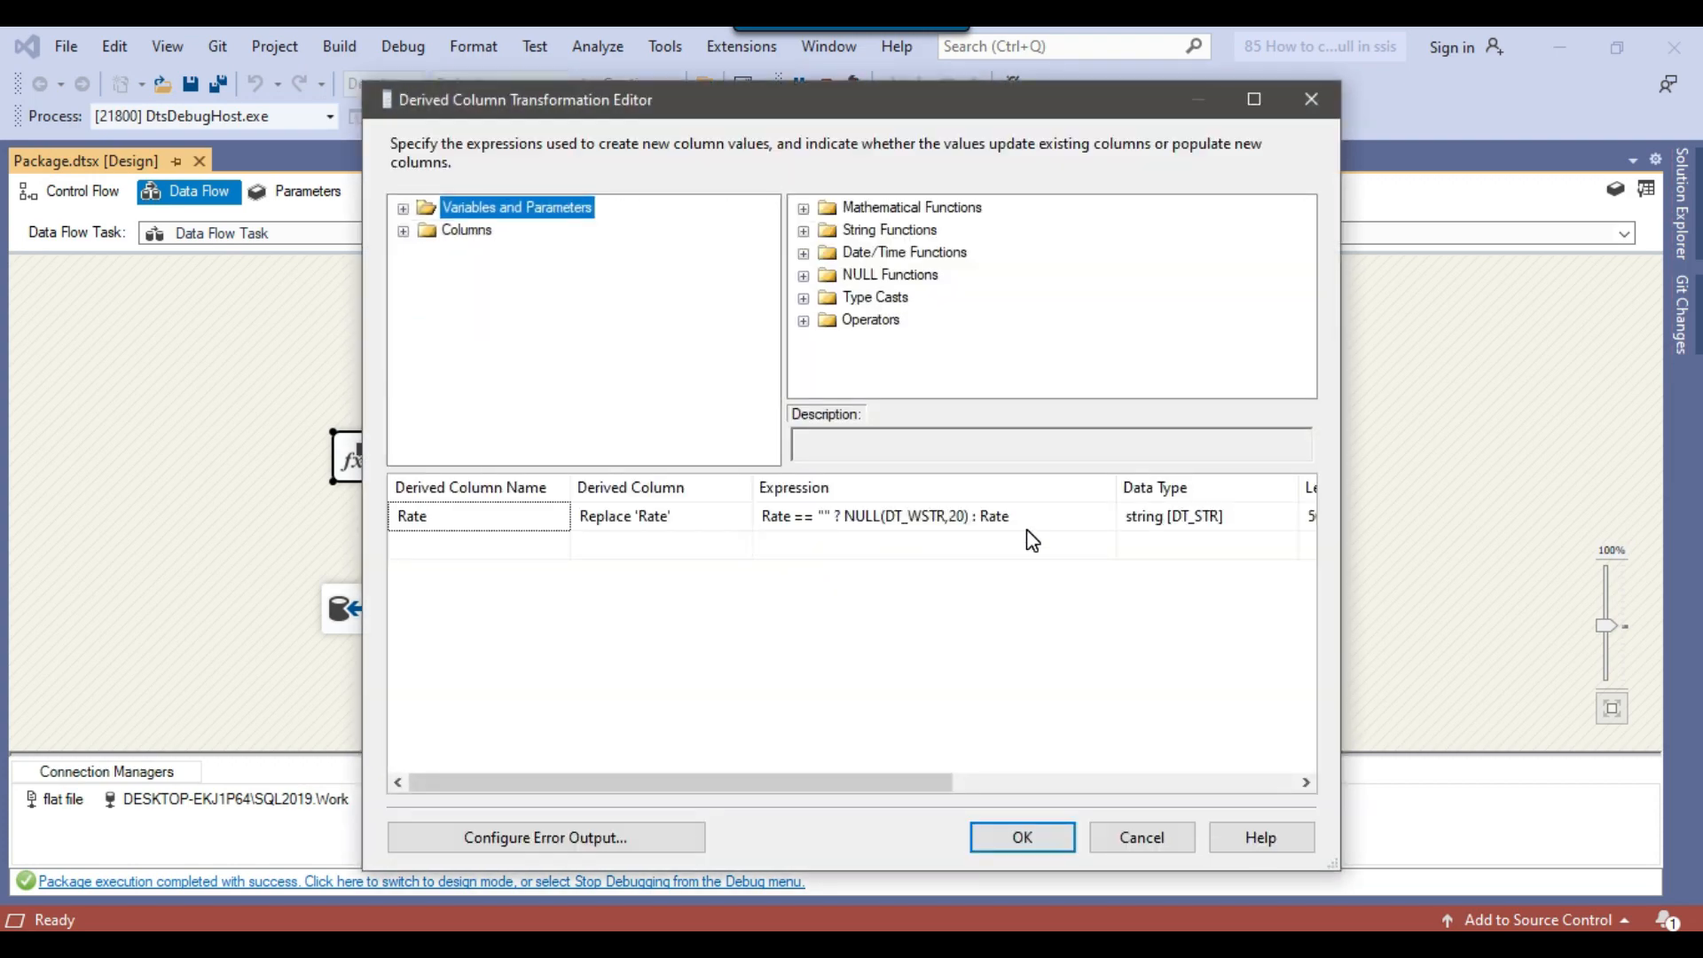
left_click(1019, 836)
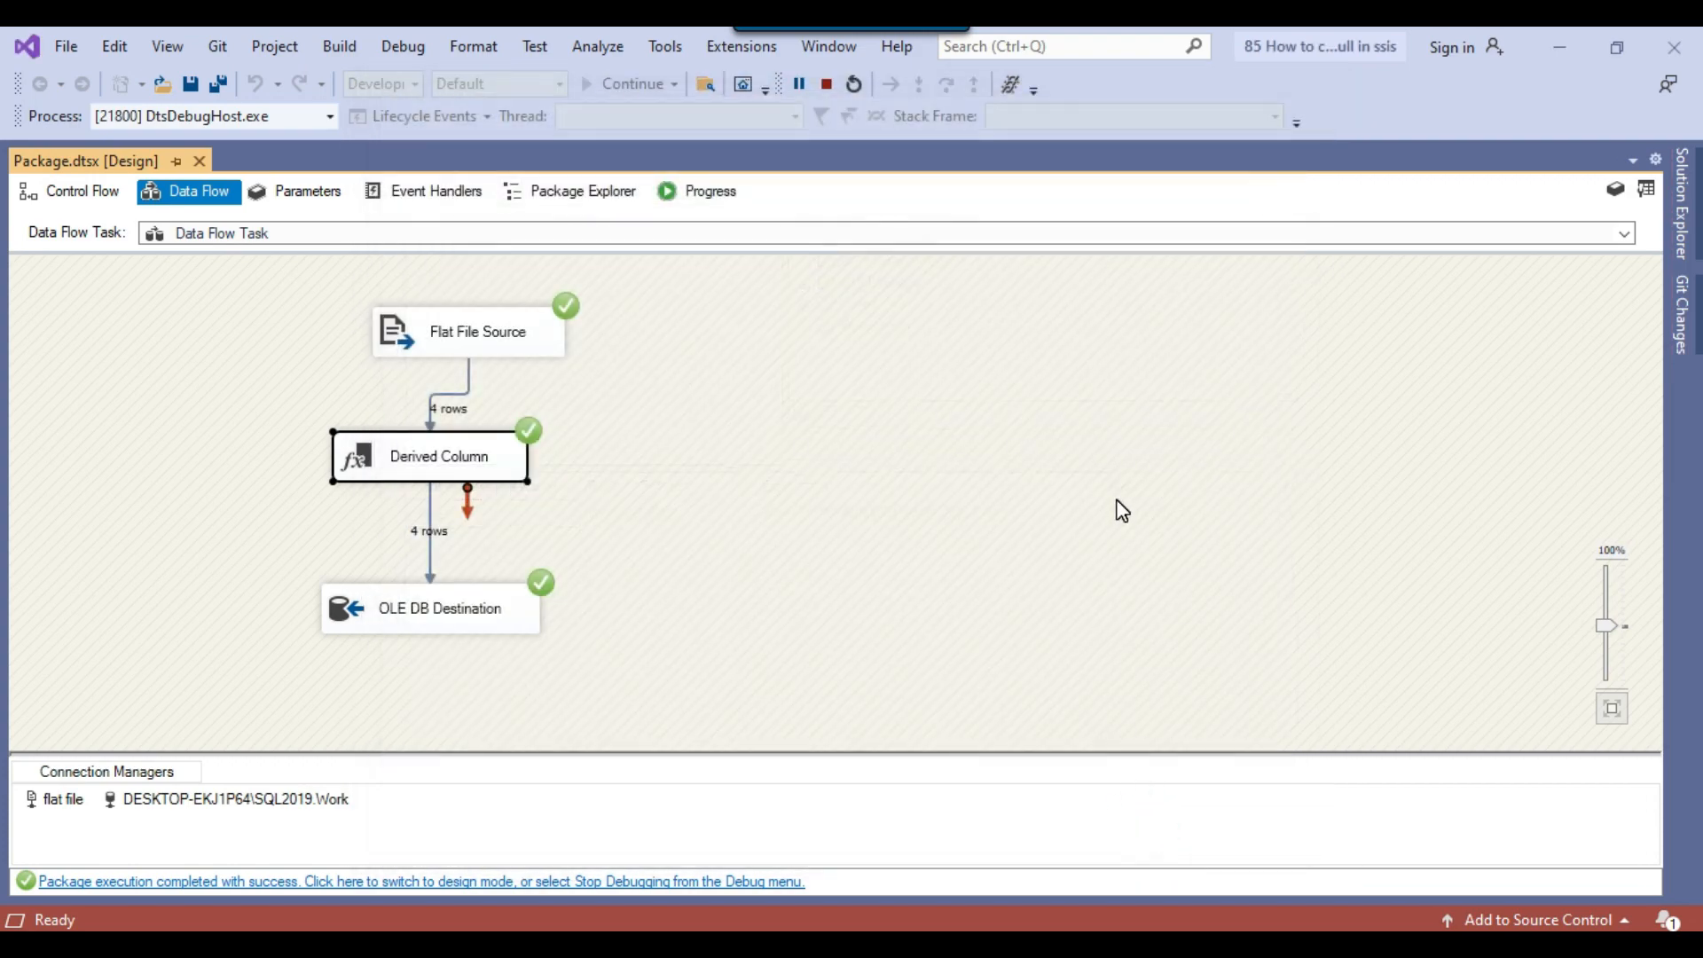